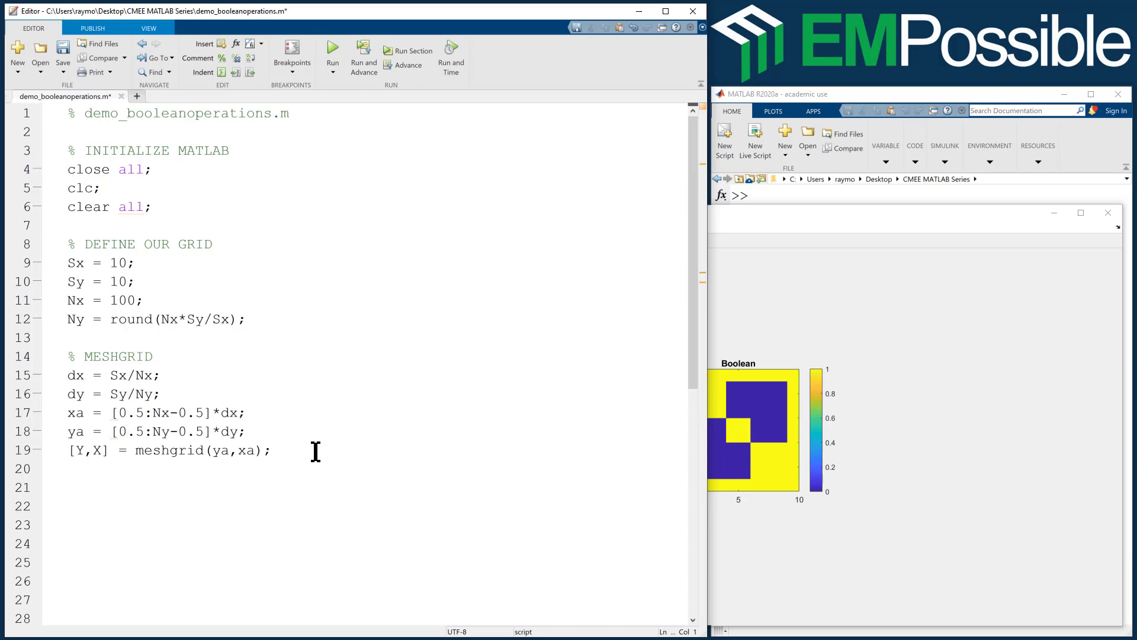
# - Start a % BUILD OBJECT 1 comment section below the meshgrid code
pyautogui.press('enter')
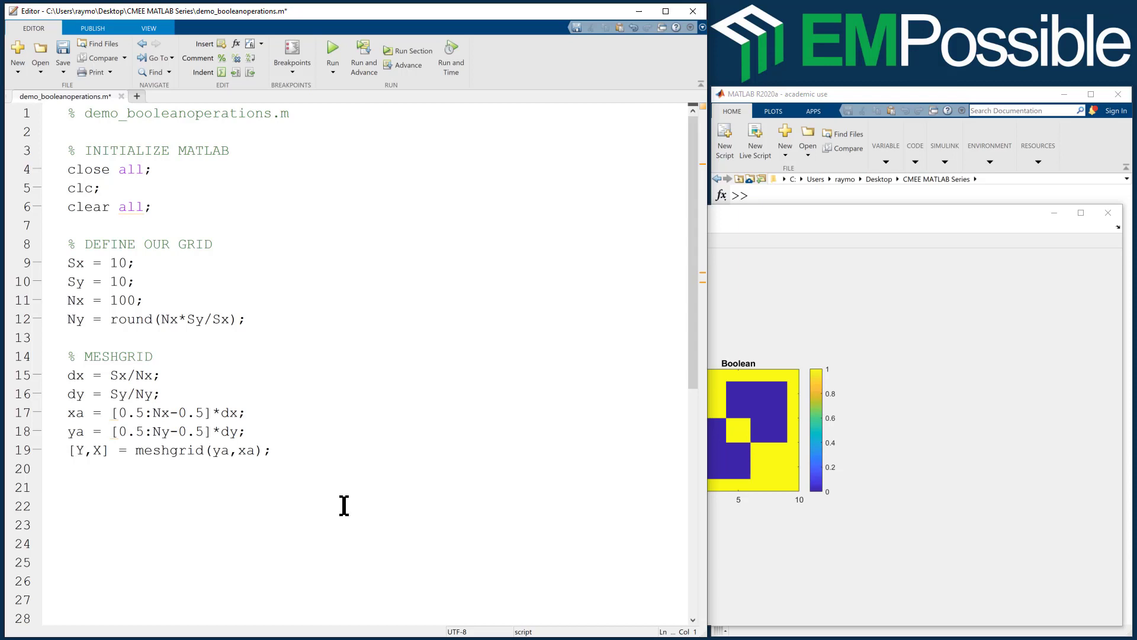
pyautogui.moveTo(65, 270)
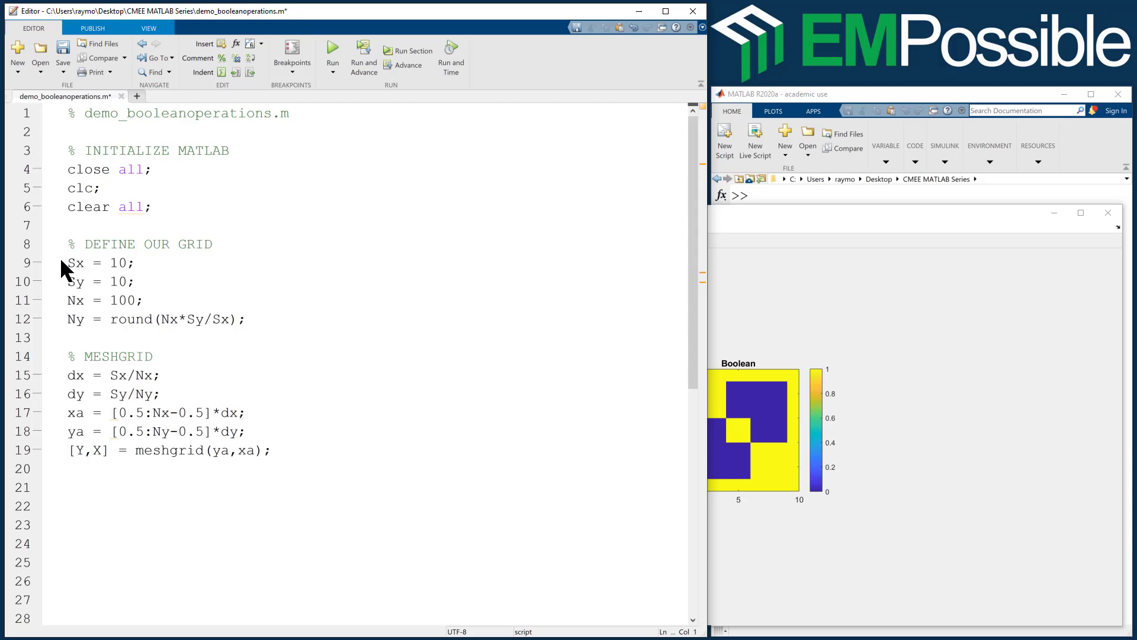
pyautogui.moveTo(68, 263); pyautogui.dragTo(133, 282)
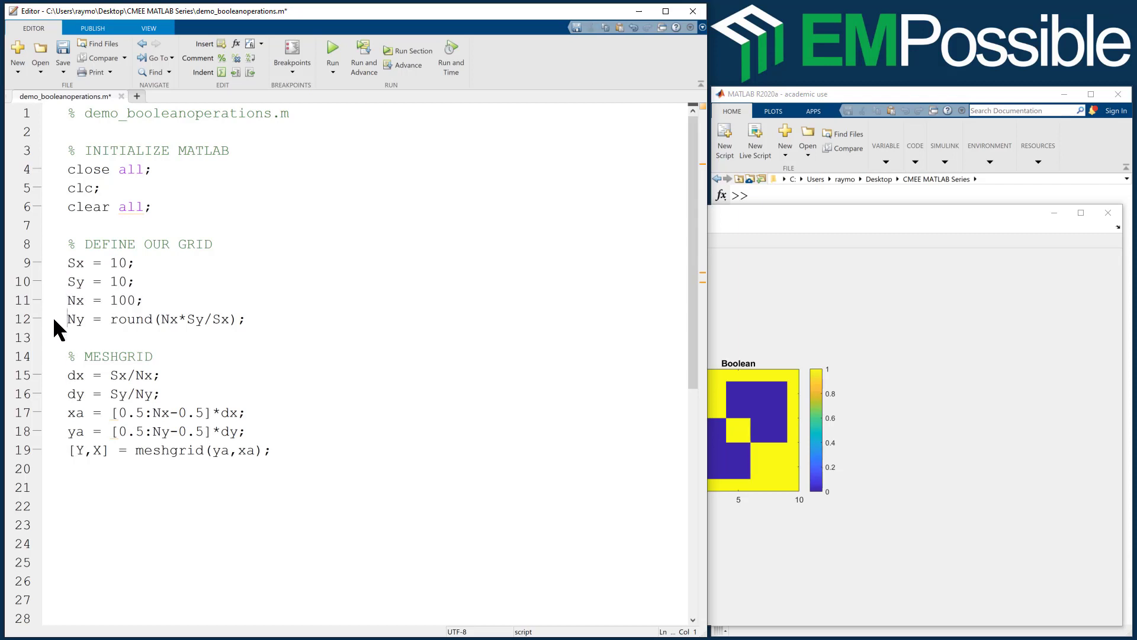
pyautogui.tripleClick(157, 318)
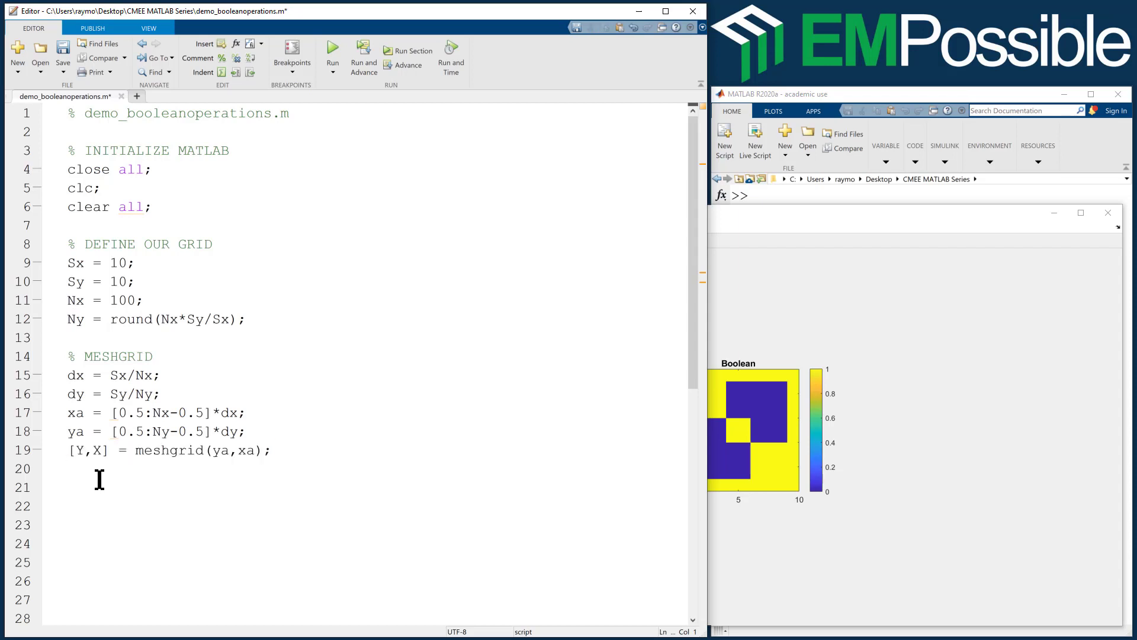
pyautogui.write('%')
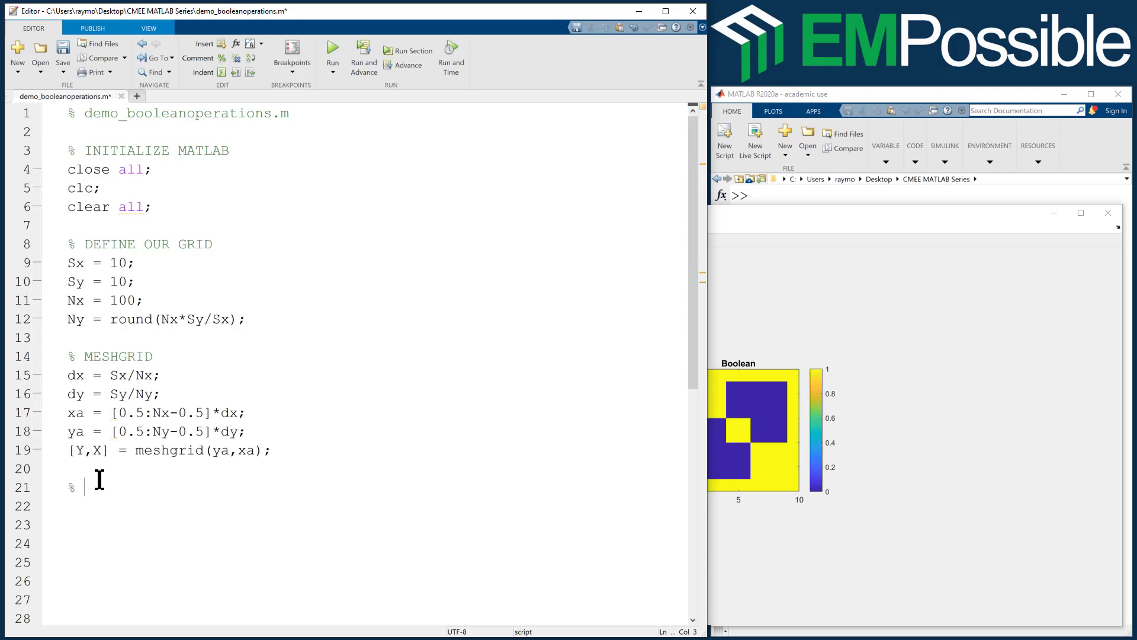
pyautogui.write('BUILD O')
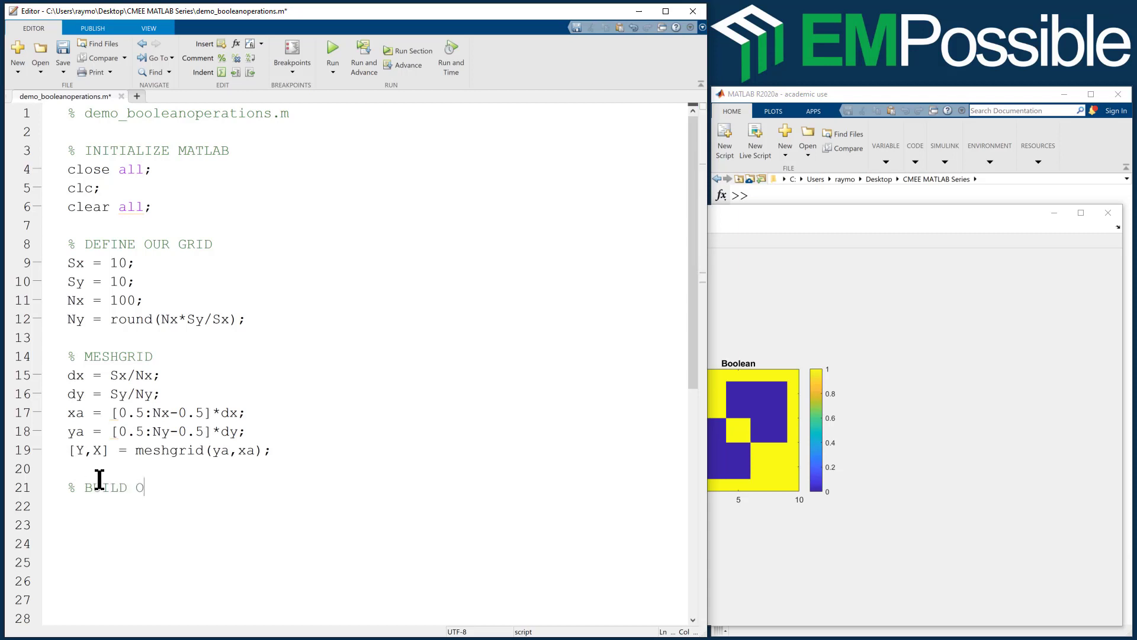
pyautogui.write('BJECT 1')
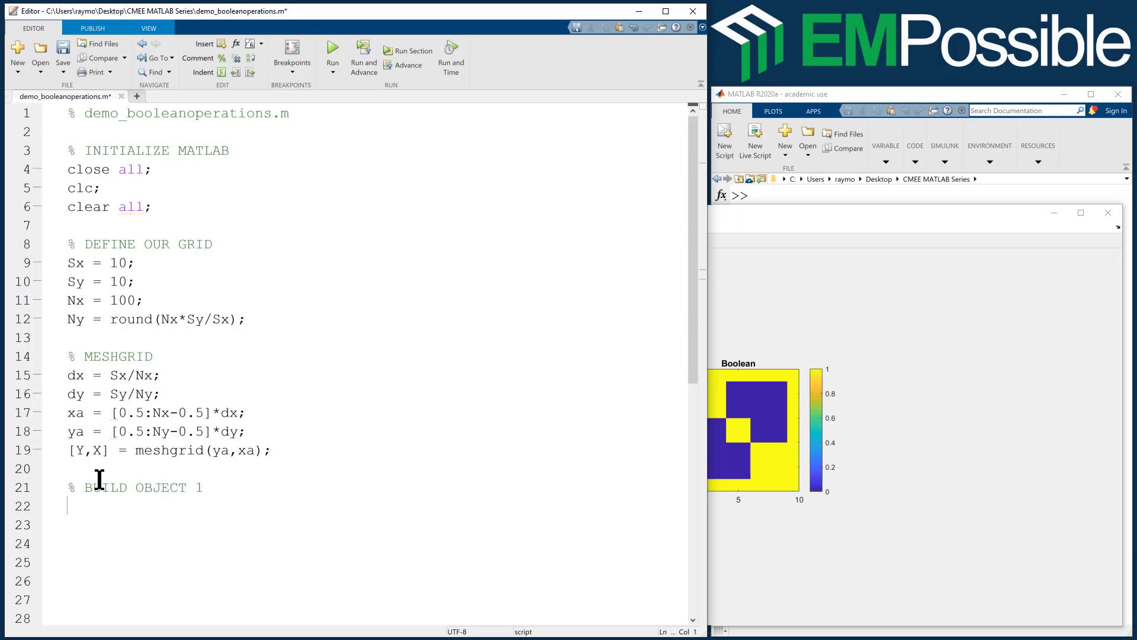
# - Assign the object 1 limits x1=1, x2=6, y1=4, y2=9
pyautogui.write('x1')
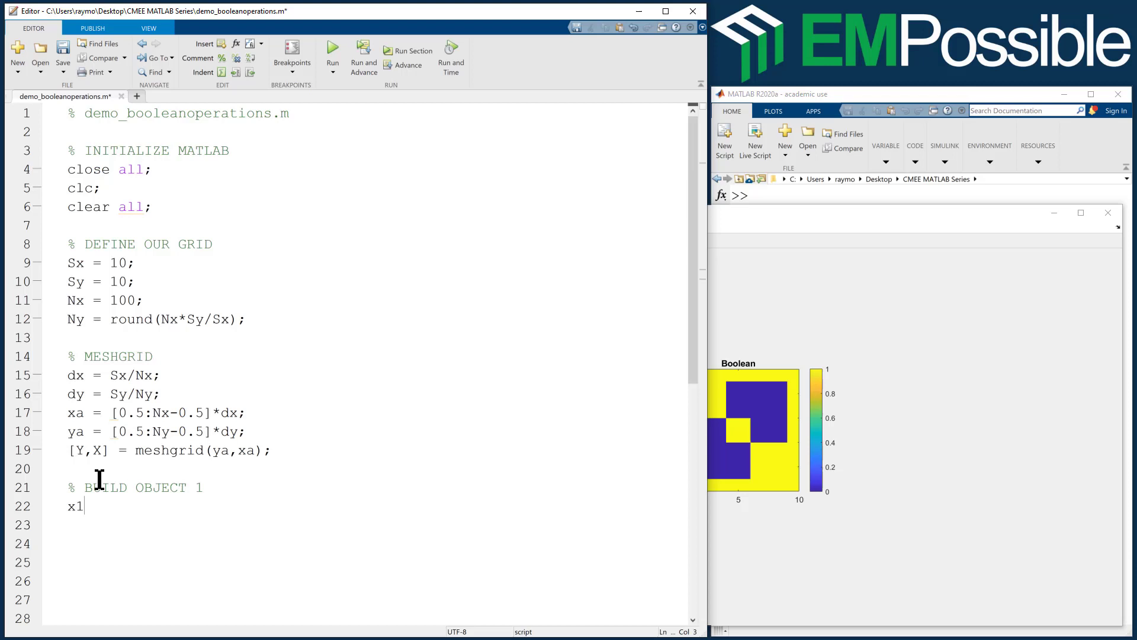
pyautogui.write('x2')
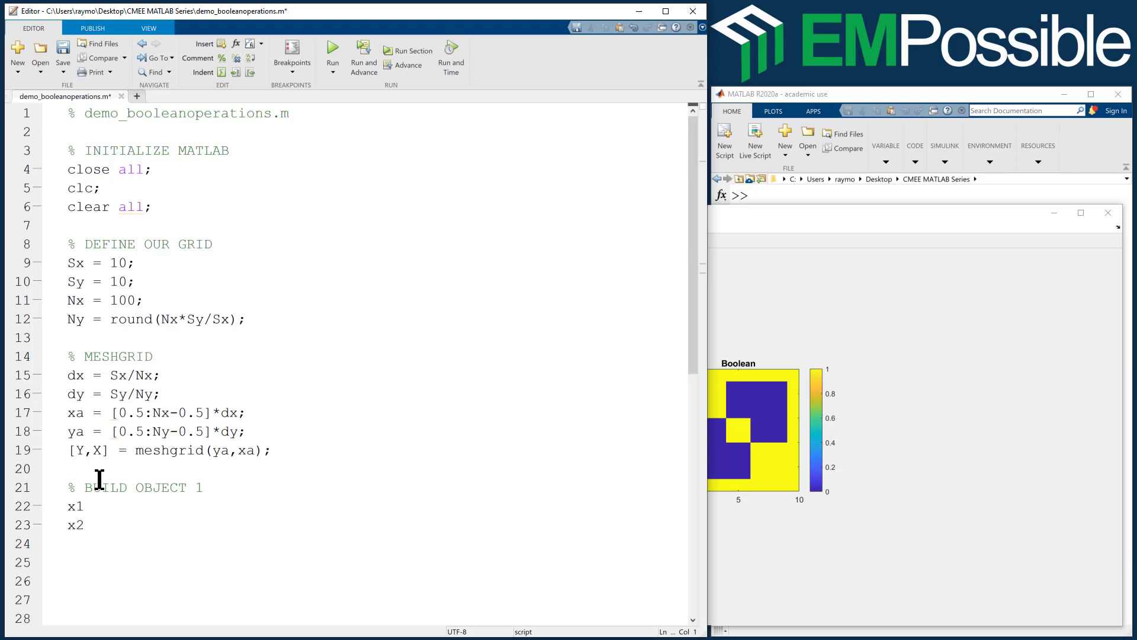
pyautogui.write('y1')
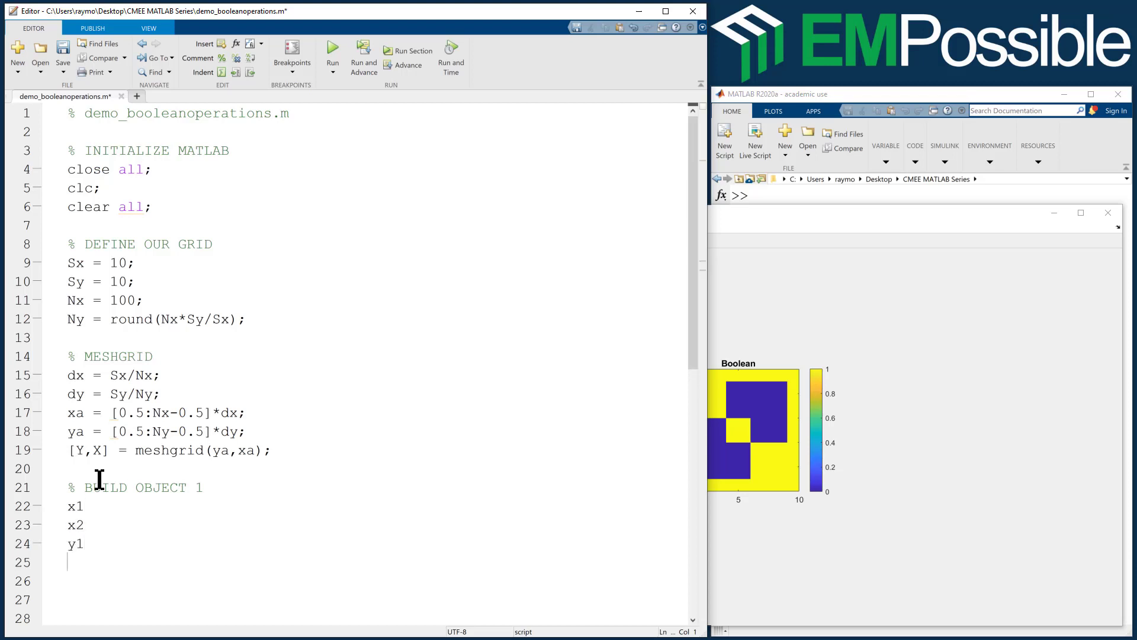
pyautogui.write('y2')
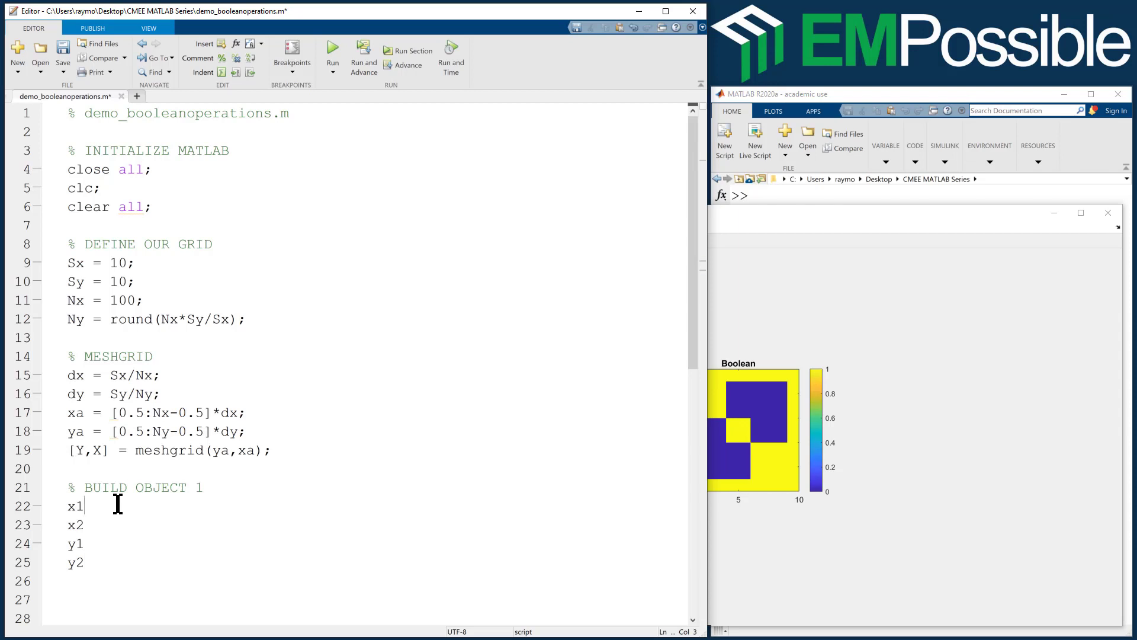
pyautogui.write('=')
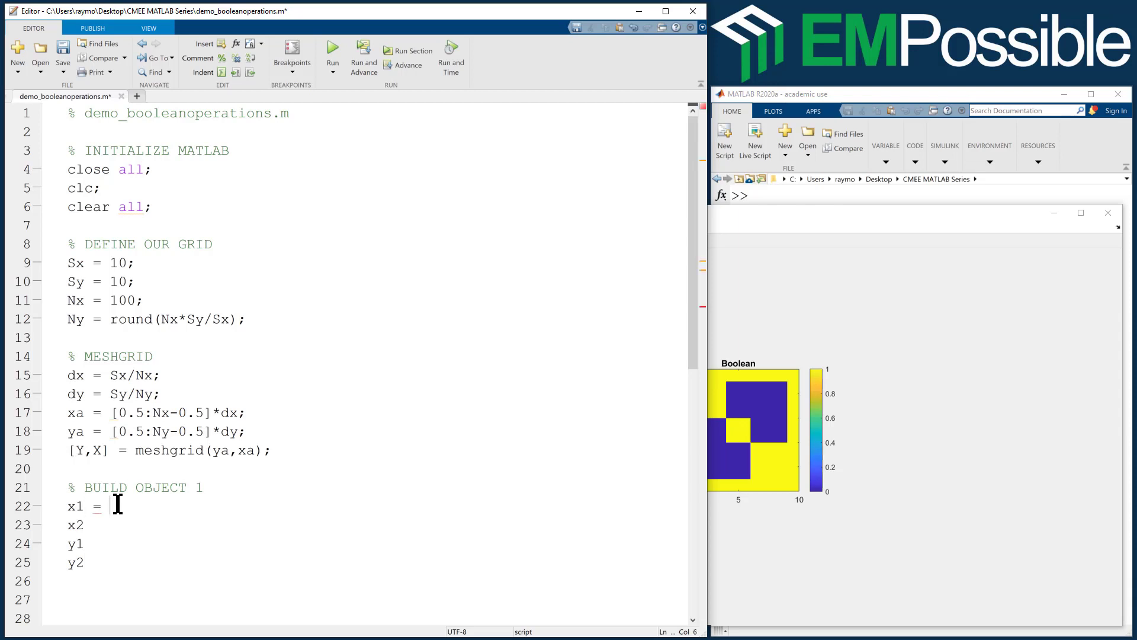
pyautogui.write('1;')
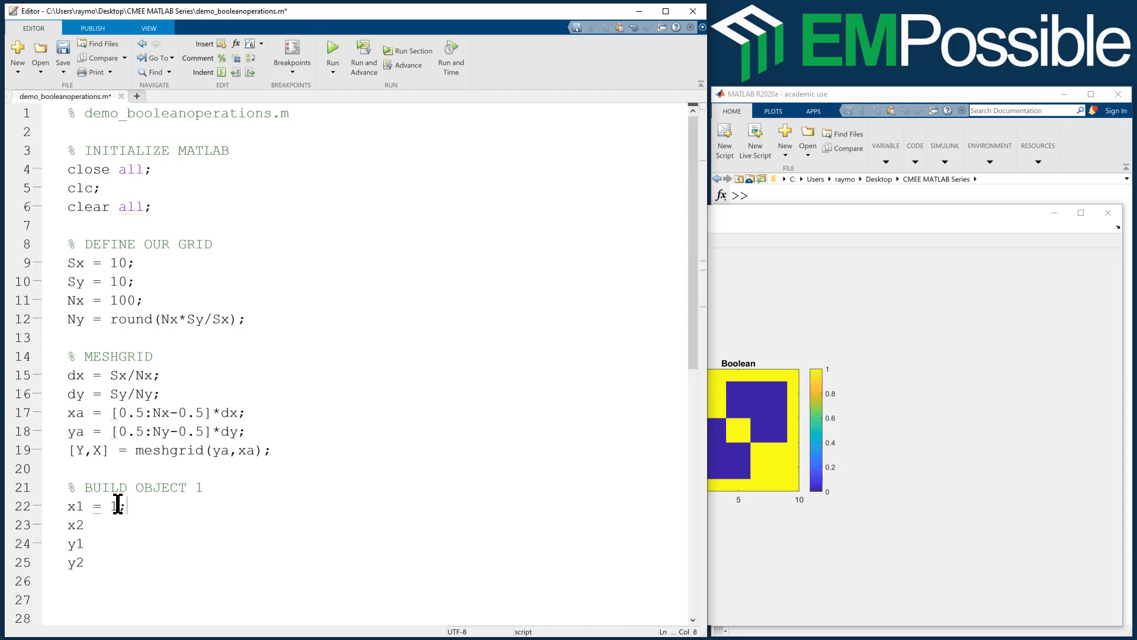
pyautogui.write('1')
pyautogui.click(209, 525)
pyautogui.write(' = 6;')
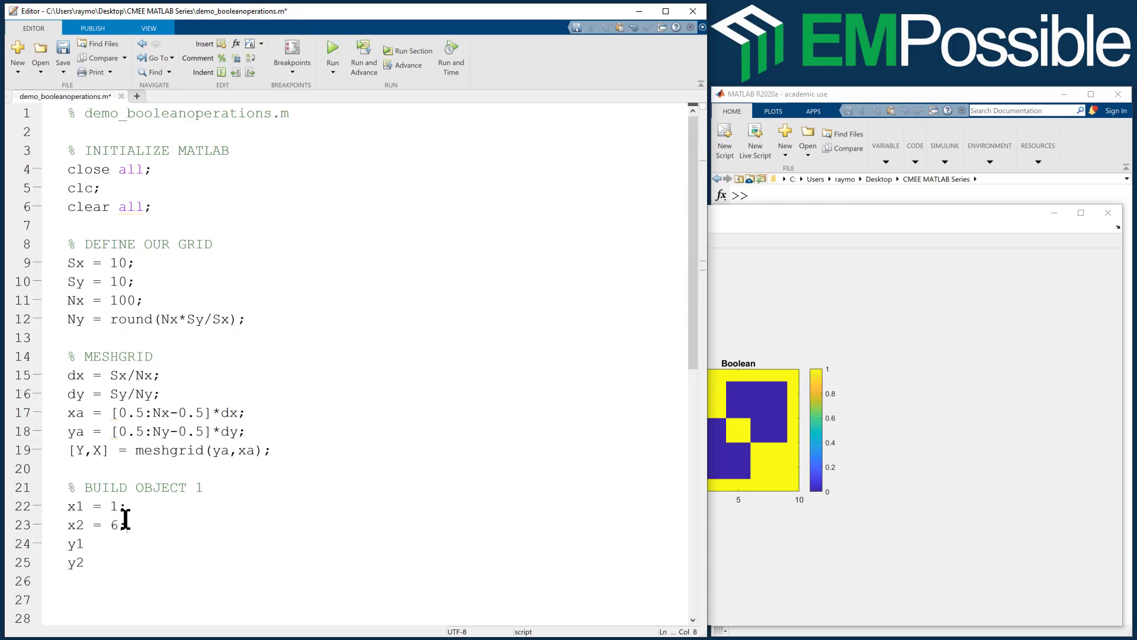
pyautogui.click(89, 544)
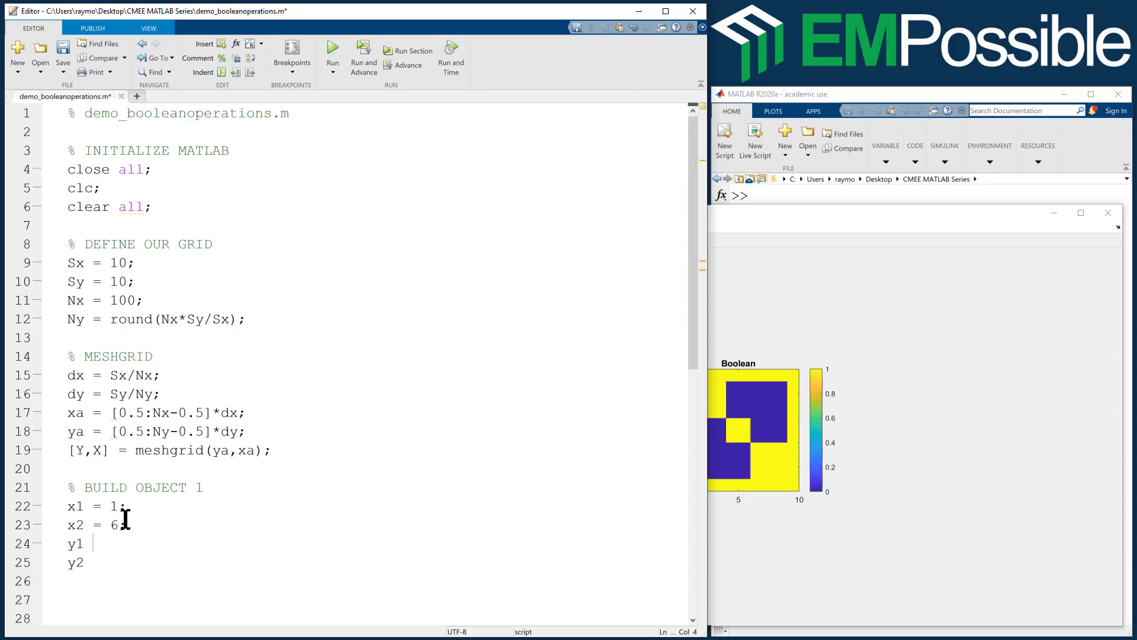
pyautogui.write('= 4;')
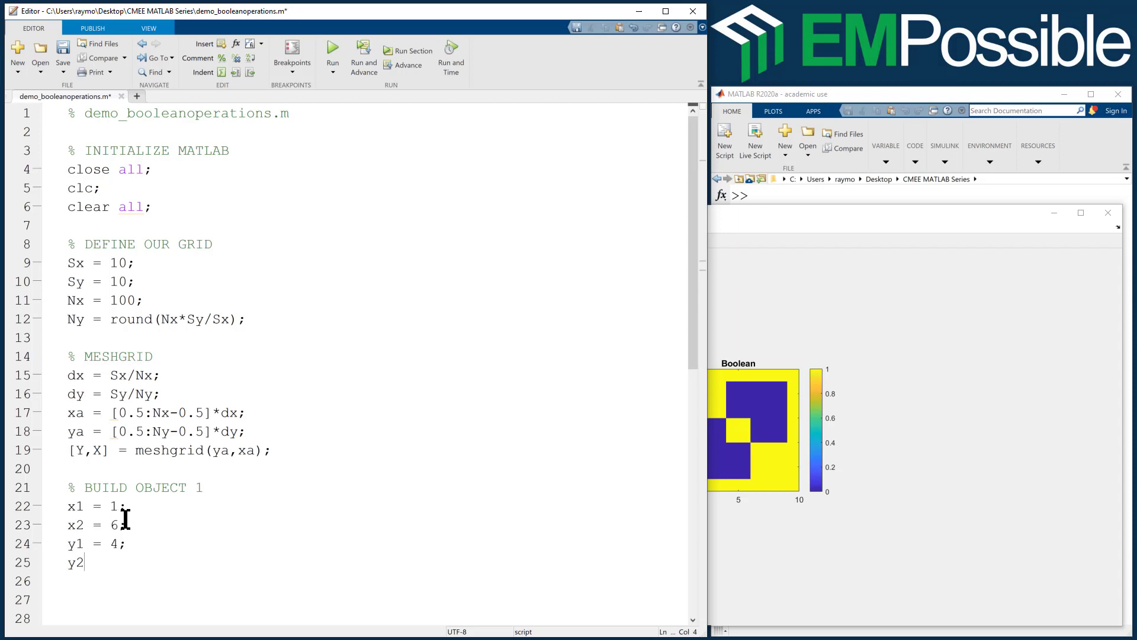
pyautogui.write('9;')
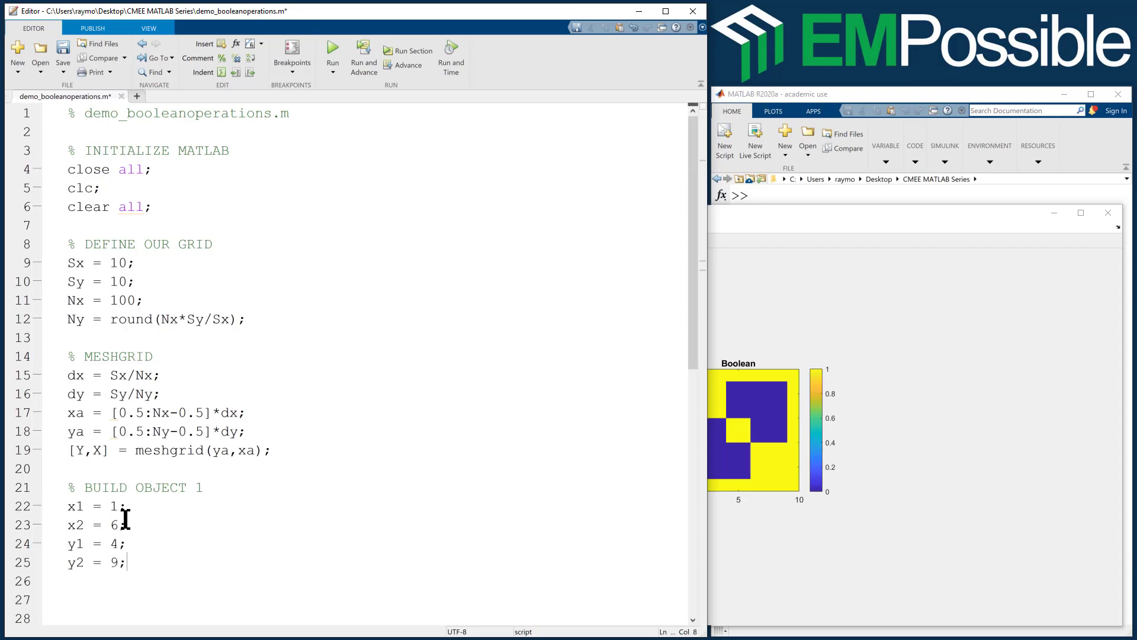
# - Define O1 as the logical mask X>=x1 & X<=x2 & Y>=y1 & Y<=y2
pyautogui.write('O1 =')
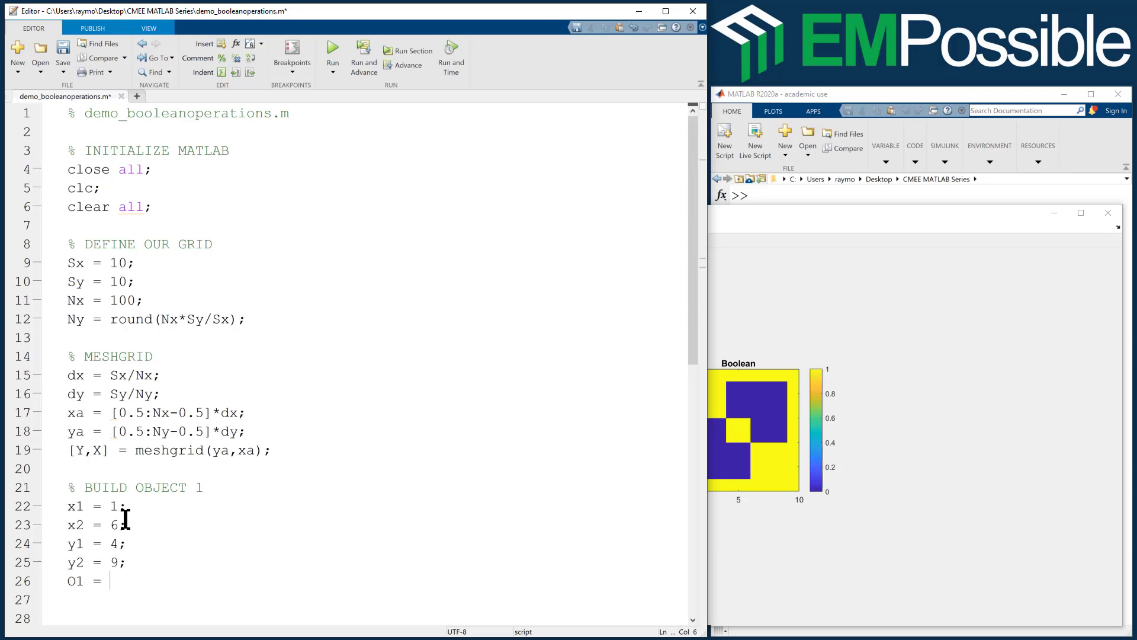
pyautogui.write('(X')
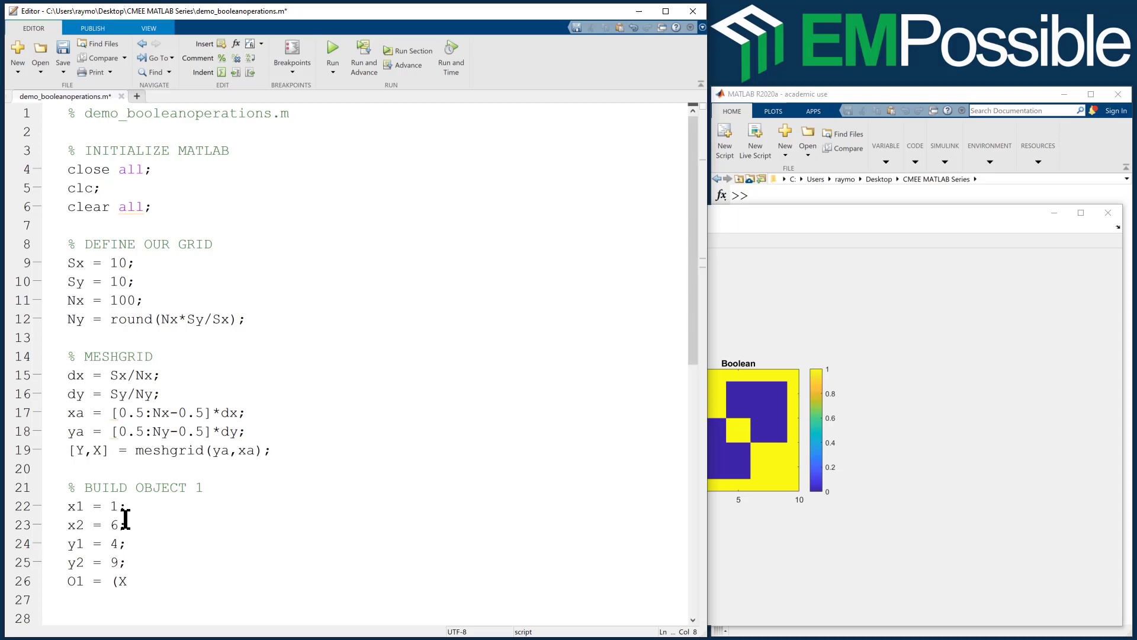
pyautogui.write('>=x1 X')
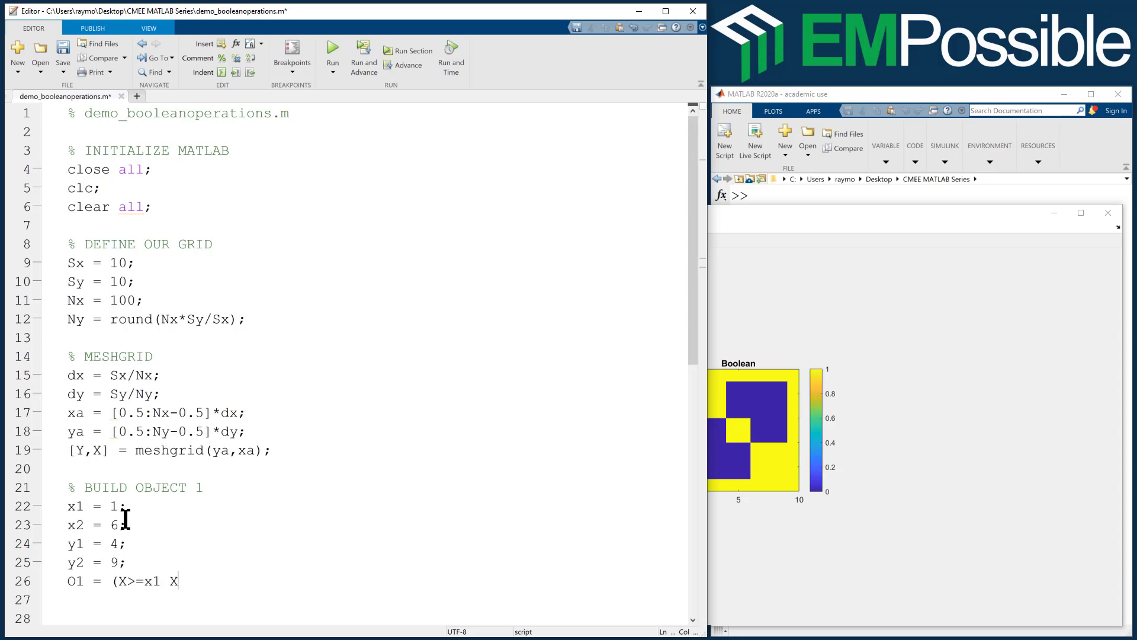
pyautogui.write('& X<=x2')
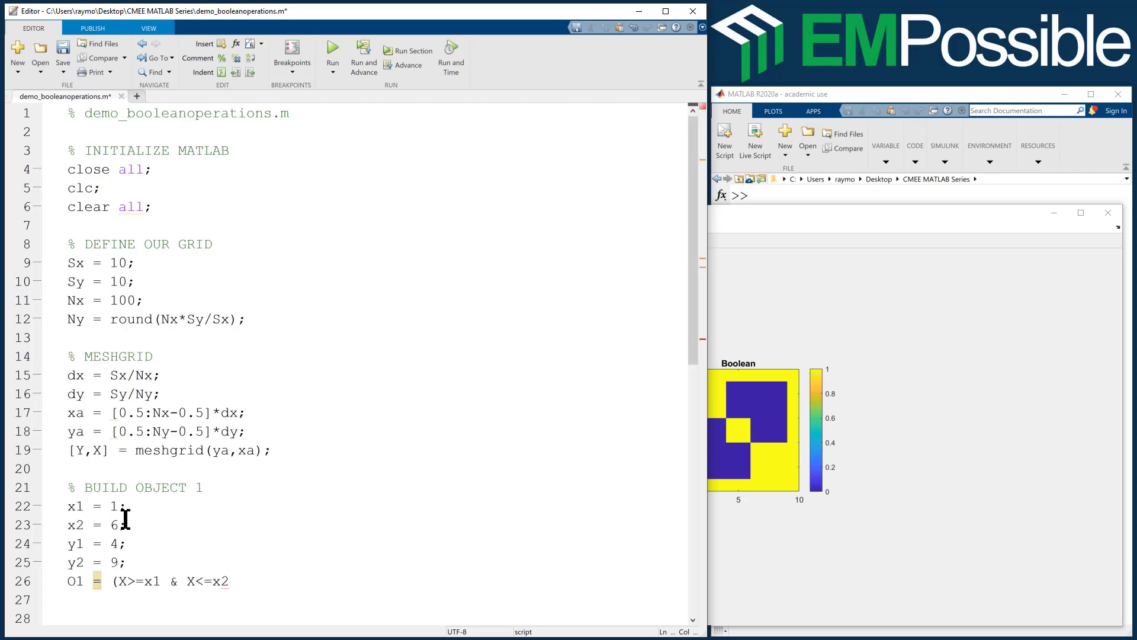
pyautogui.write('&')
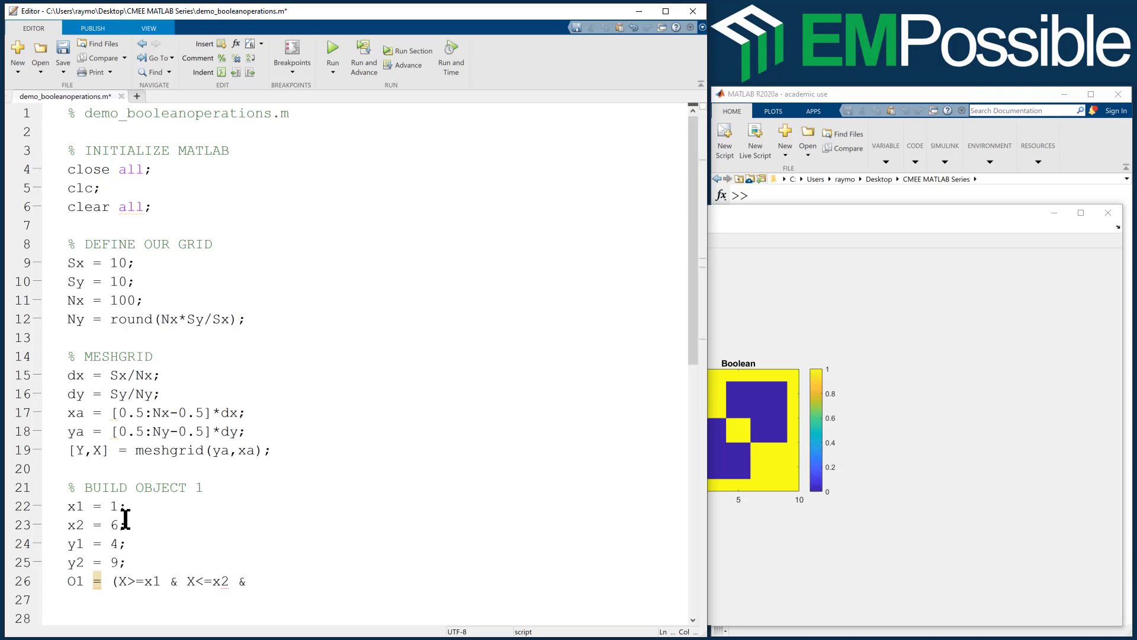
pyautogui.write('Y>')
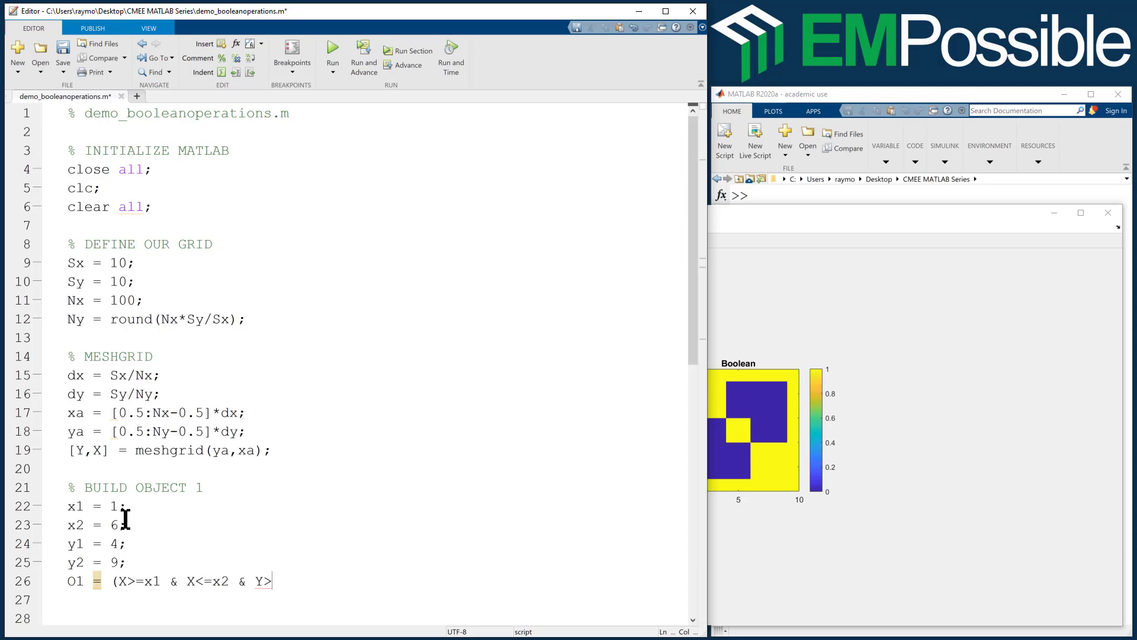
pyautogui.write('=y1')
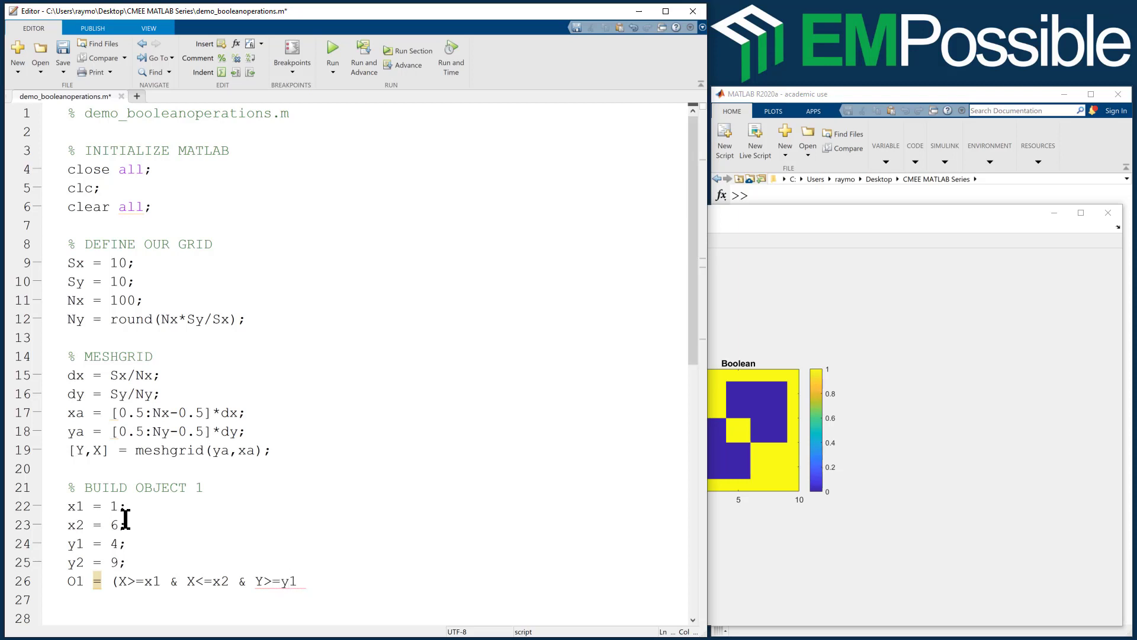
pyautogui.write('Y<=y')
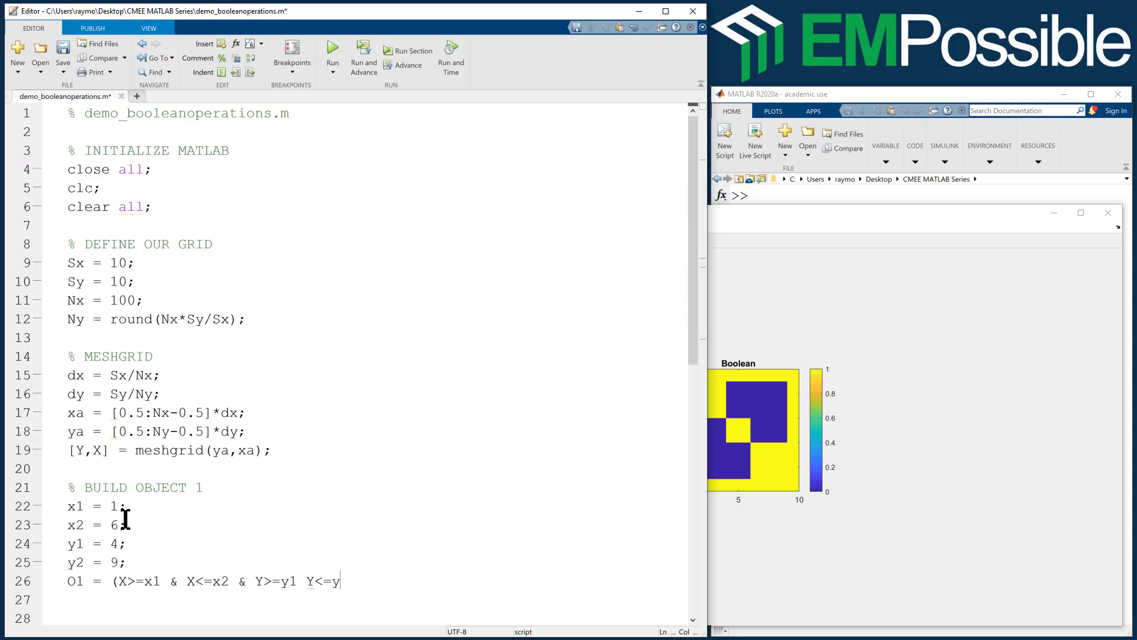
pyautogui.write('2);')
pyautogui.click(375, 617)
pyautogui.write('% B')
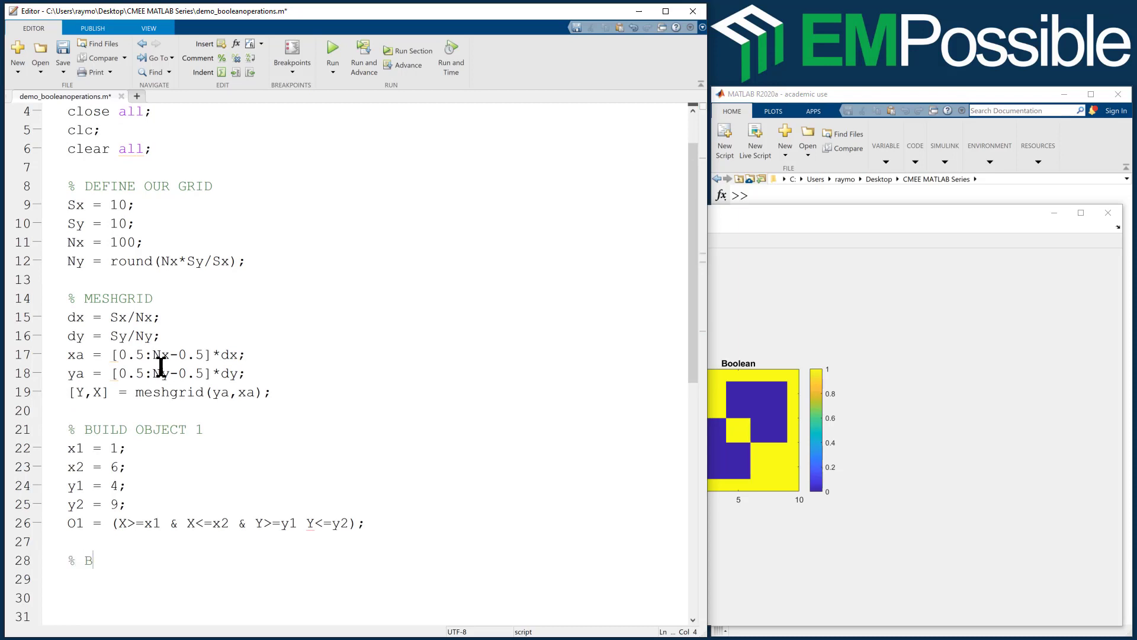
# - Add a % VISUALIZE OBJECT 1 block with subplot(131) and imagesc(xa,ya,O1.')
pyautogui.write('ISLIZA')
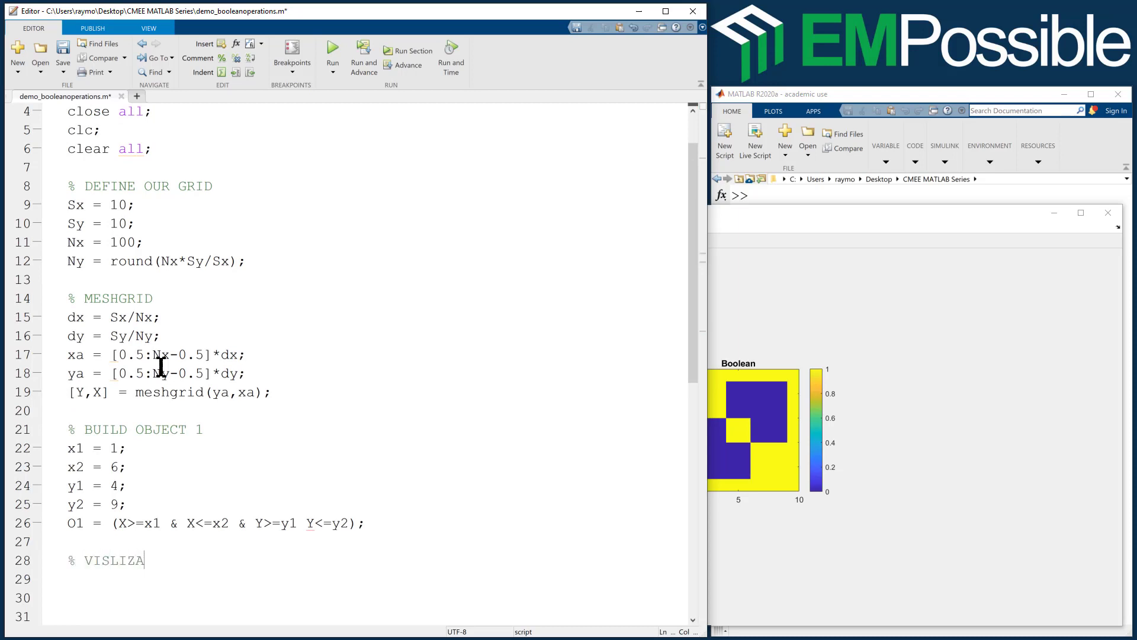
pyautogui.write('UALIZE OBJECT')
pyautogui.click(377, 578)
pyautogui.write('subplot(')
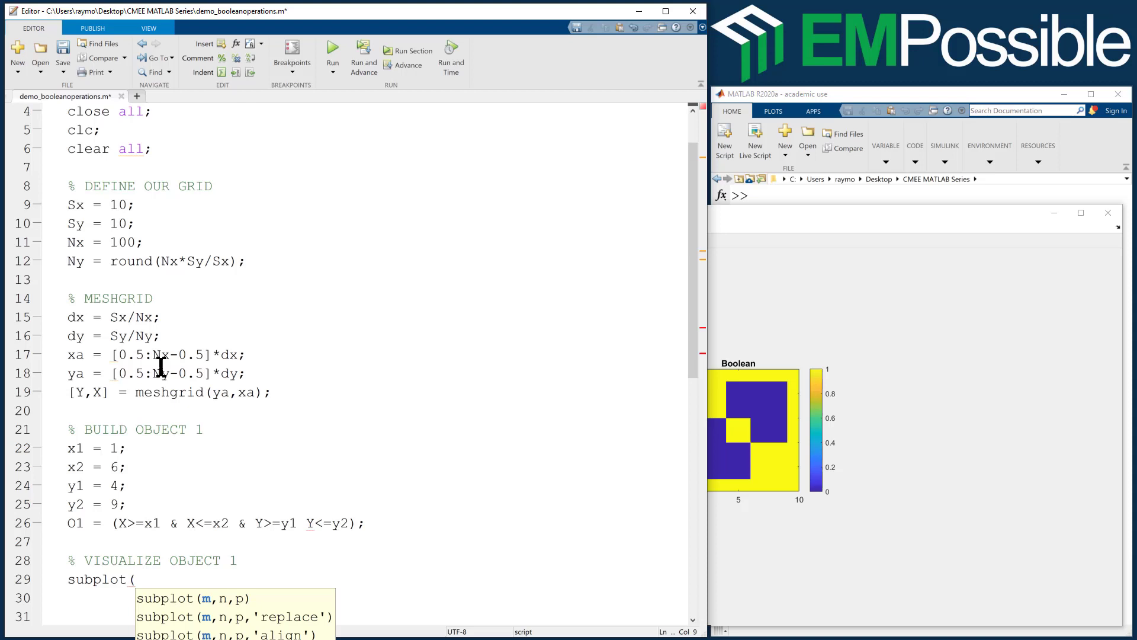
pyautogui.write('131);')
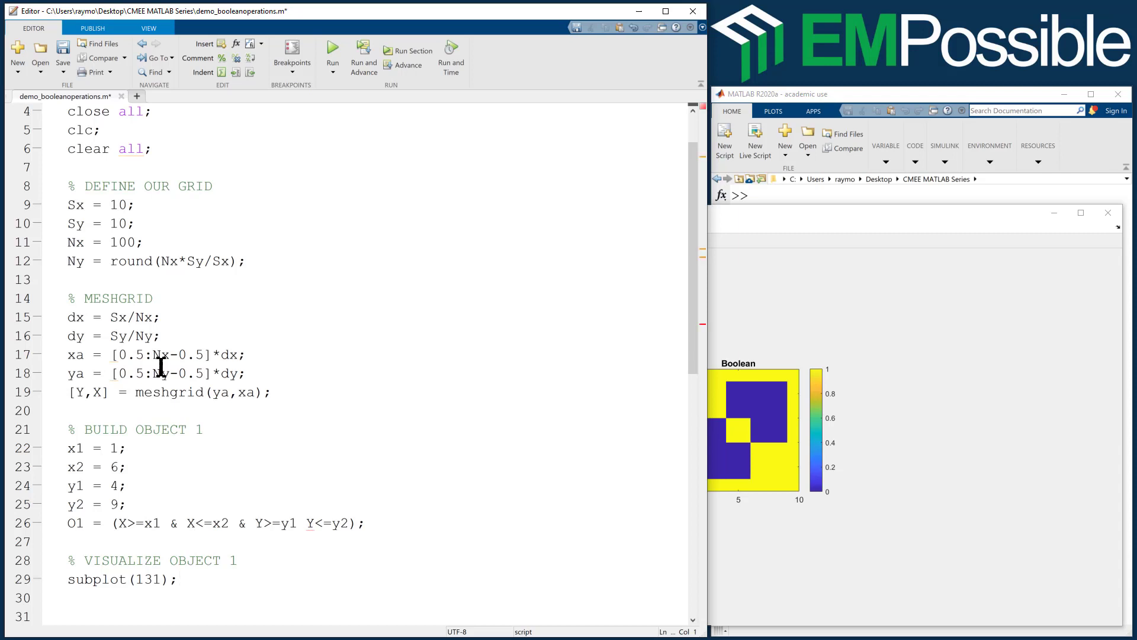
pyautogui.write('imagesc(')
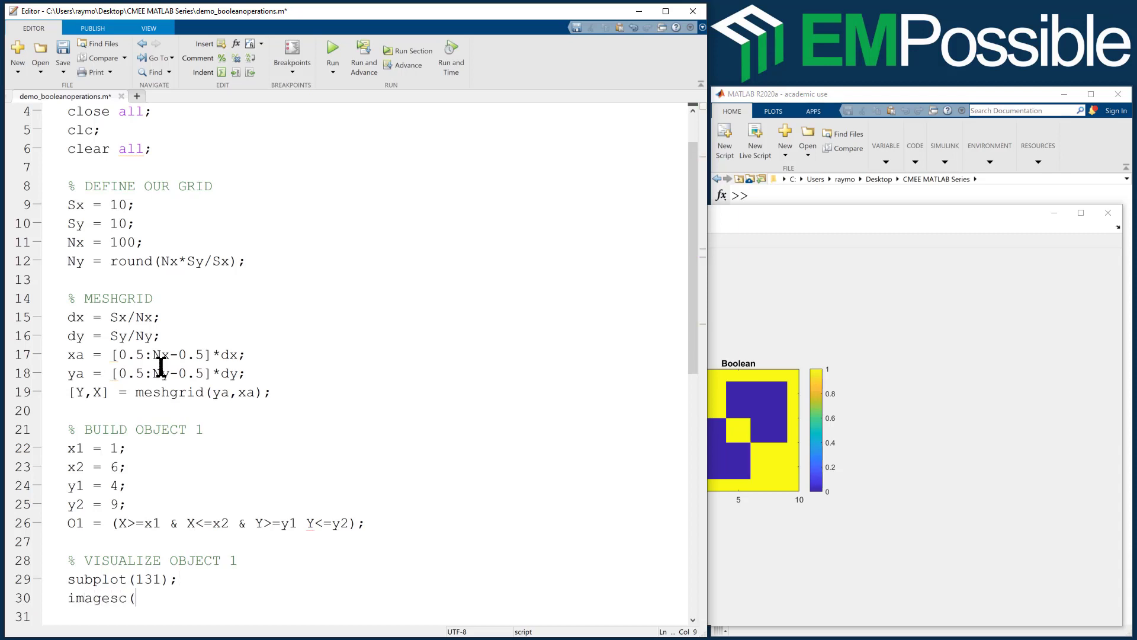
pyautogui.write('xa,ya,')
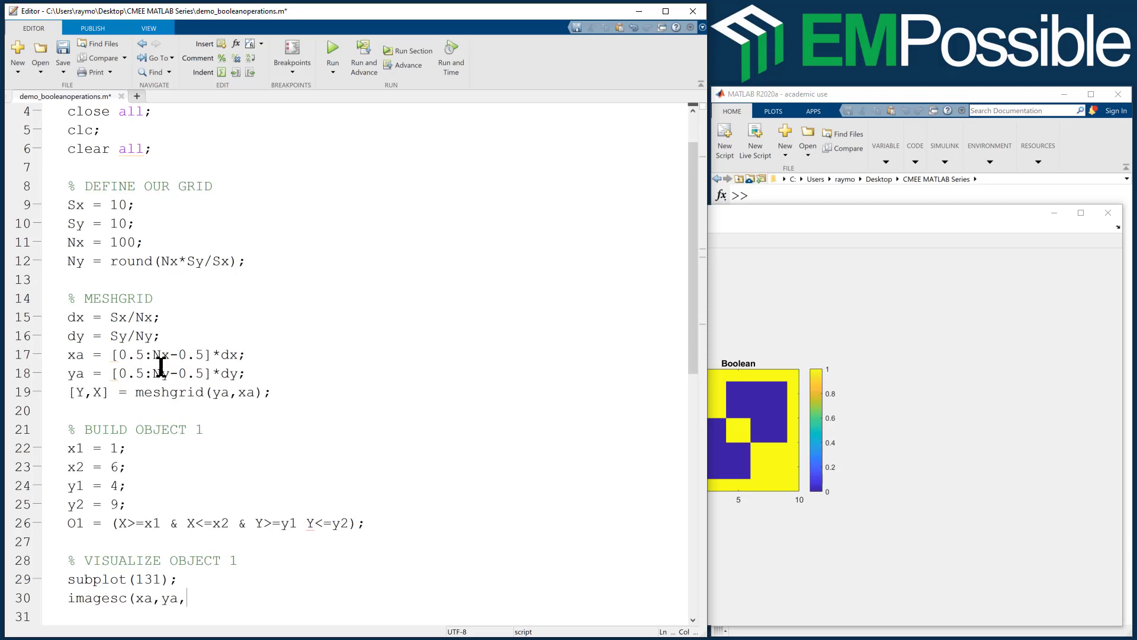
pyautogui.write("O1.'")
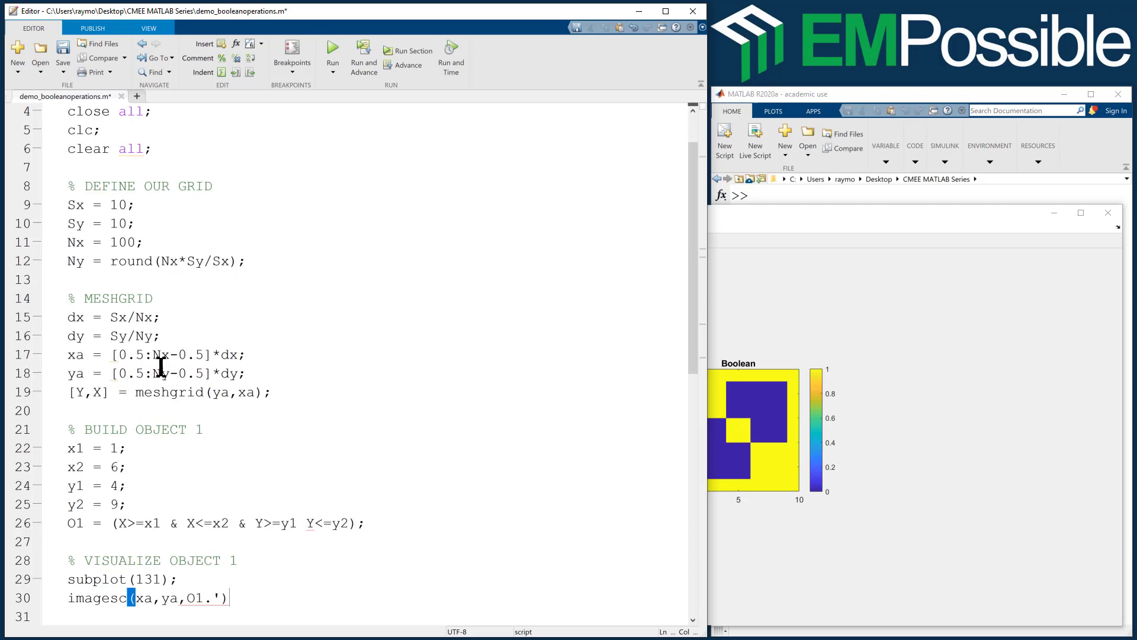
pyautogui.write(';')
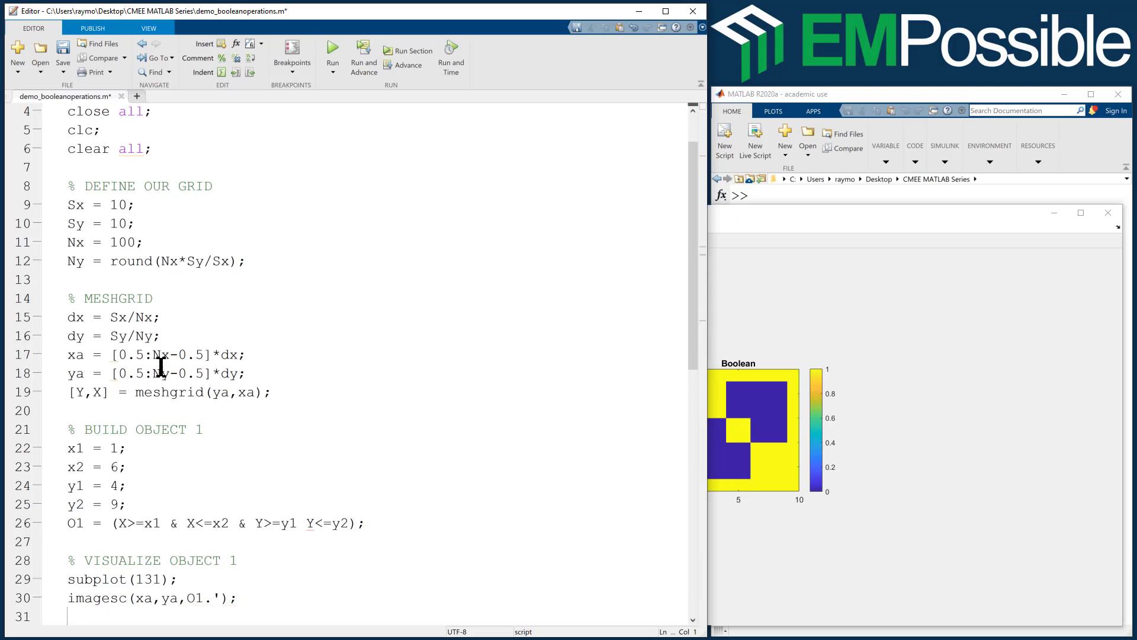
# - Give the plot equal tight axes, a colorbar and the title 'Object 1'
pyautogui.write('axis equal tight')
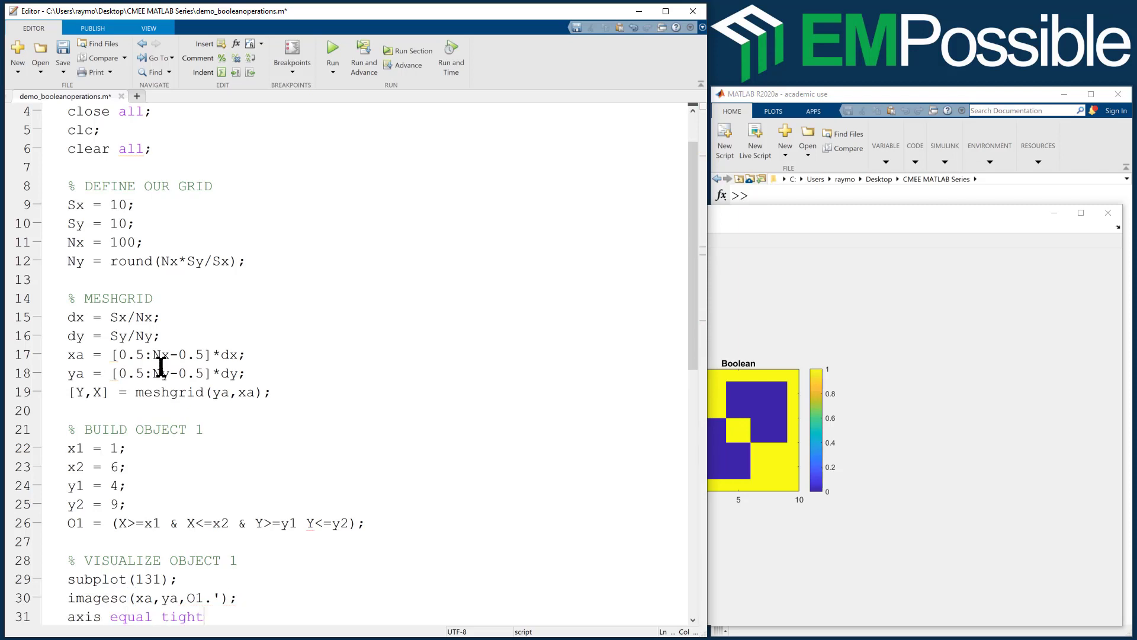
pyautogui.scroll(-3)
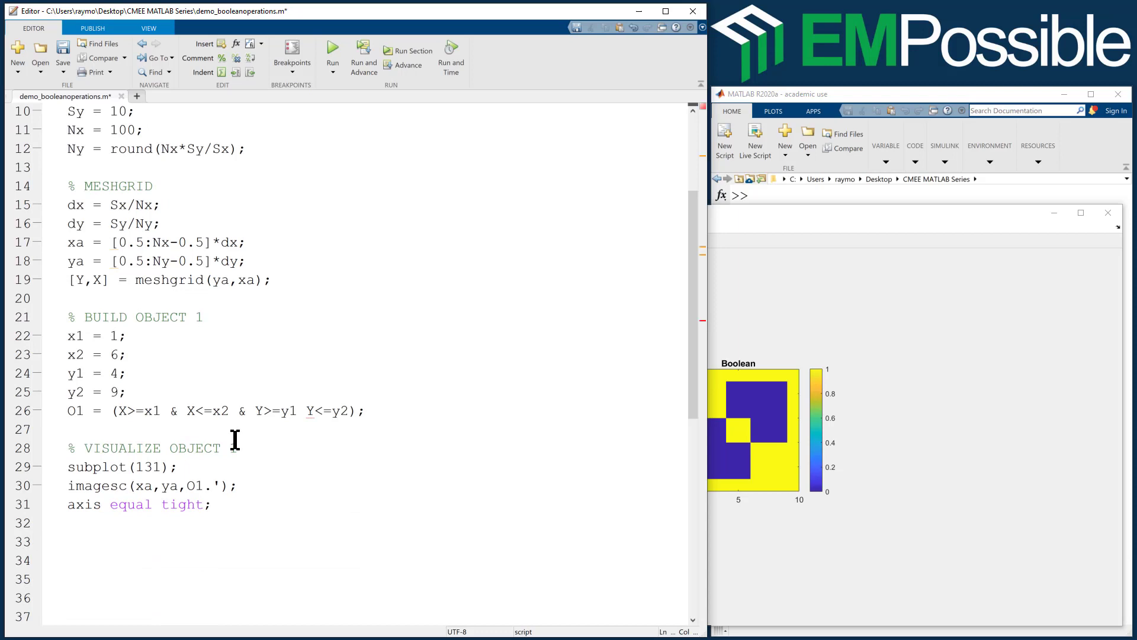
pyautogui.write('colorbar')
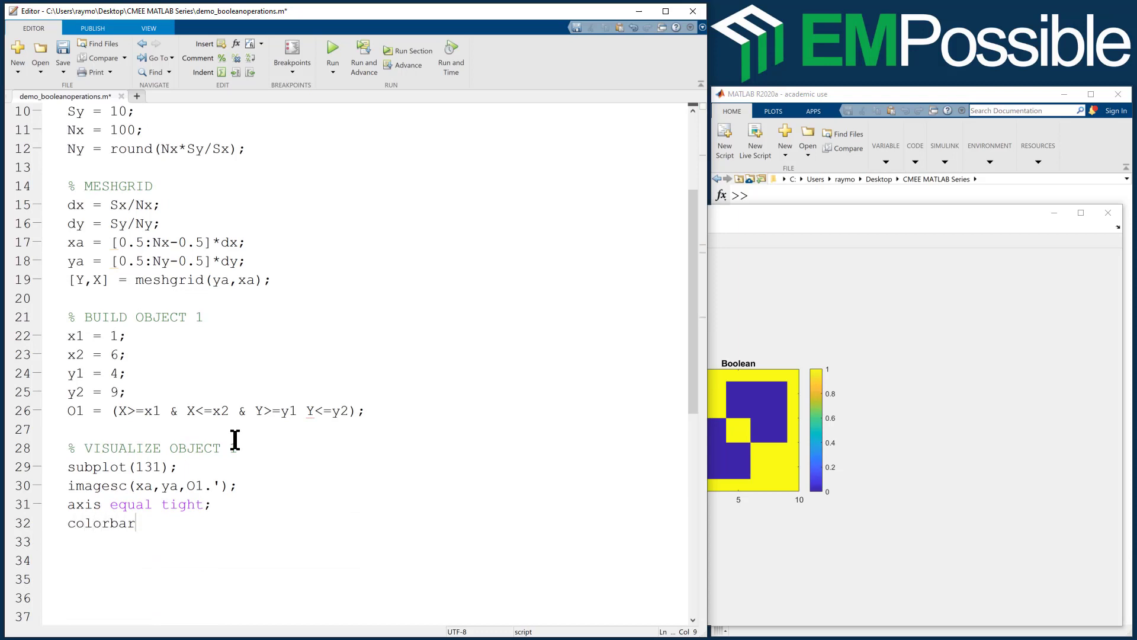
pyautogui.write('title();')
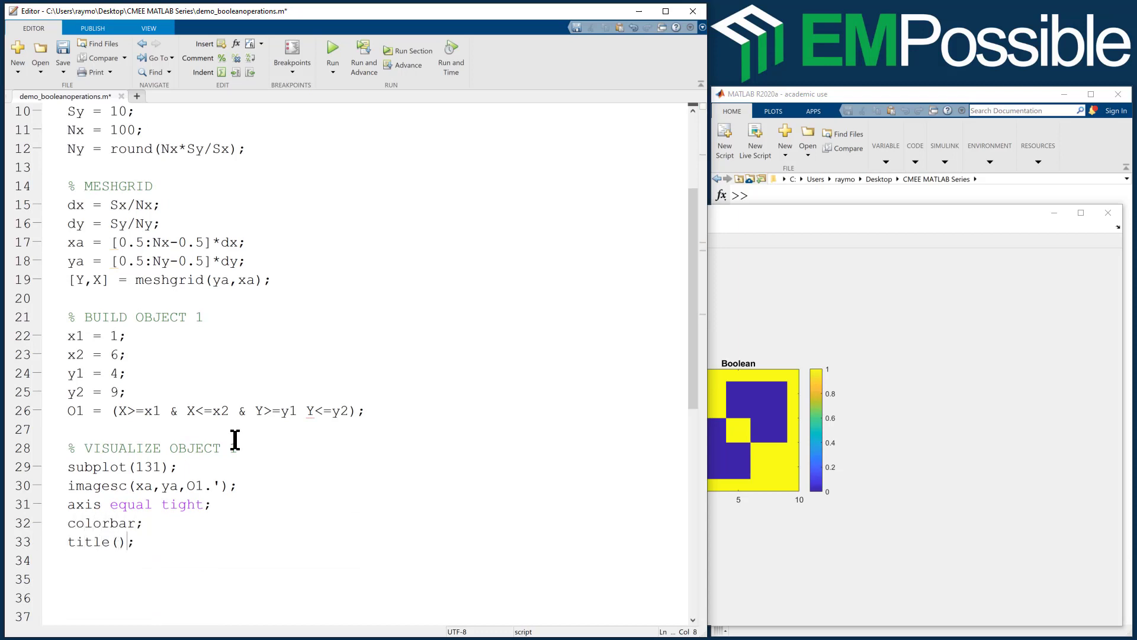
pyautogui.write("''")
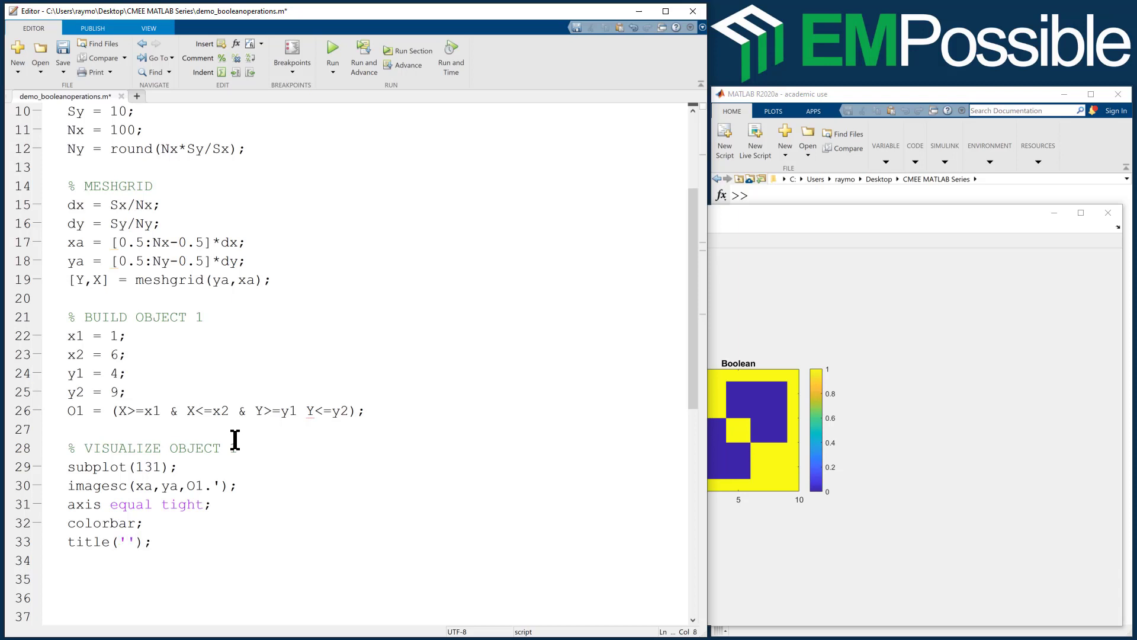
pyautogui.write('Object 1')
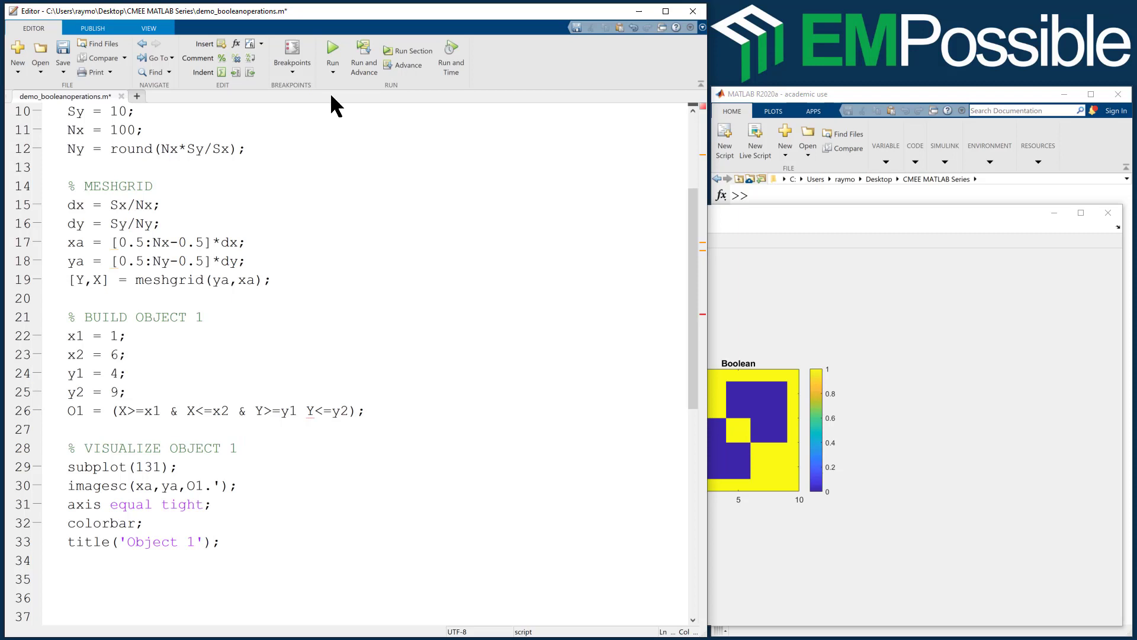
# - Run, insert the missing & before Y<=y2 in the O1 line, and rerun to plot Object 1
pyautogui.click(332, 51)
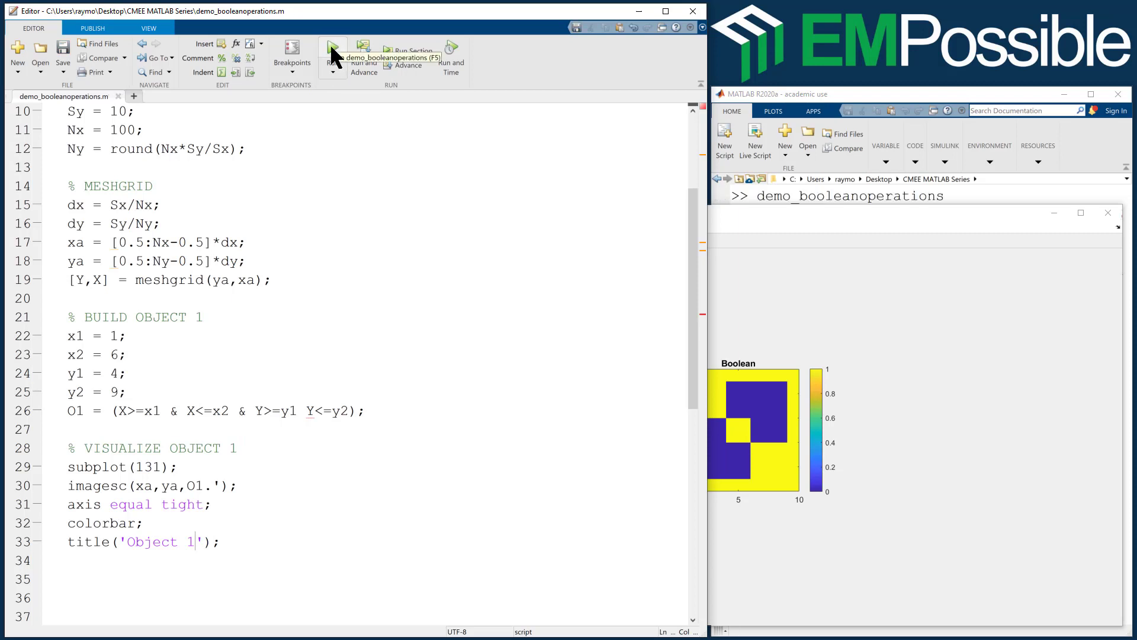
pyautogui.click(332, 47)
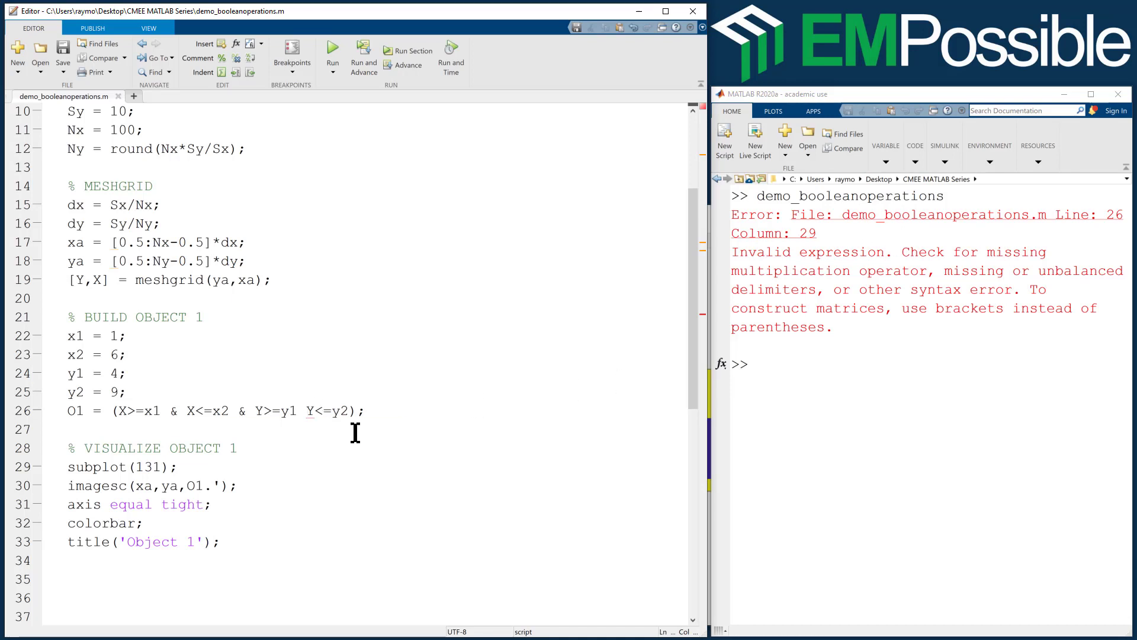
pyautogui.write('&')
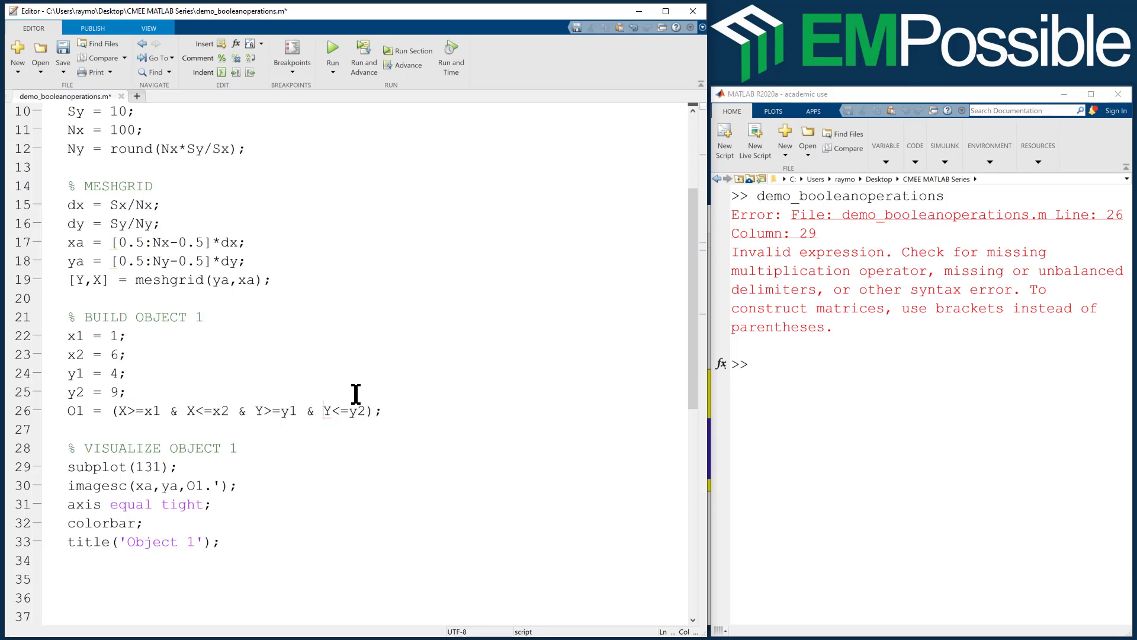
pyautogui.doubleClick(345, 411)
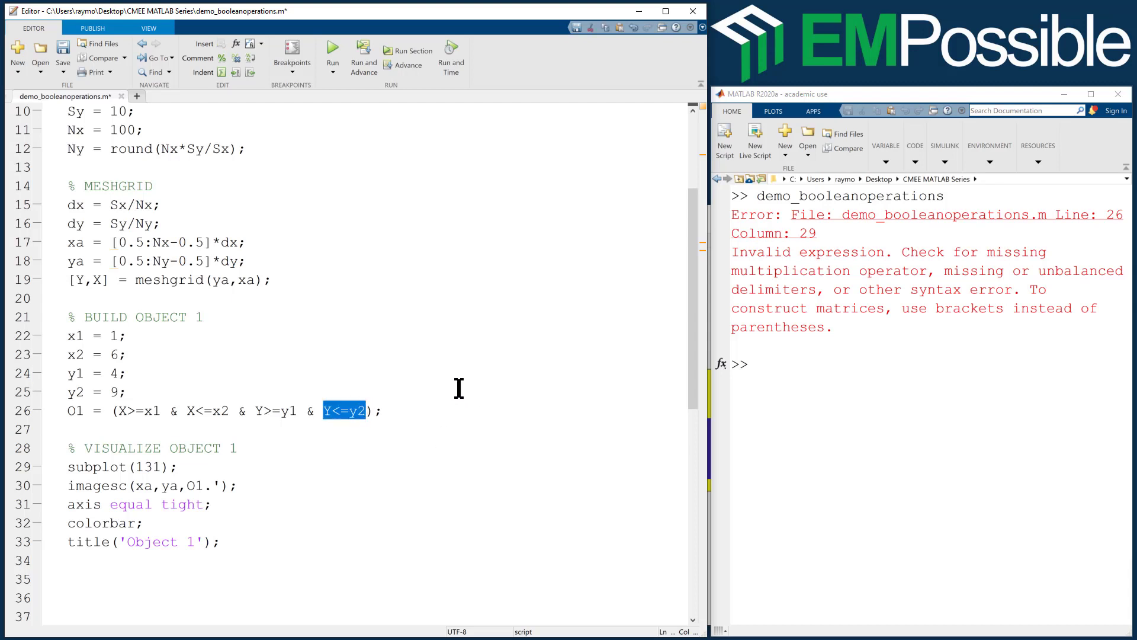
pyautogui.click(332, 51)
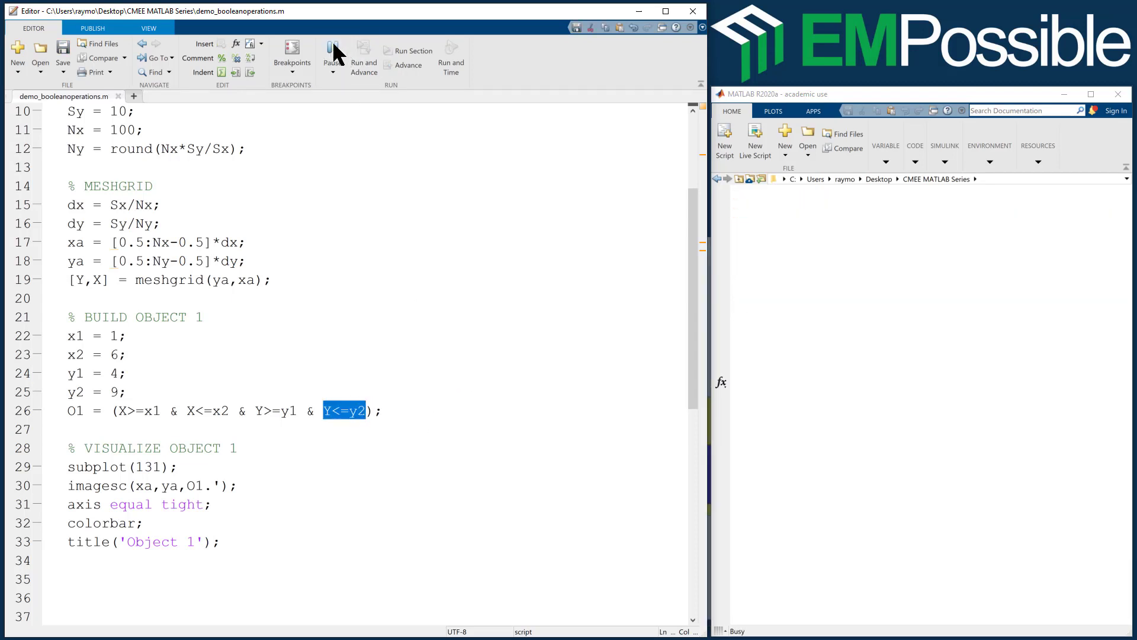
pyautogui.click(332, 55)
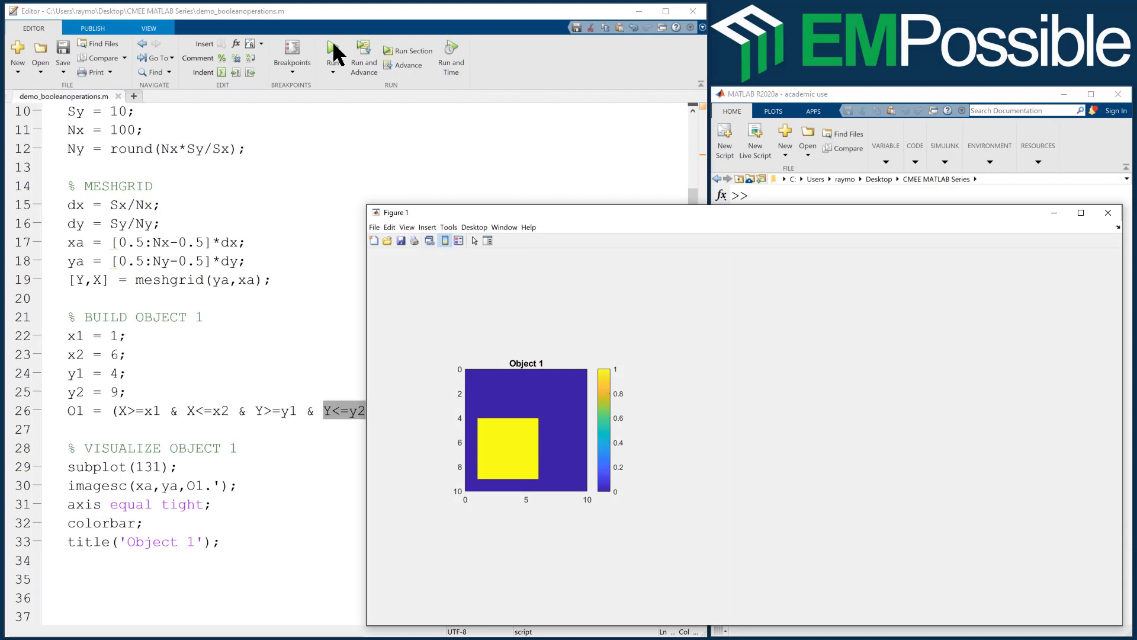
pyautogui.moveTo(505, 455)
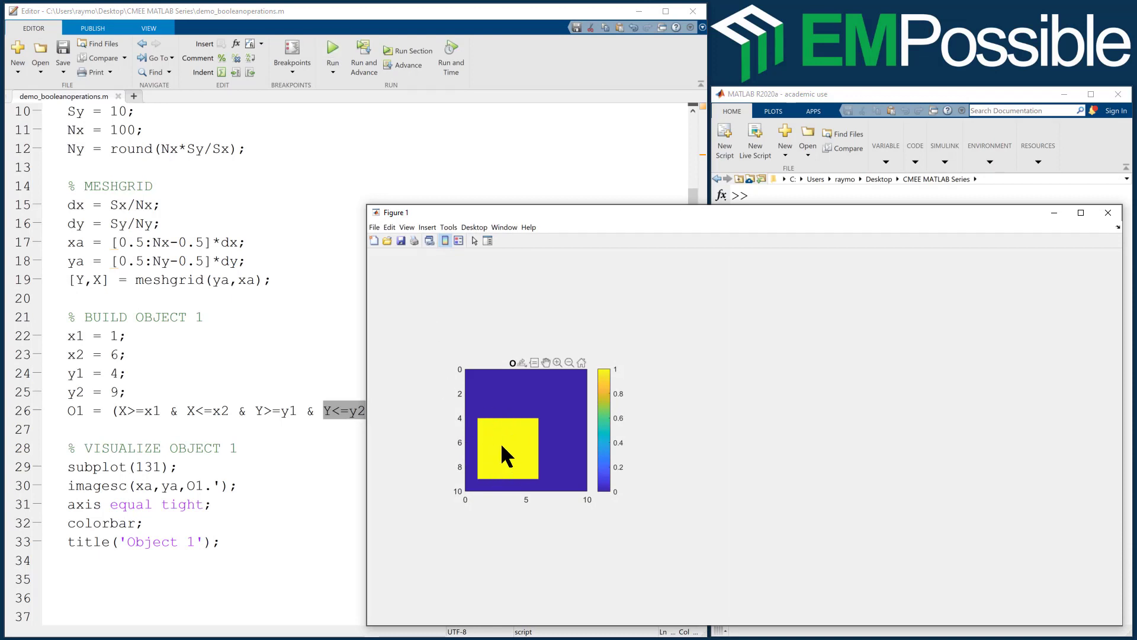
pyautogui.moveTo(577, 431)
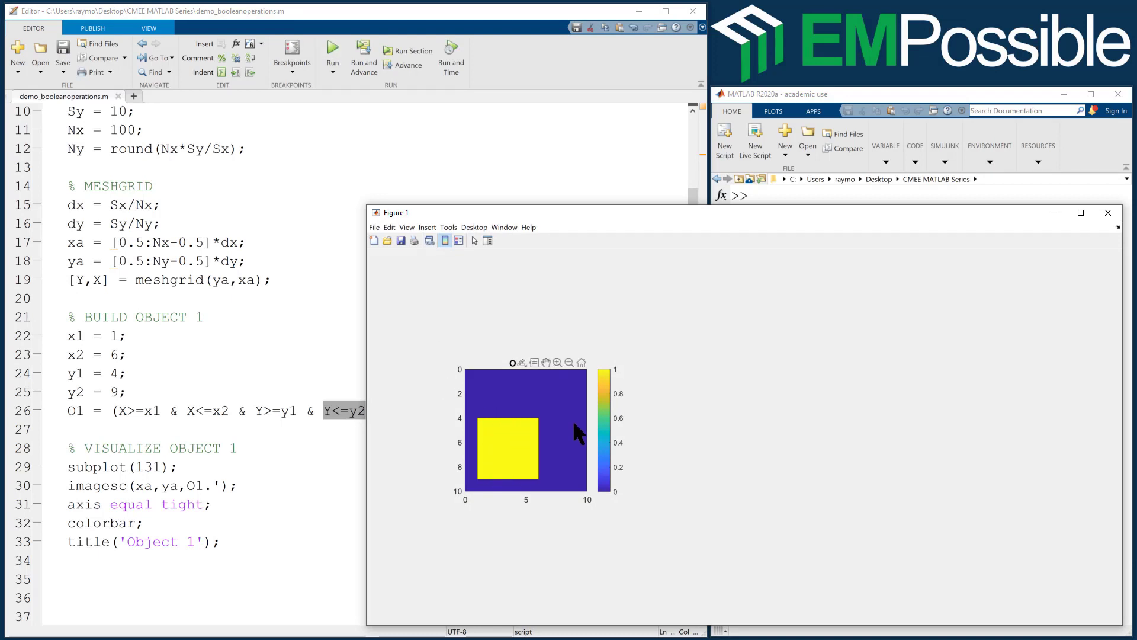
pyautogui.moveTo(530, 435)
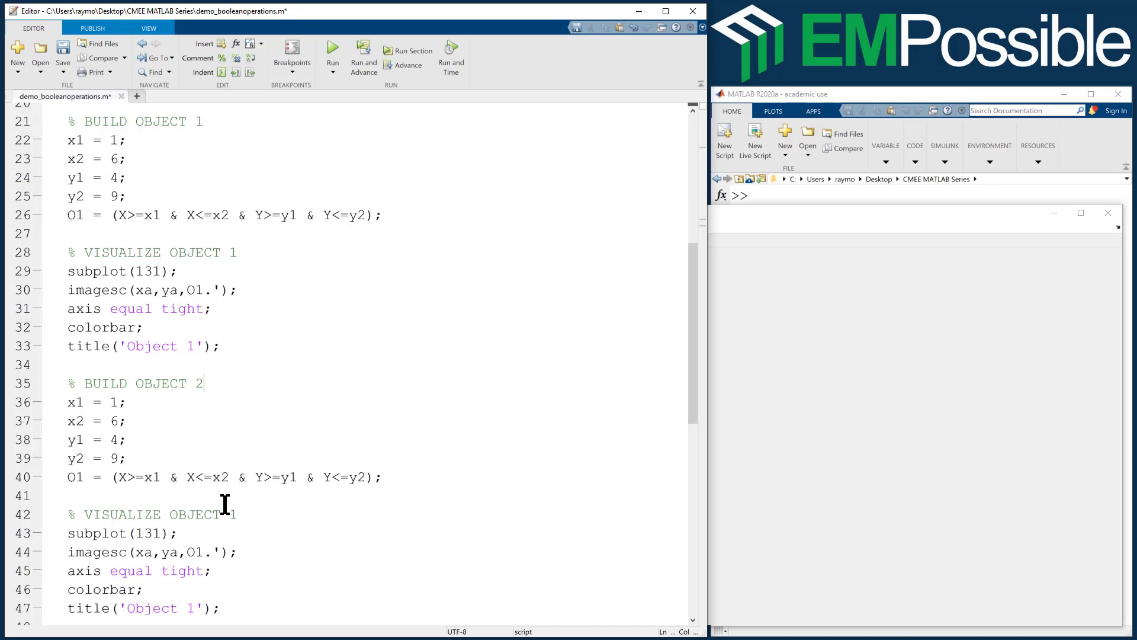
# - Build O2 with limits x1=4, x2=9, y1=1, y2=6 and plot it in subplot(132) titled 'Object 2'
pyautogui.scroll(-3)
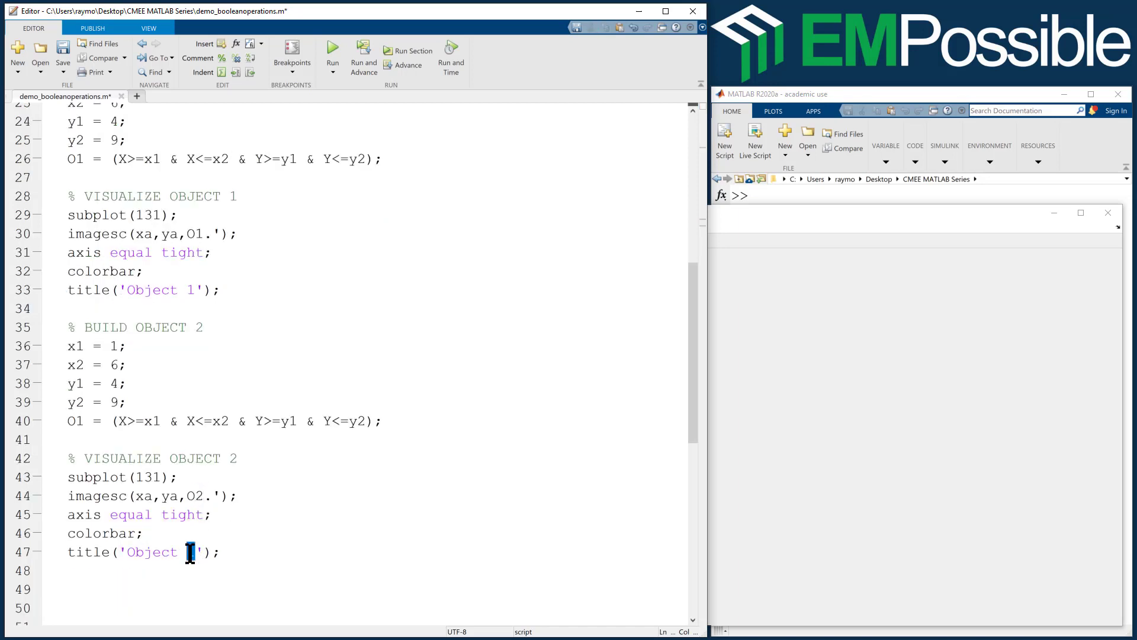
pyautogui.write('2')
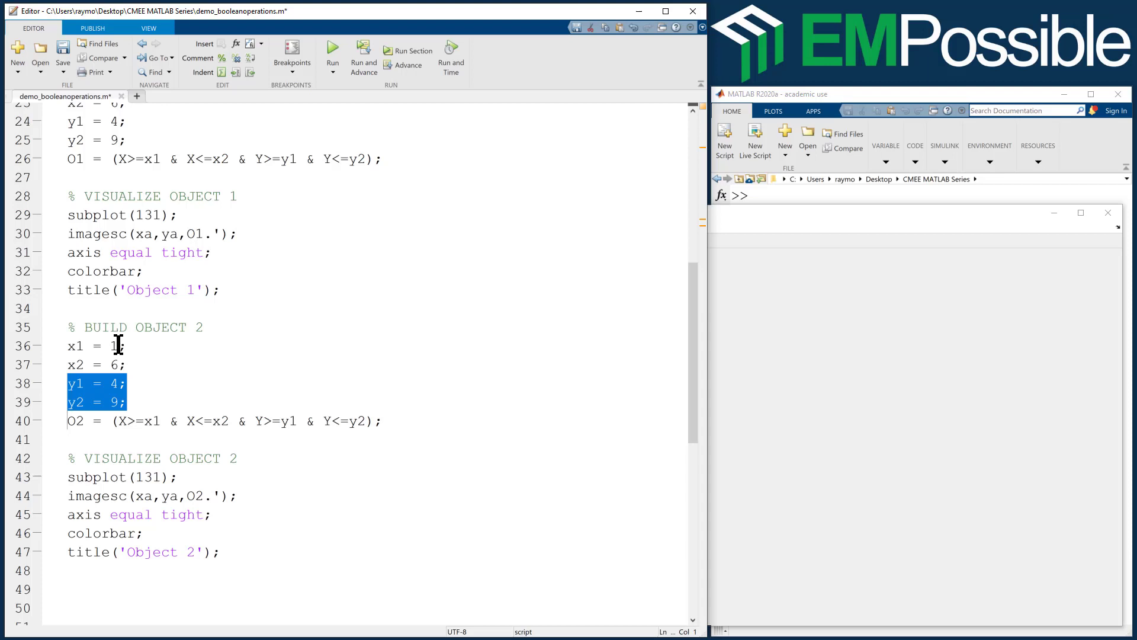
pyautogui.write('4')
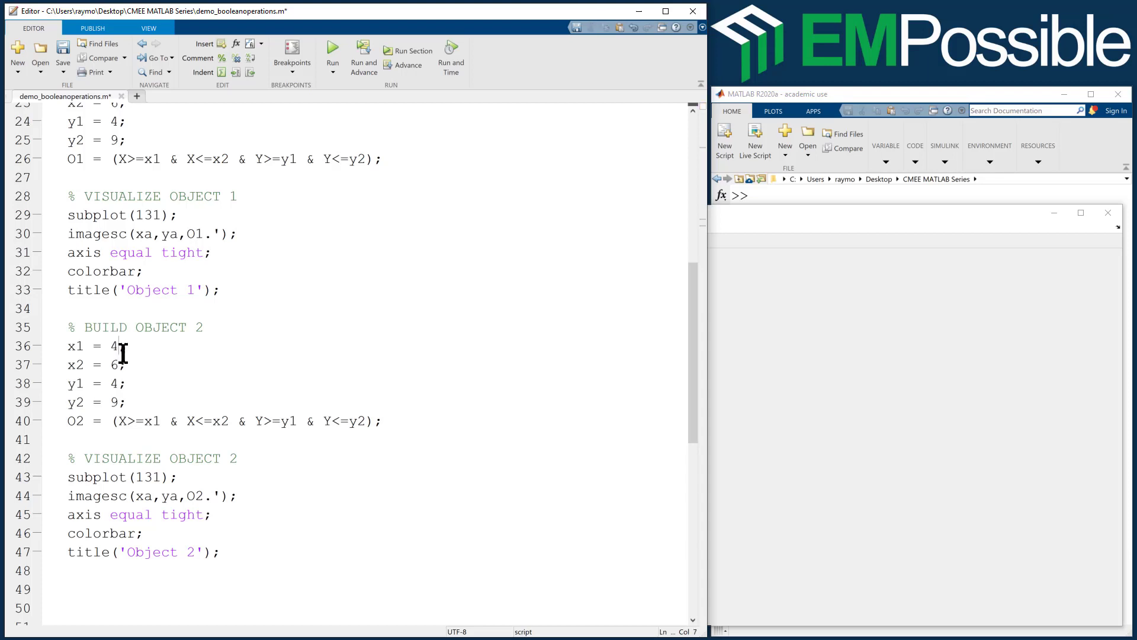
pyautogui.doubleClick(111, 363)
pyautogui.write('9')
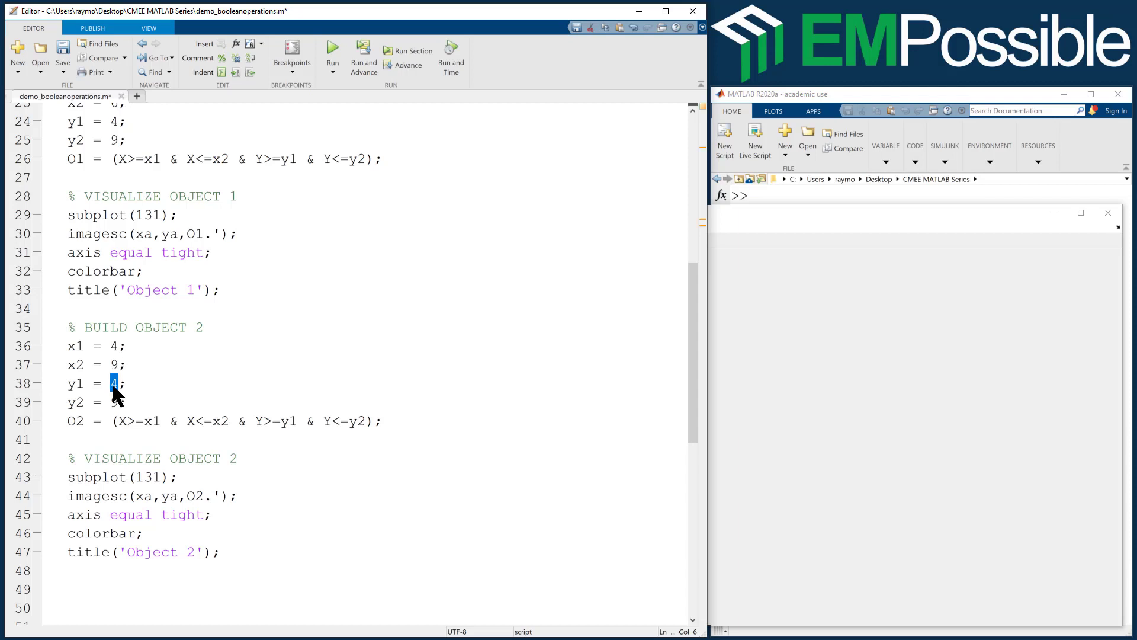
pyautogui.write('1')
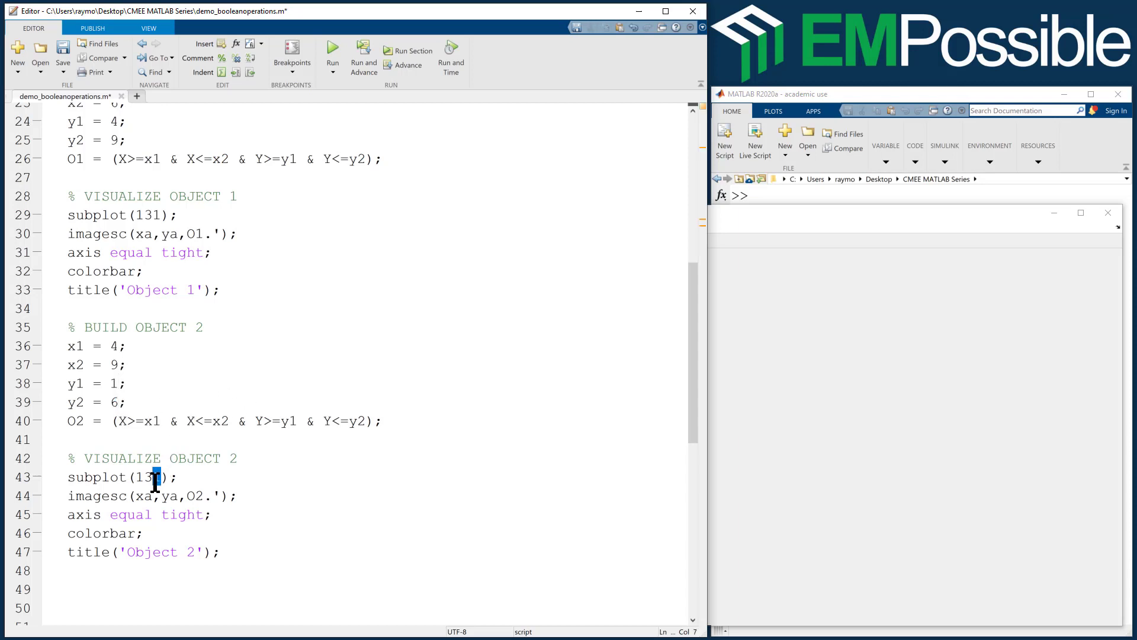
pyautogui.write('2')
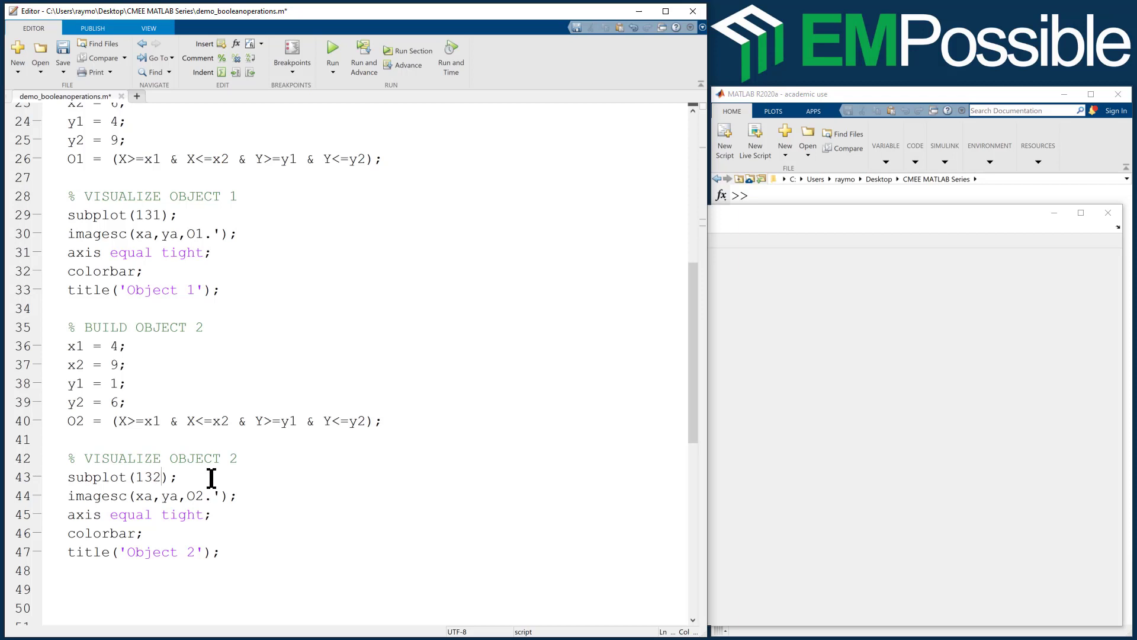
pyautogui.moveTo(332, 46)
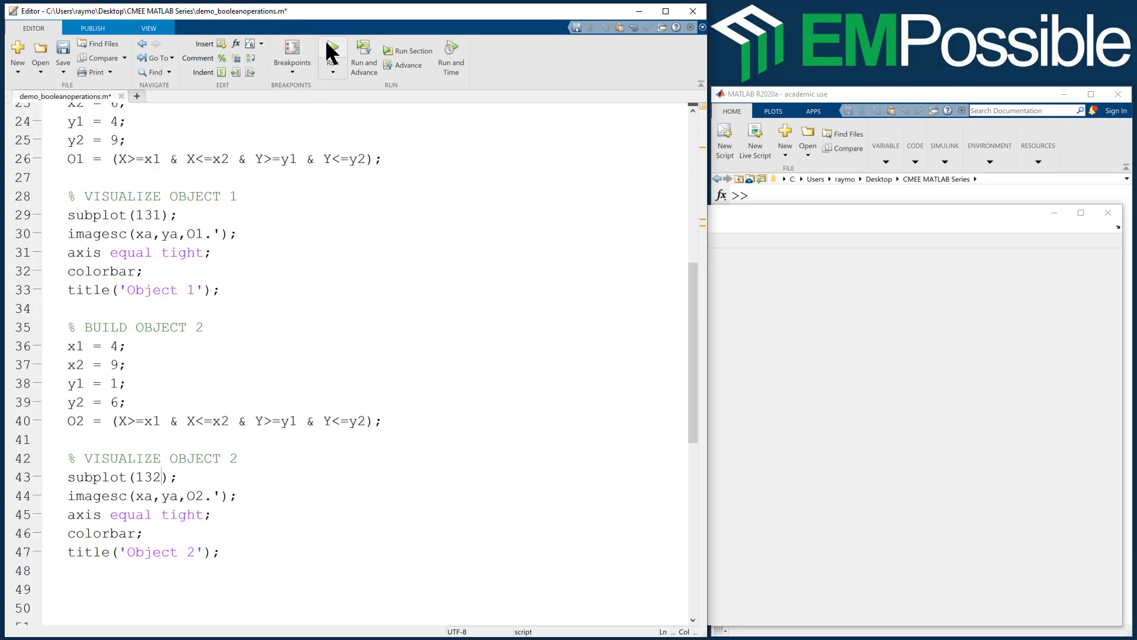
# - Run the script to show Object 1 and Object 2 side by side in Figure 1
pyautogui.click(331, 48)
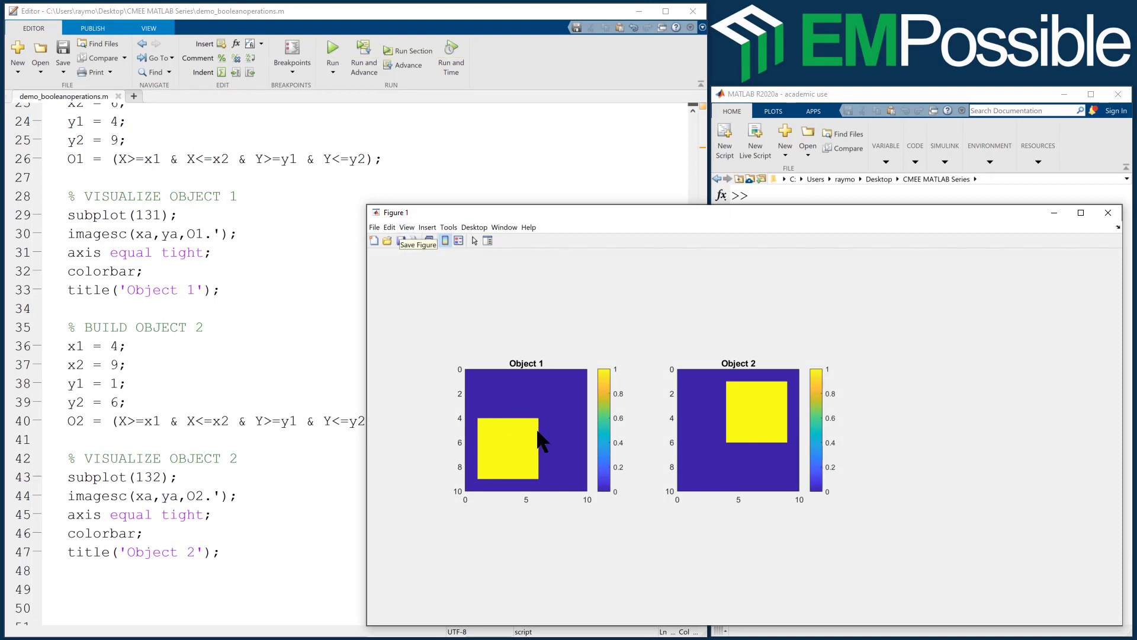
pyautogui.moveTo(431, 477)
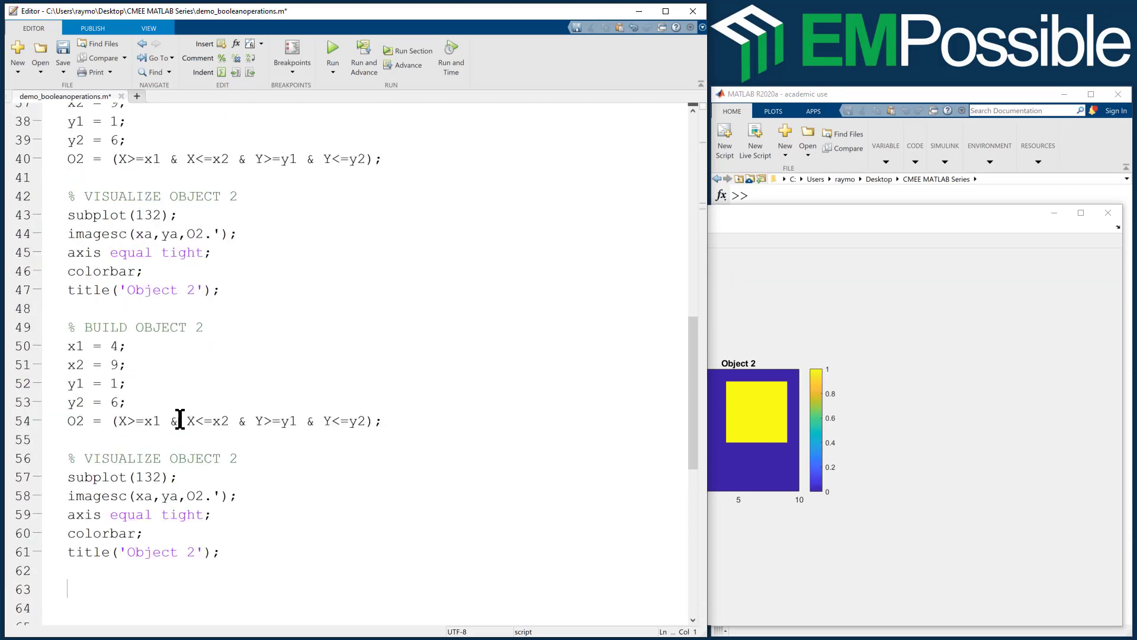
# - Rename the pasted comments to PRACTICE BOOLEAN OPERATION and VISUALIZE BOOLEAN OPERATION
pyautogui.doubleClick(143, 327)
pyautogui.write('% PRACTI')
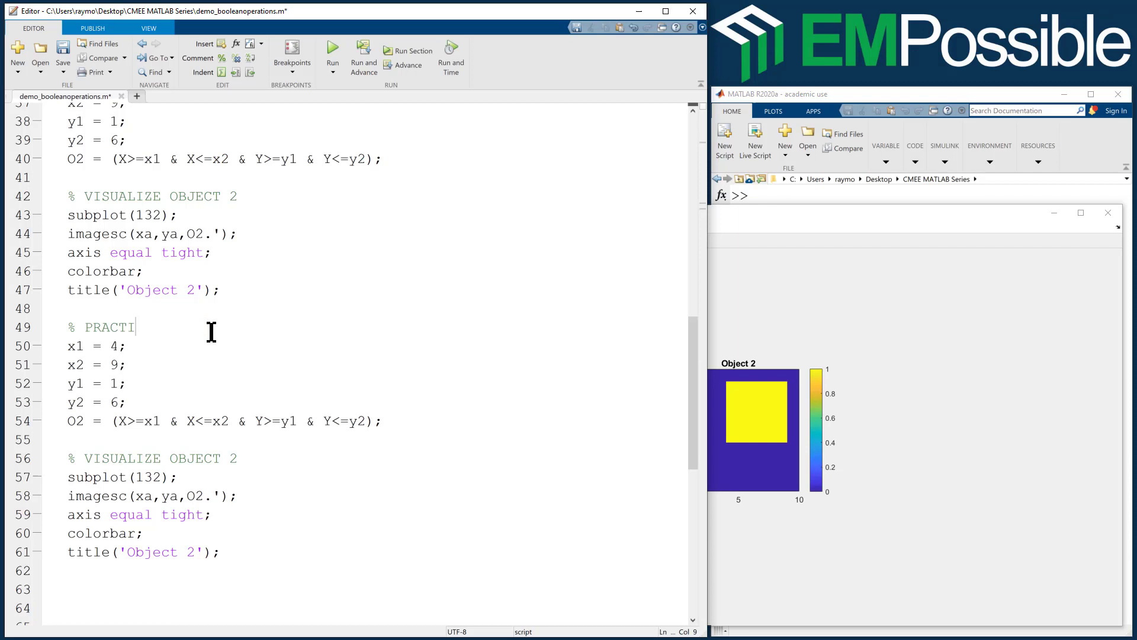
pyautogui.write('CE BOOLEAN O')
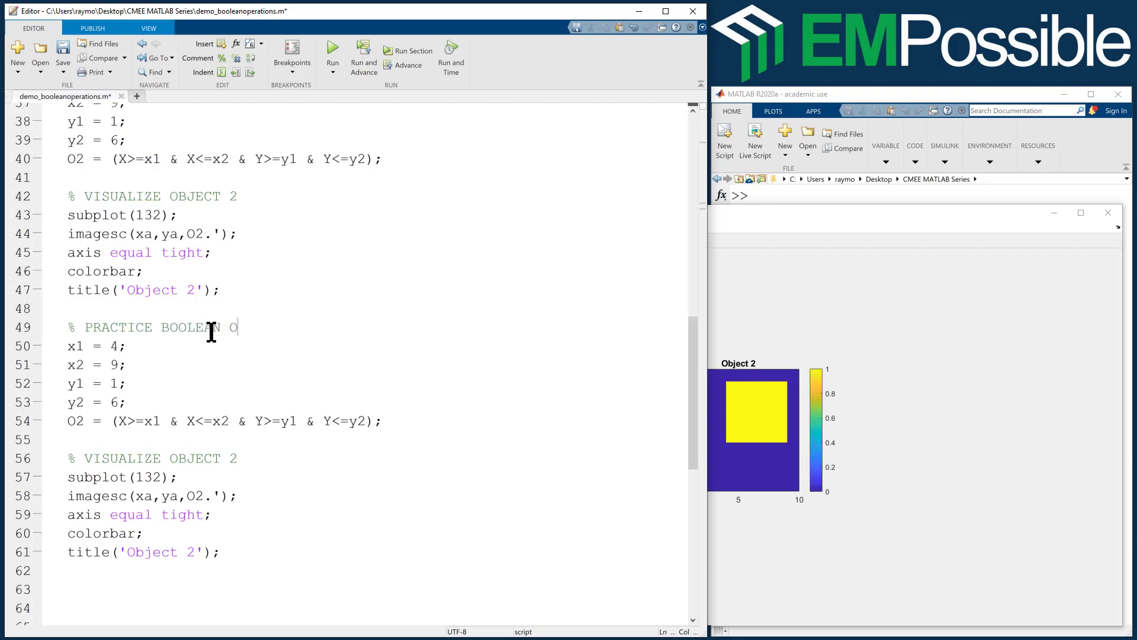
pyautogui.write('PERATION')
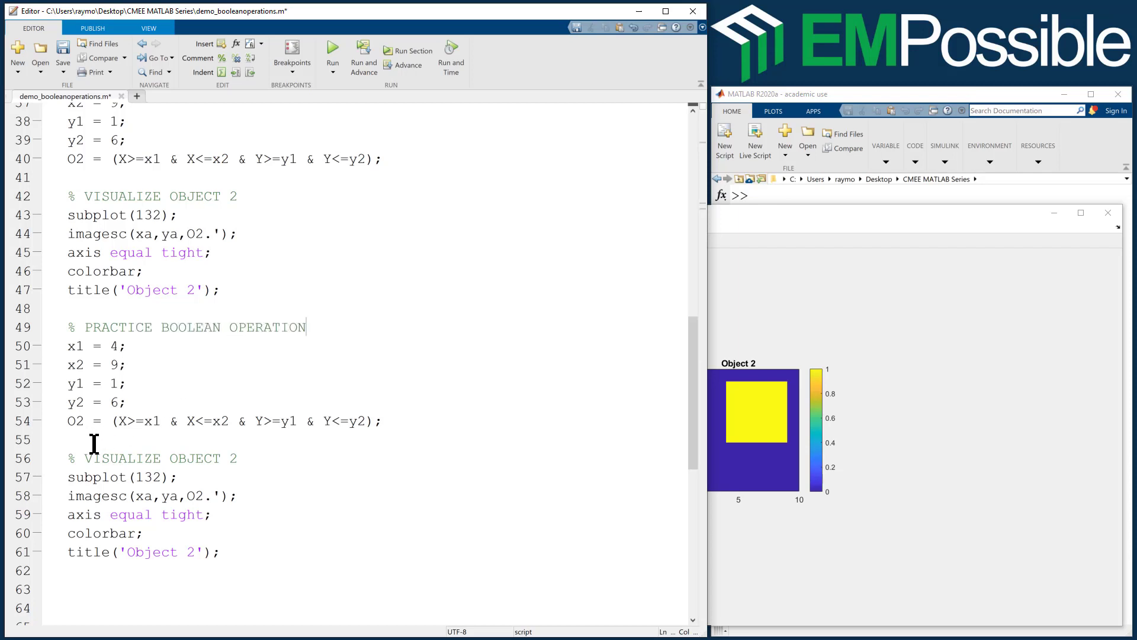
pyautogui.doubleClick(202, 457)
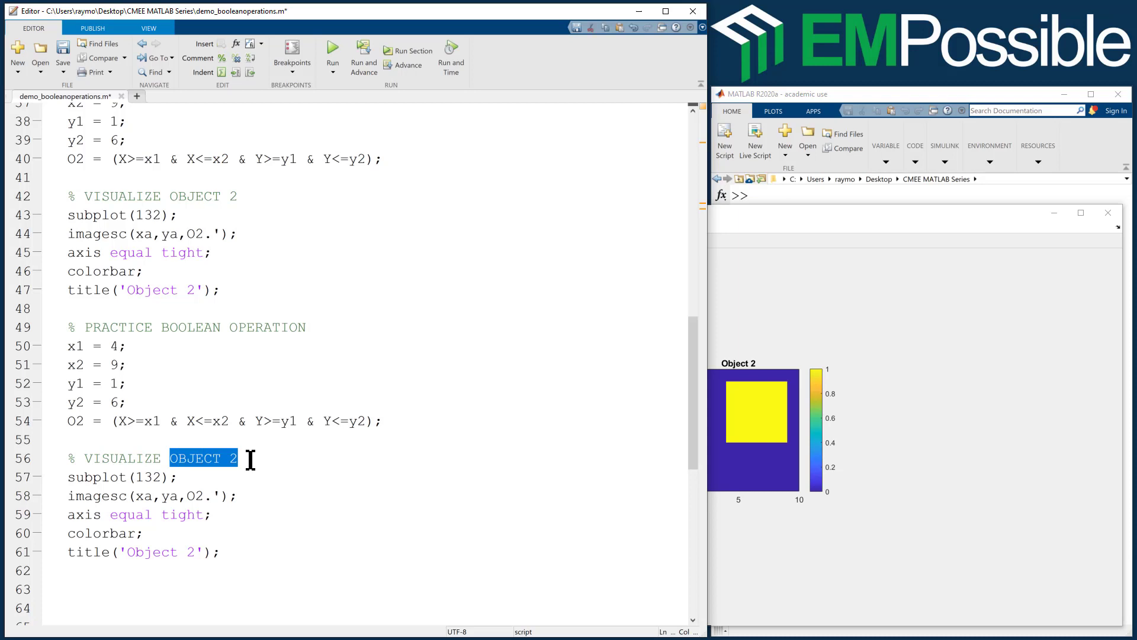
pyautogui.write('VISUALIZE BOOLE')
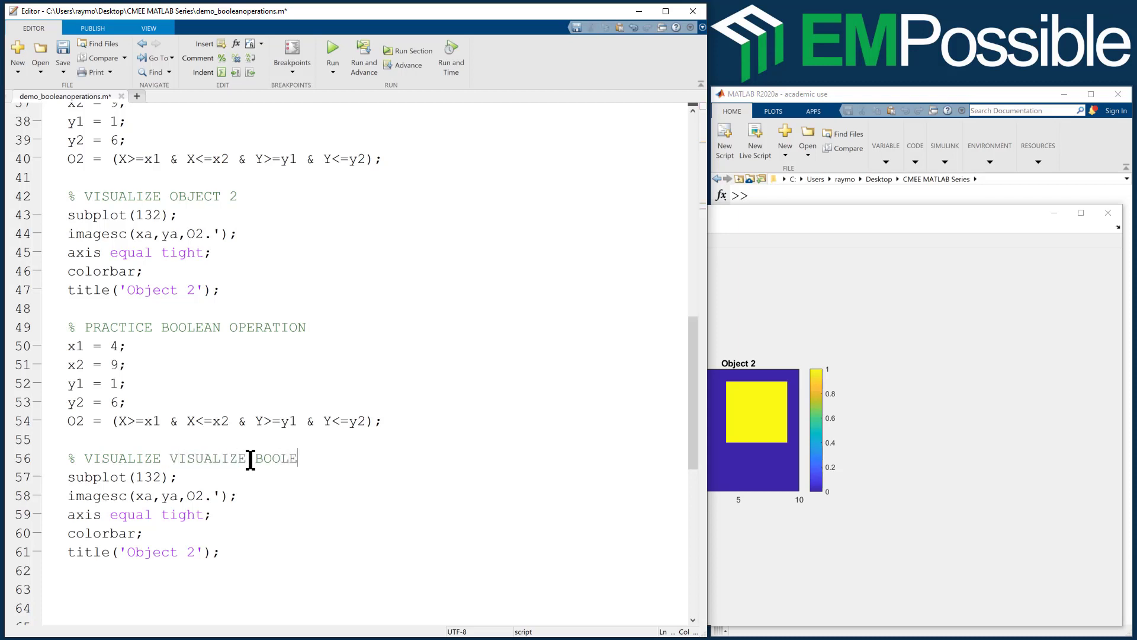
pyautogui.write('N')
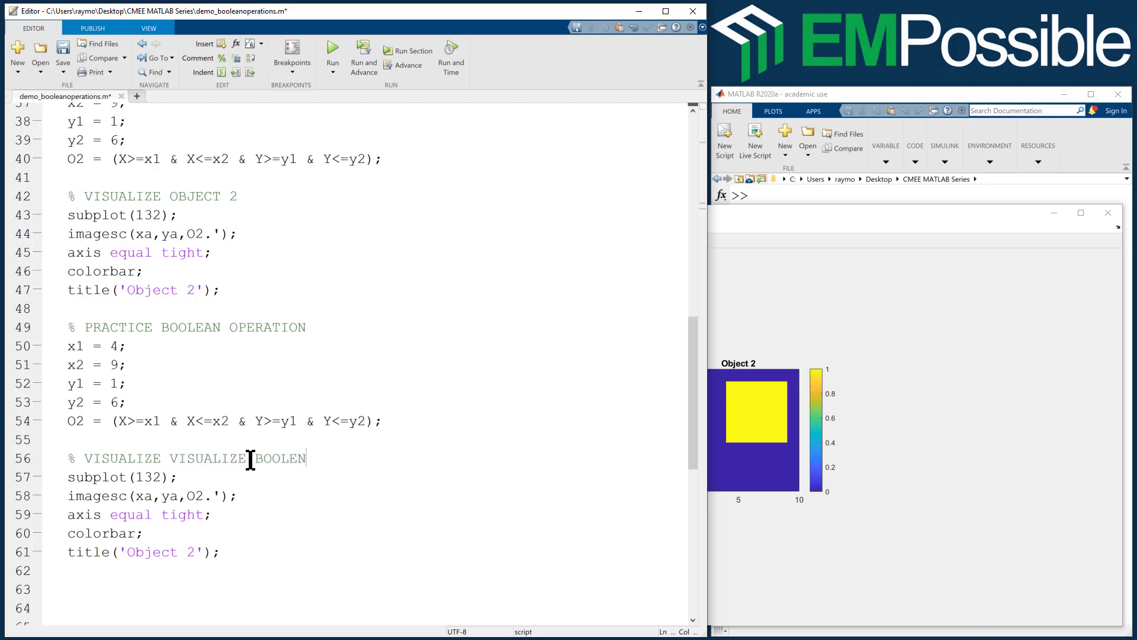
pyautogui.write('OPERATION')
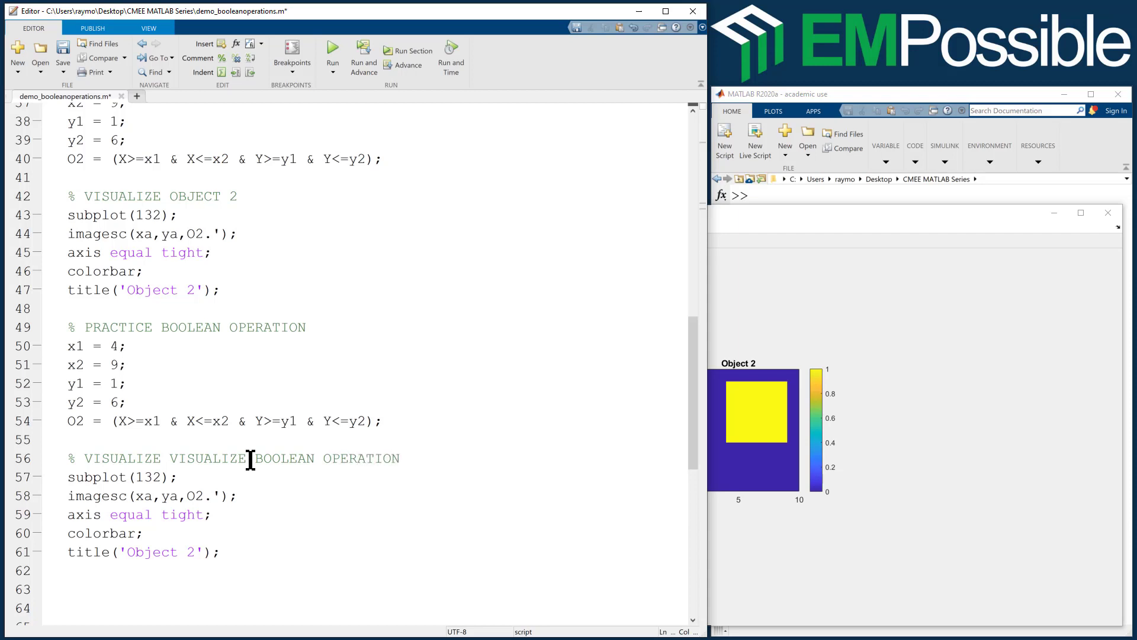
# - Make the third panel plot B with imagesc and the title 'Boolean'
pyautogui.doubleClick(196, 496)
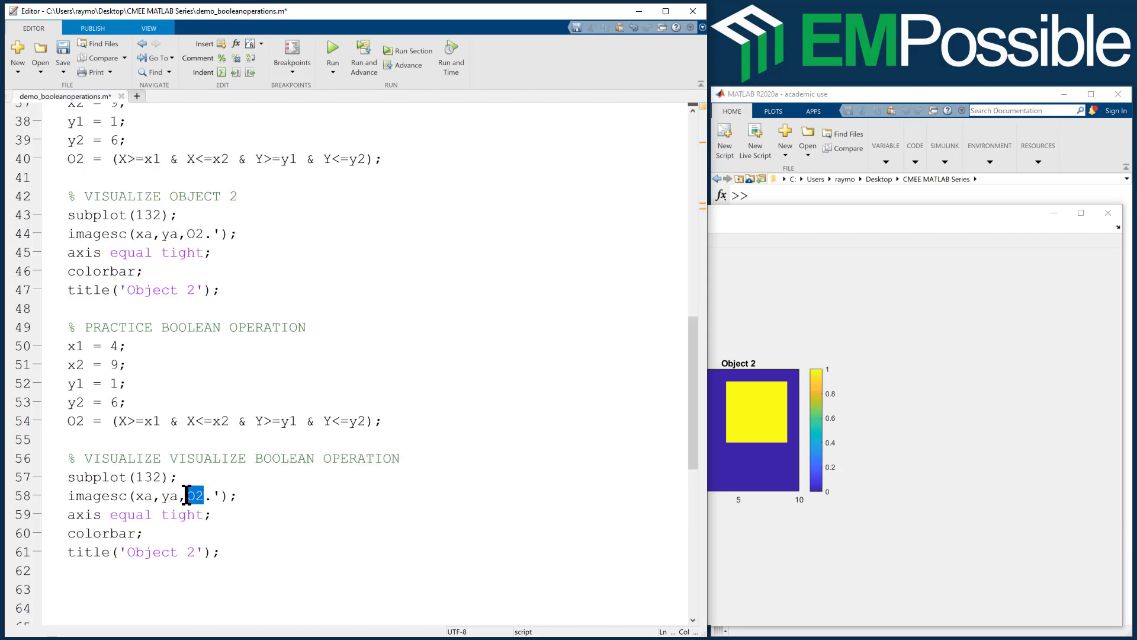
pyautogui.write('B')
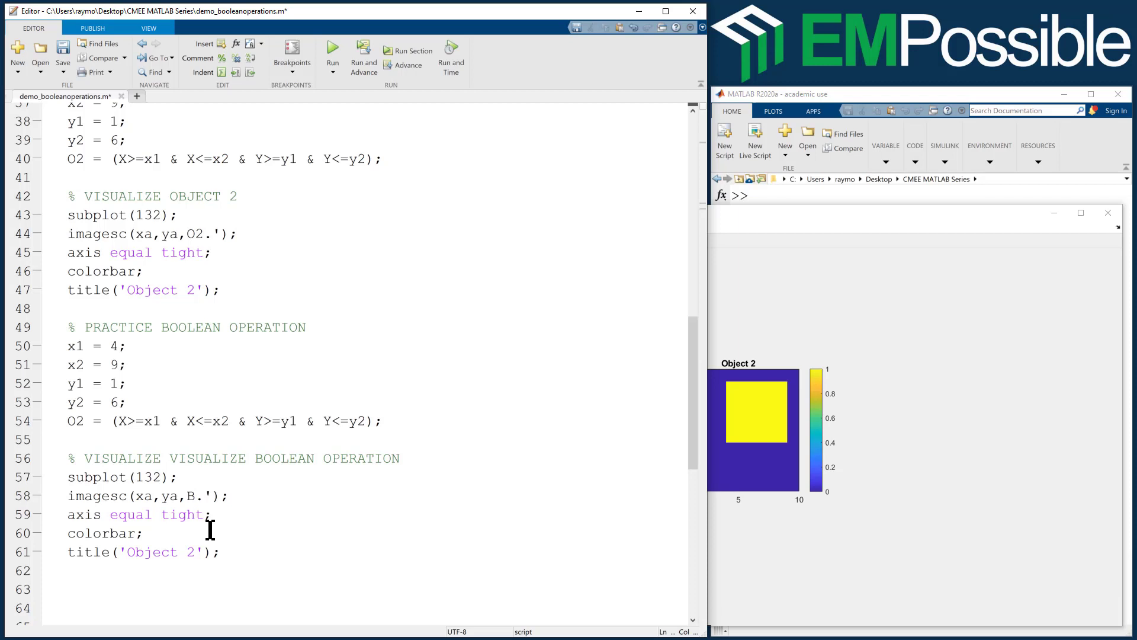
pyautogui.doubleClick(157, 552)
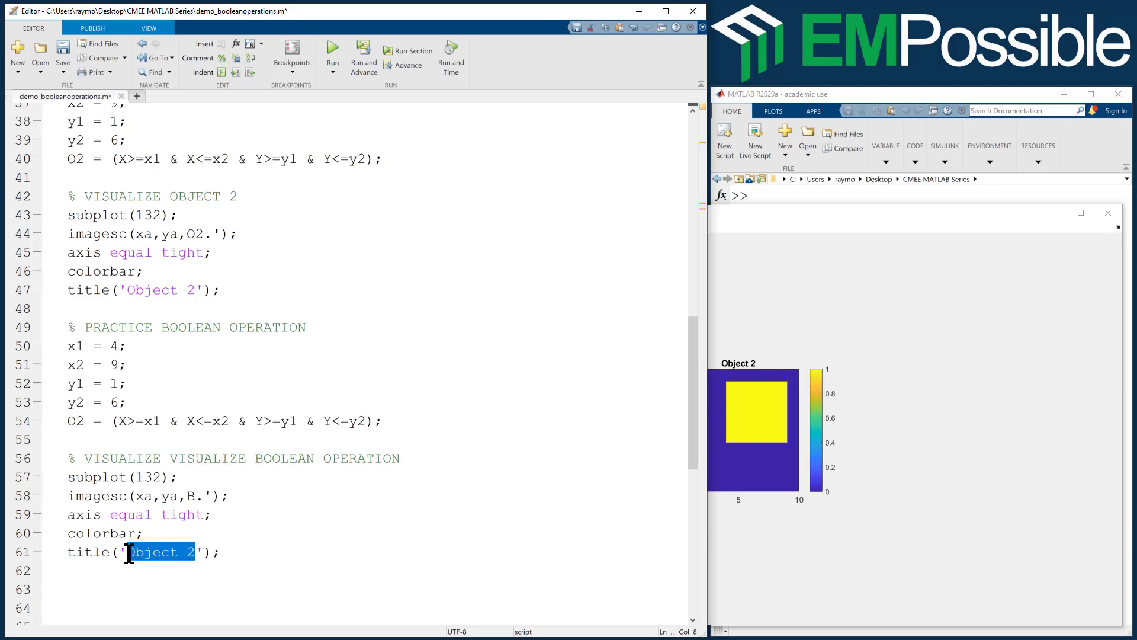
pyautogui.write('Boolean')
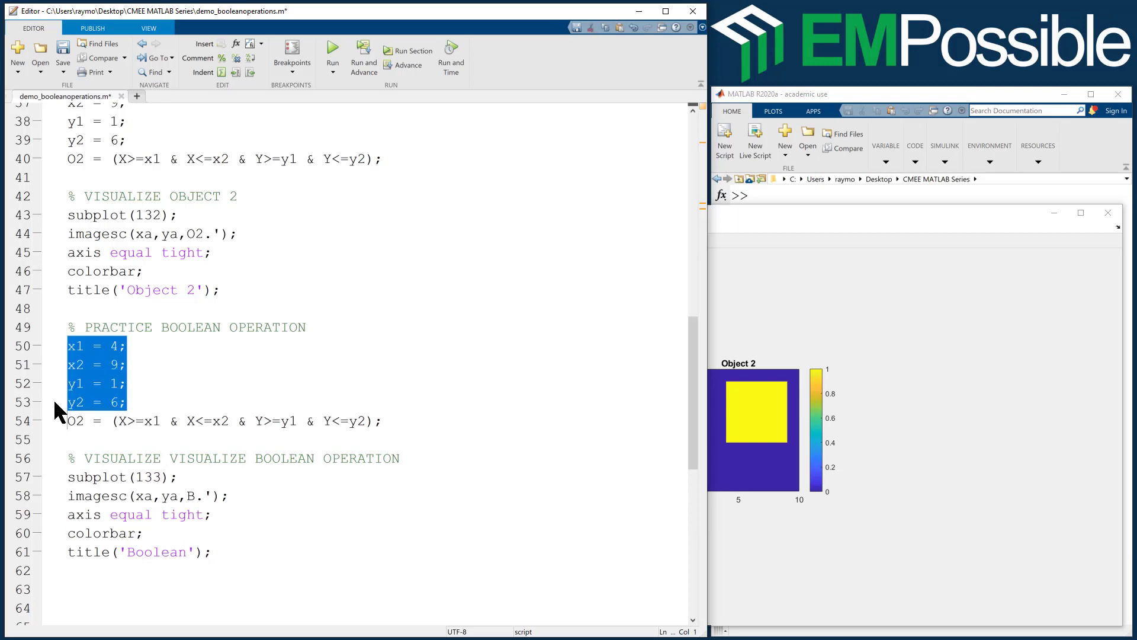
# - Delete the copied limit lines and set B = O1;
pyautogui.press('Delete')
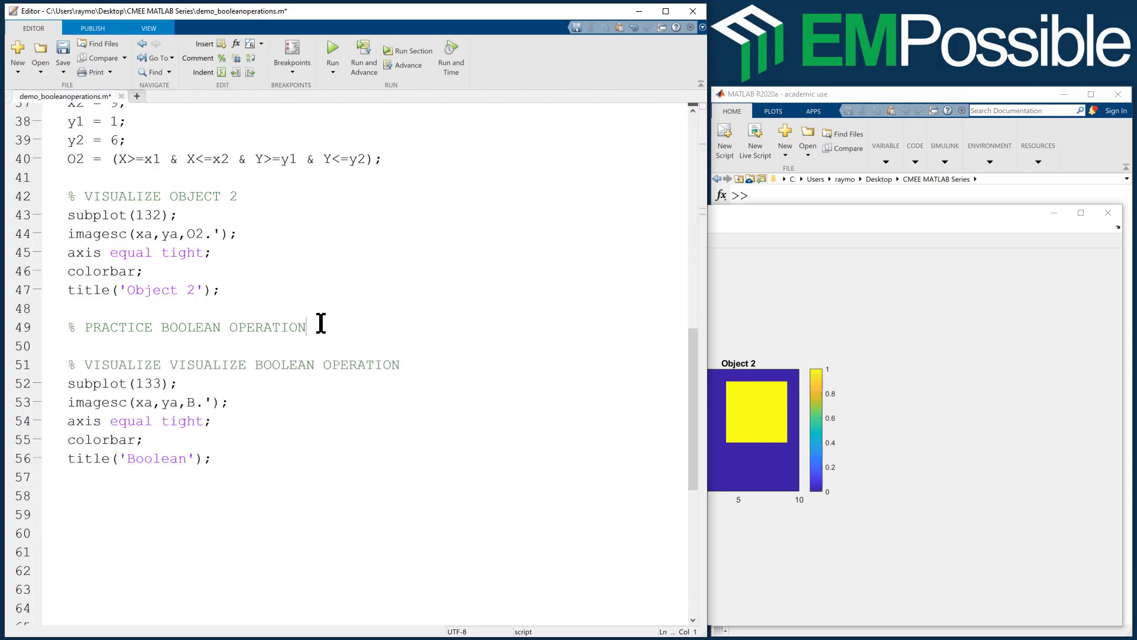
pyautogui.press('enter')
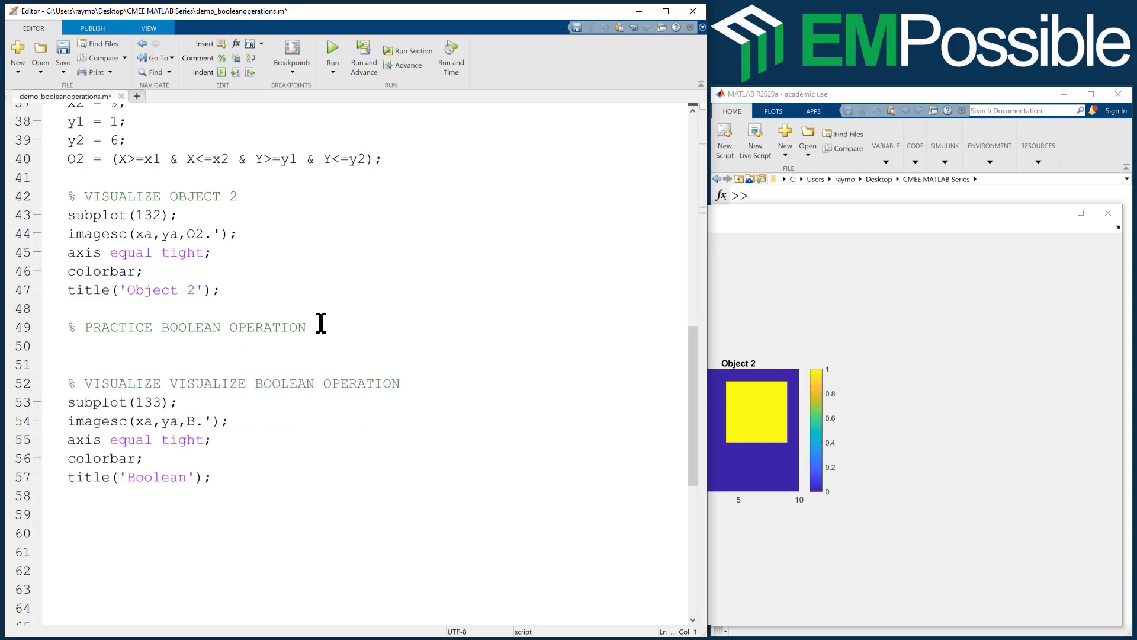
pyautogui.write('B =')
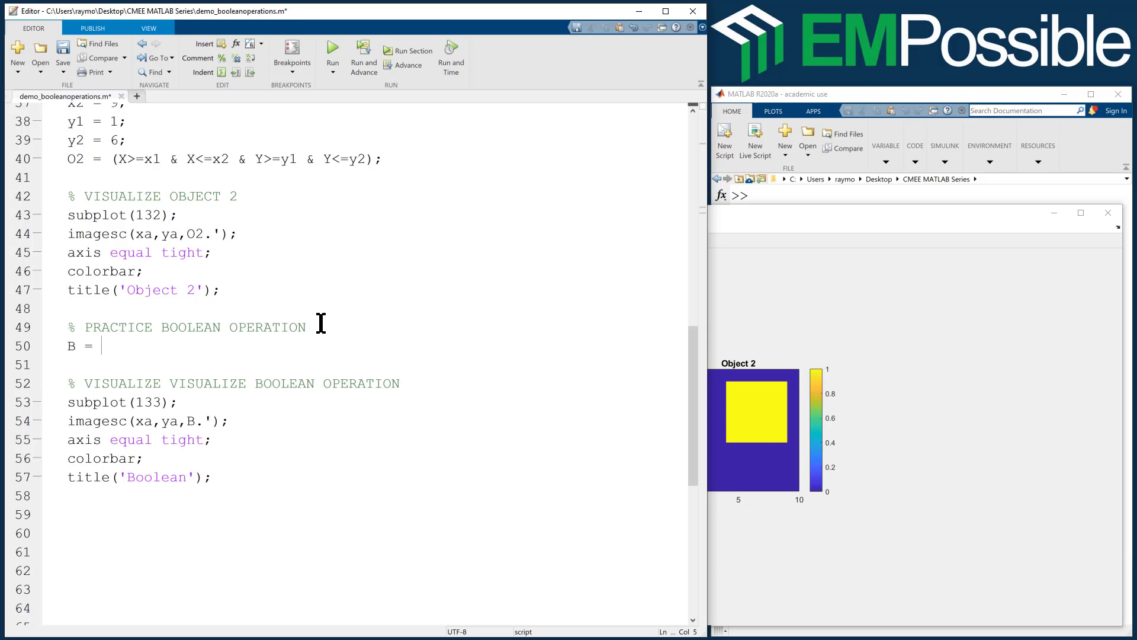
pyautogui.write('A;')
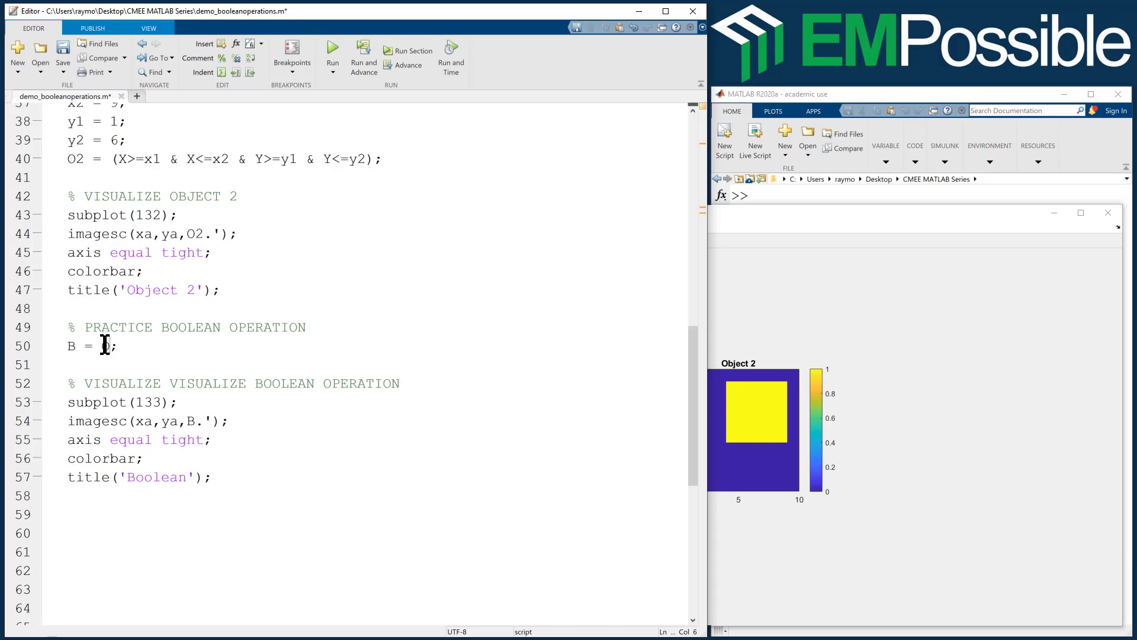
pyautogui.write('O1')
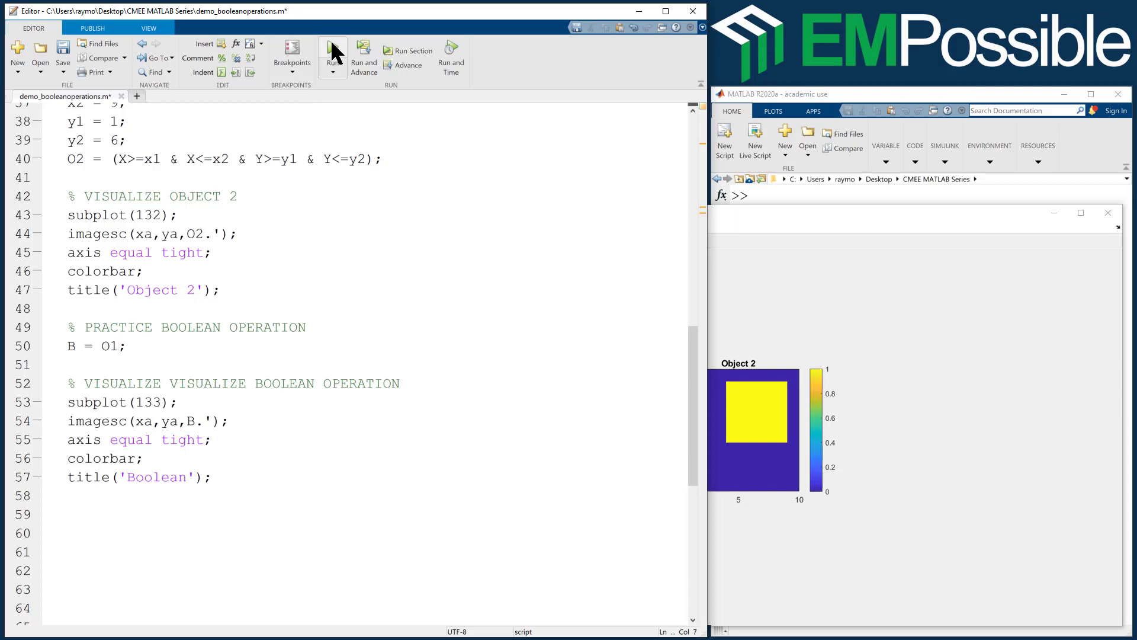
# - Run with B = O1, change it to B = O2 and rerun, then edit toward B = O1 + O2
pyautogui.click(331, 51)
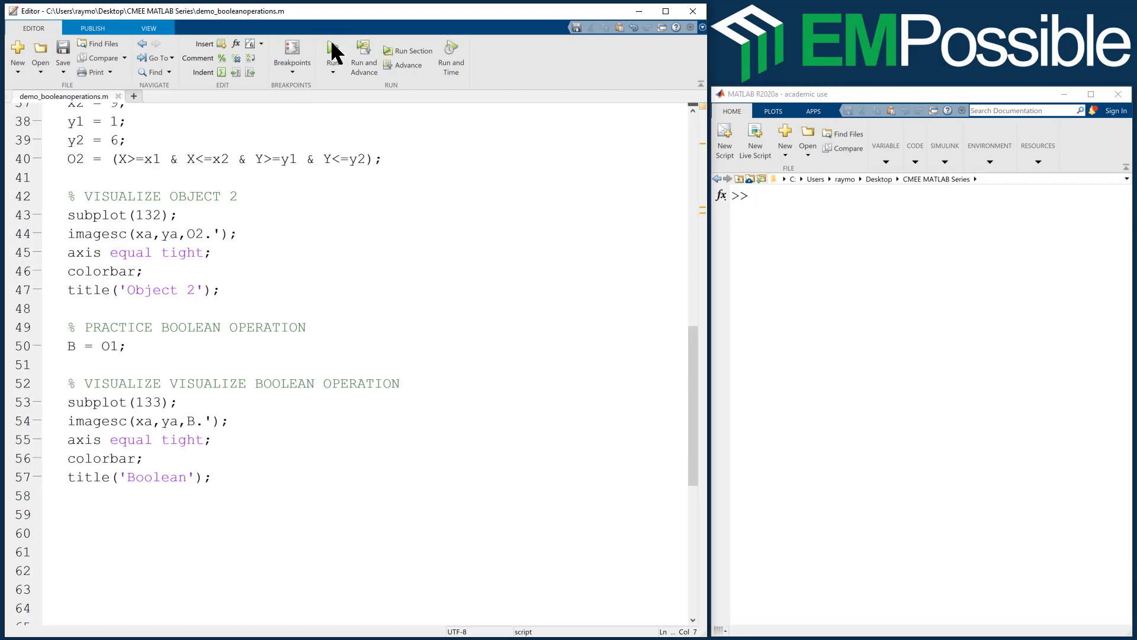
pyautogui.click(333, 55)
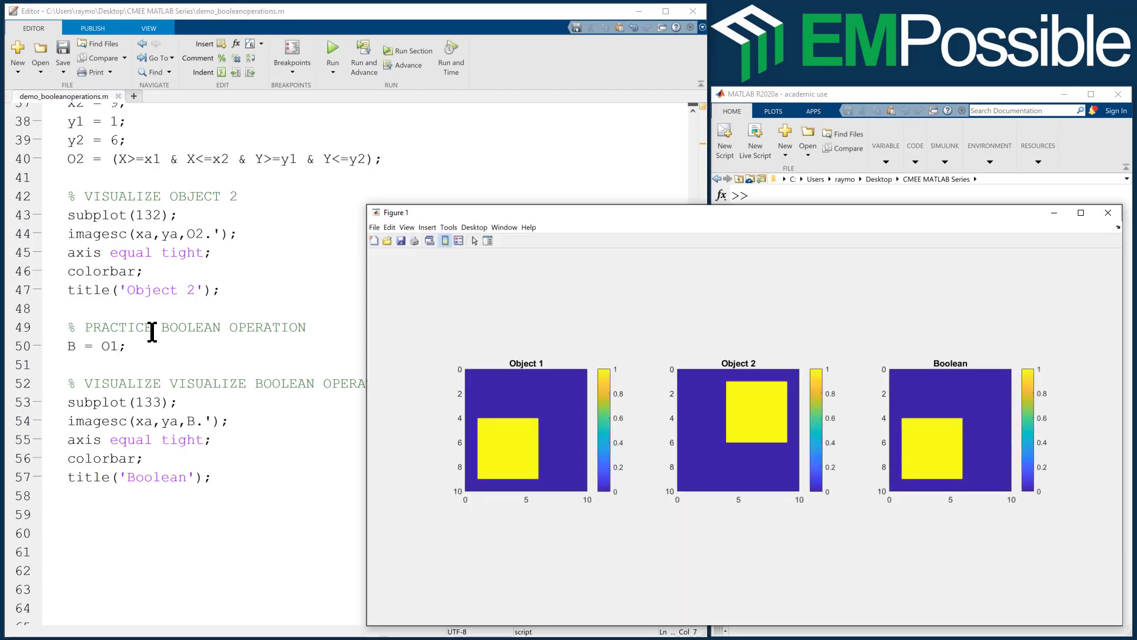
pyautogui.write('2')
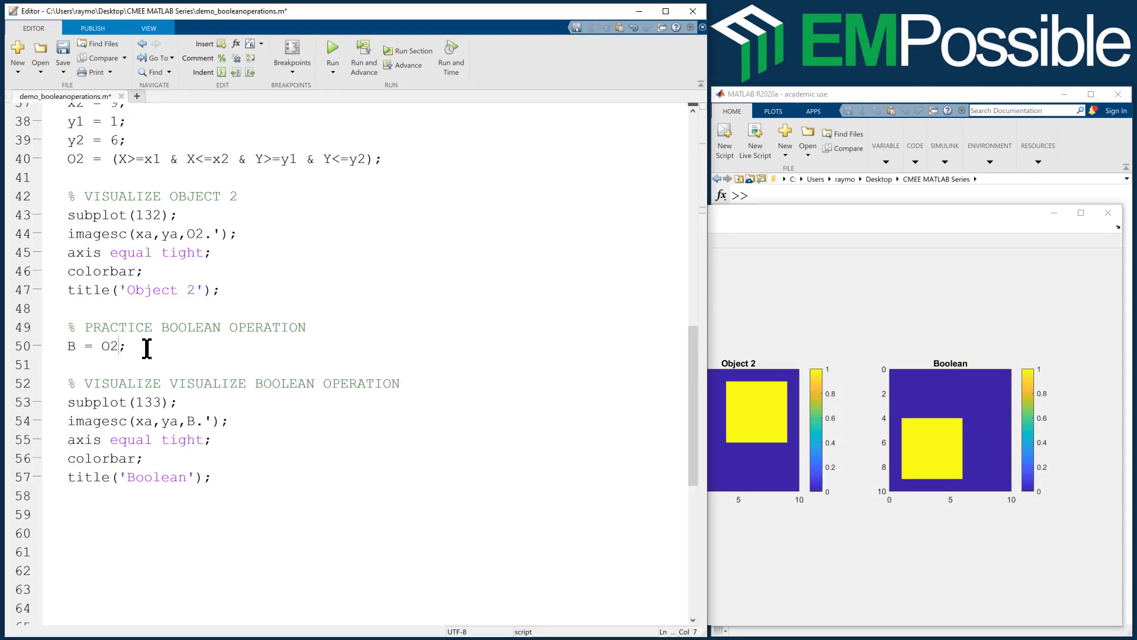
pyautogui.click(332, 50)
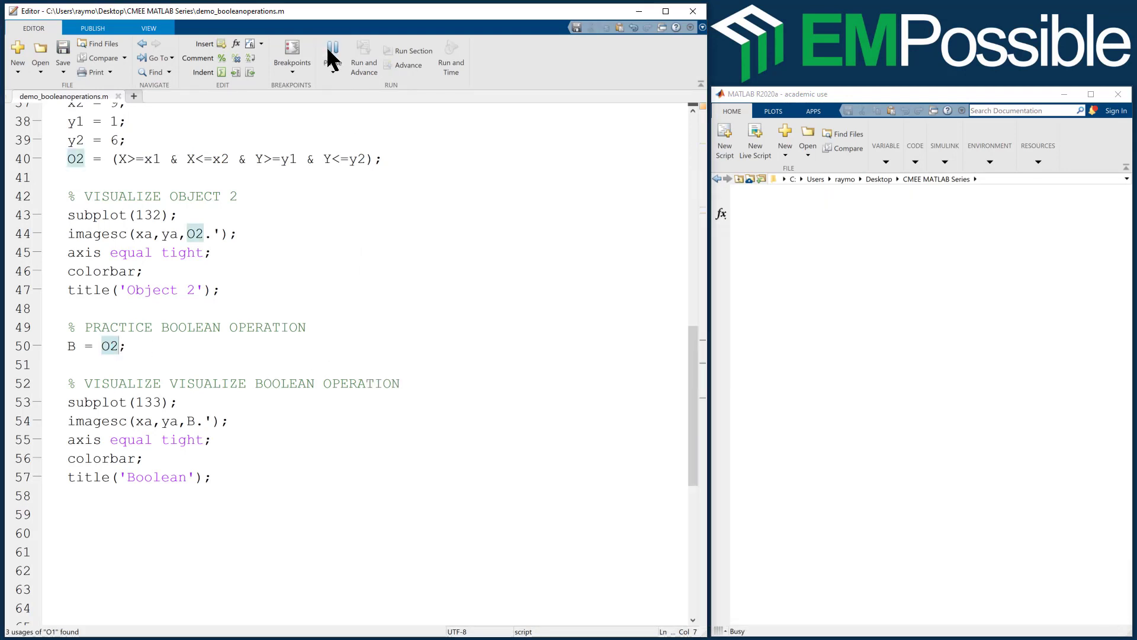
pyautogui.click(331, 51)
pyautogui.write('1 + O')
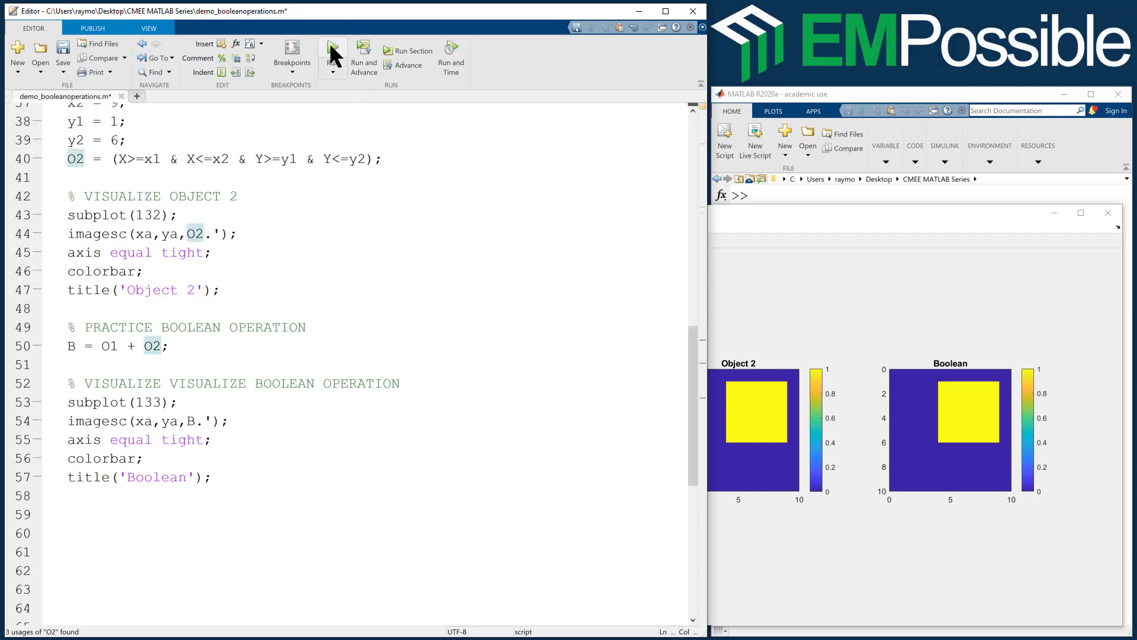
# - Run B = O1 + O2, then rerun with B = O1 & O2 to show only the overlap square
pyautogui.click(332, 46)
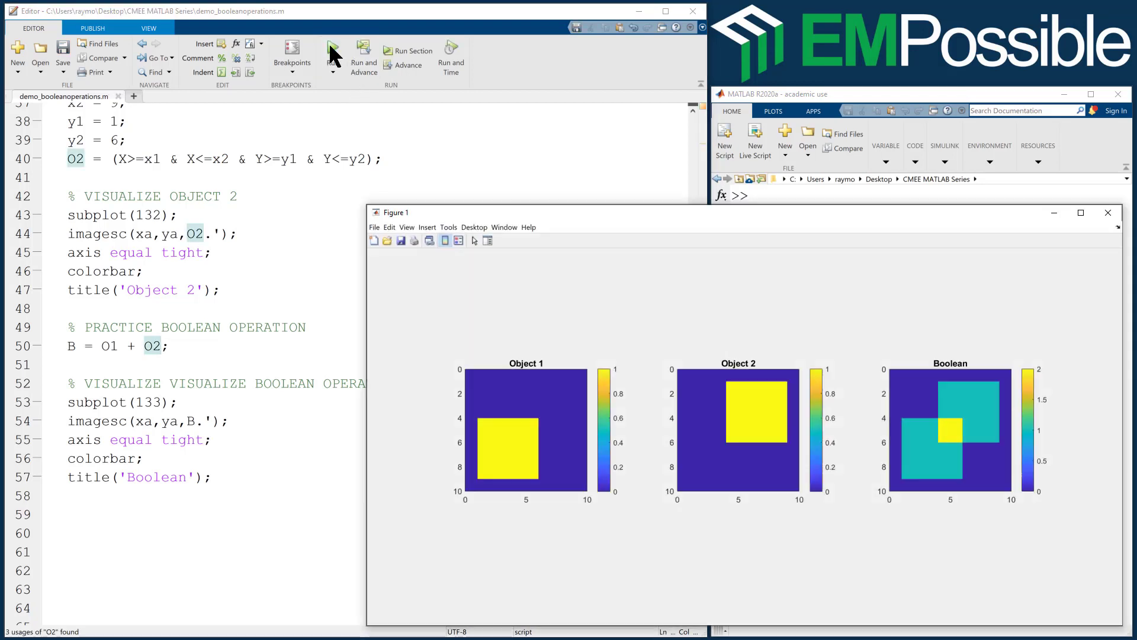
pyautogui.moveTo(981, 477)
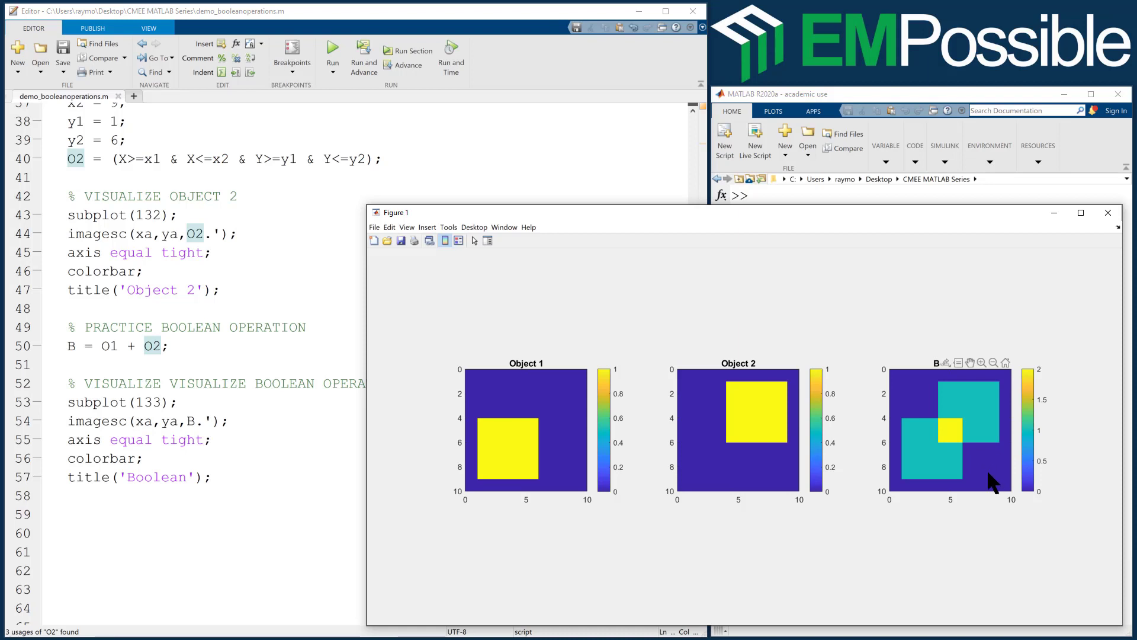
pyautogui.moveTo(983, 398)
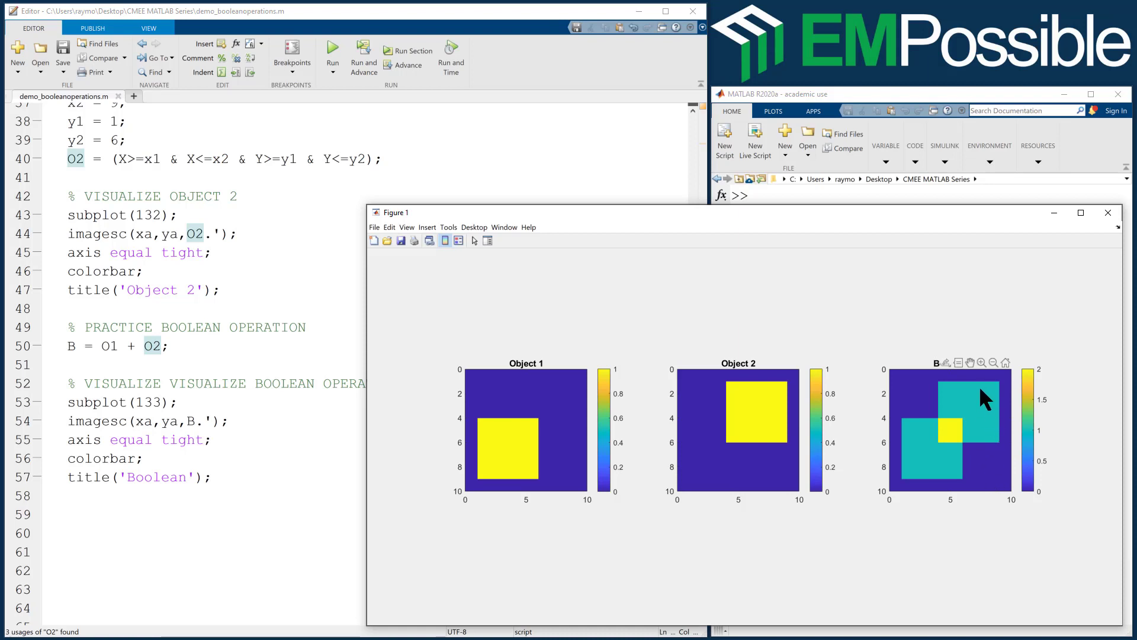
pyautogui.moveTo(958, 435)
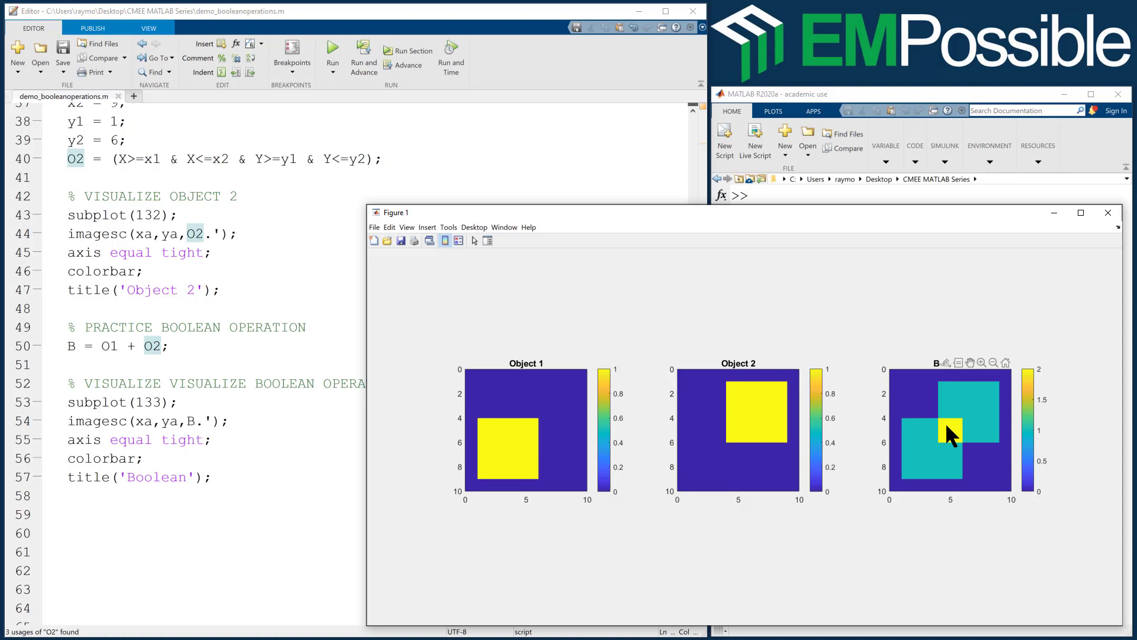
pyautogui.moveTo(983, 399)
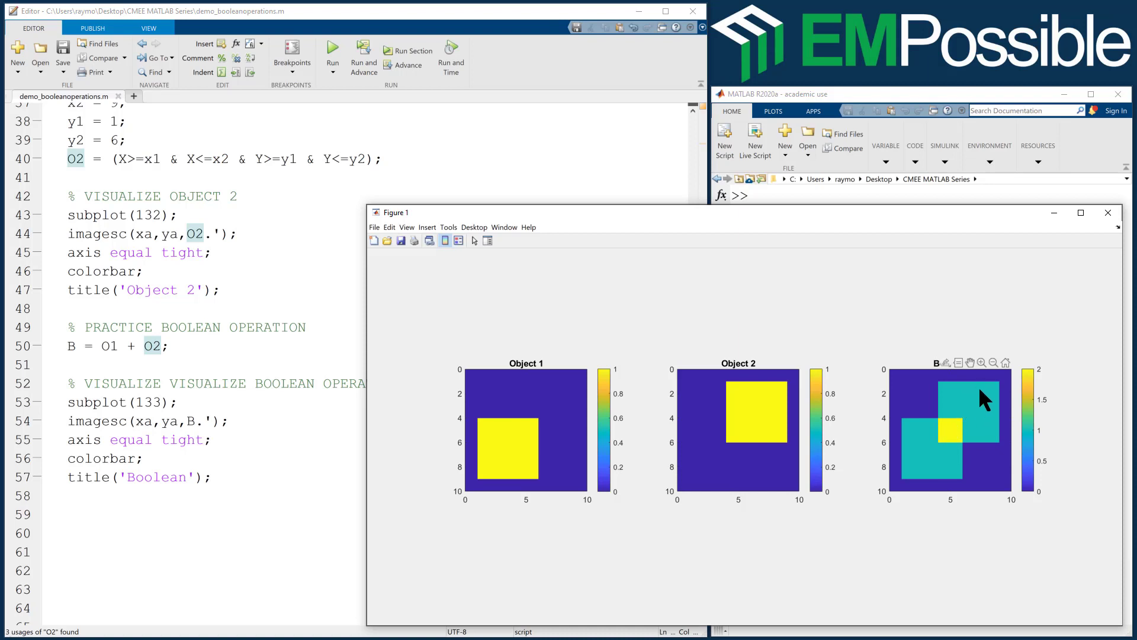
pyautogui.moveTo(975, 415)
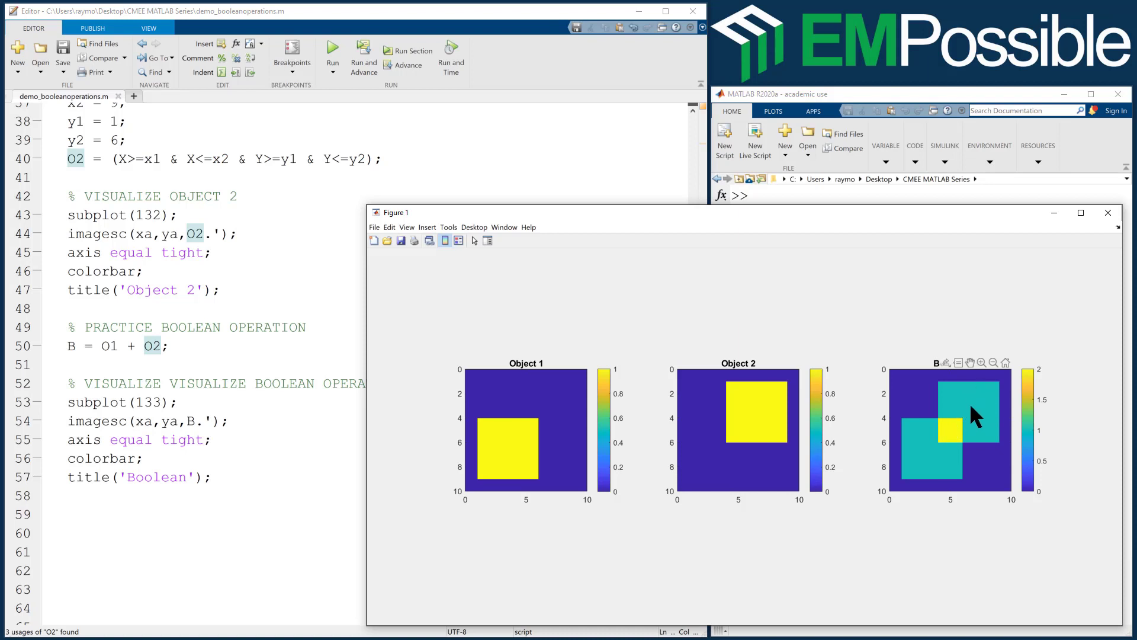
pyautogui.moveTo(950, 442)
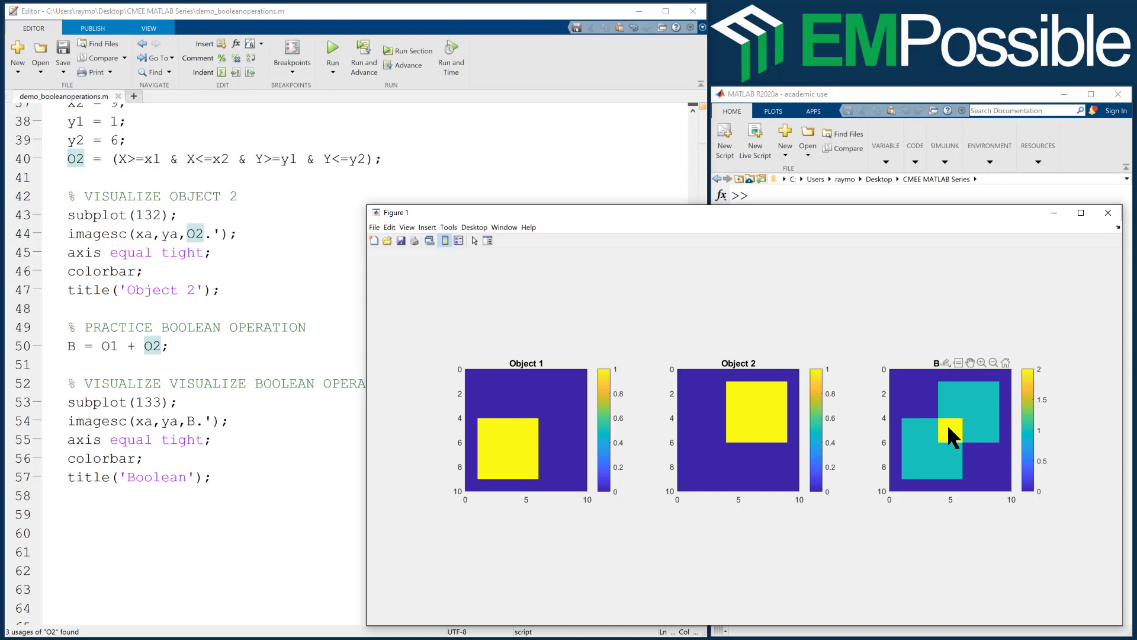
pyautogui.moveTo(990, 402)
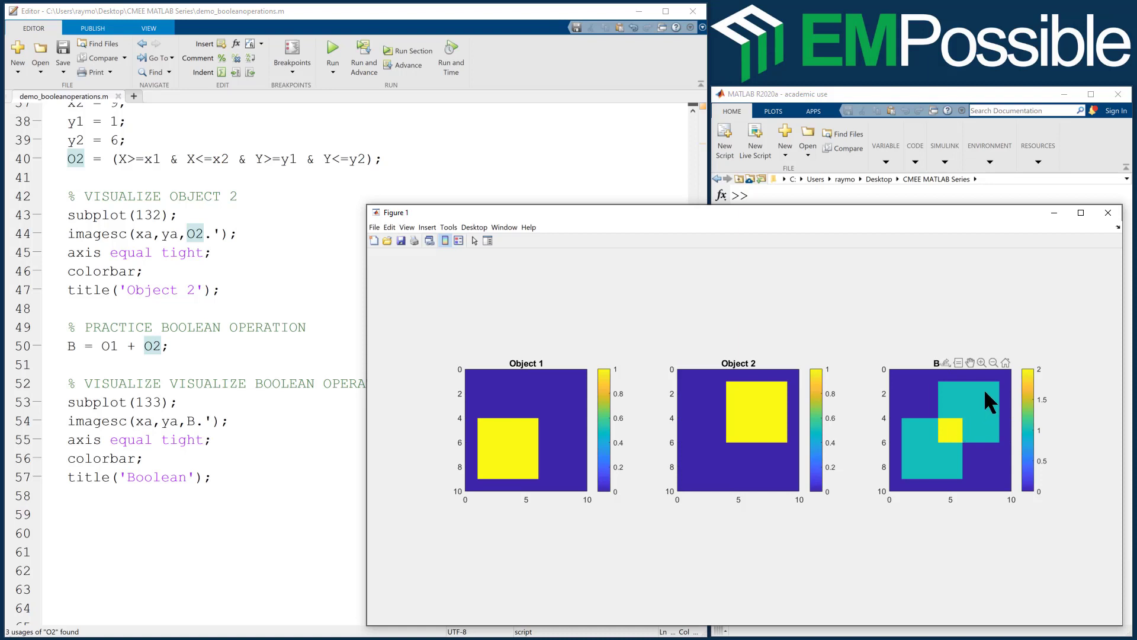
pyautogui.moveTo(991, 474)
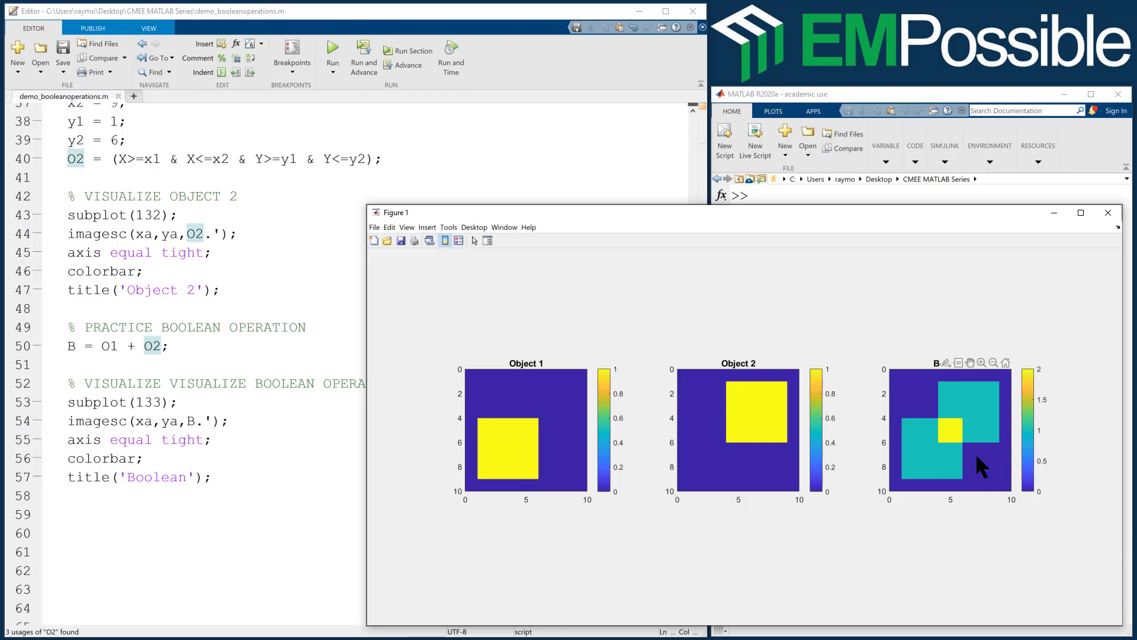
pyautogui.moveTo(981, 471)
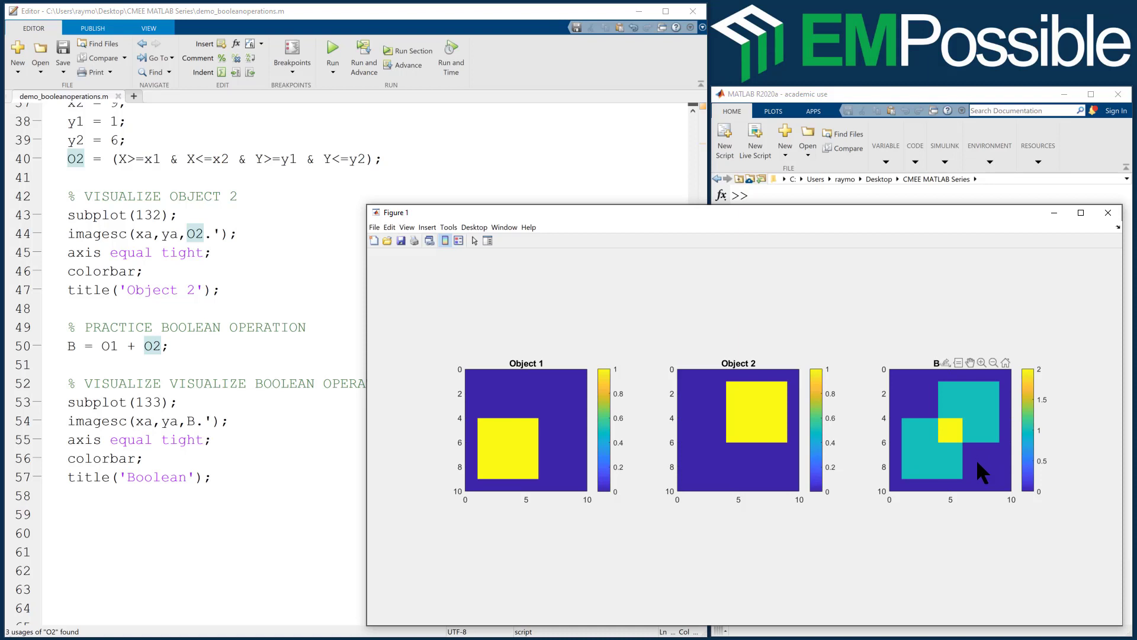
pyautogui.moveTo(958, 446)
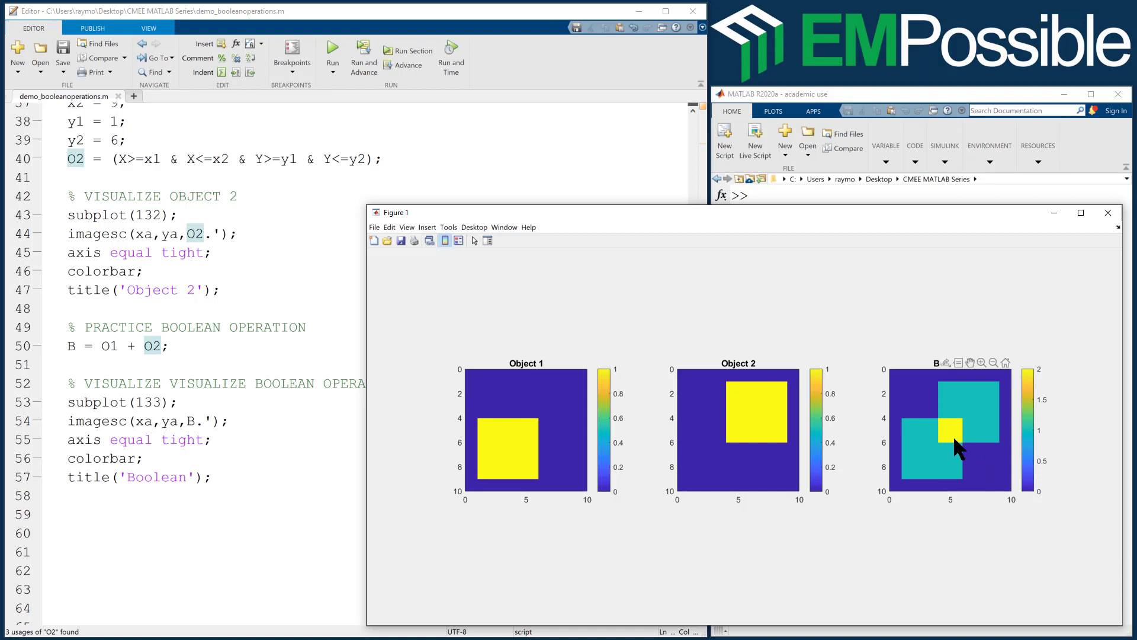
pyautogui.moveTo(979, 409)
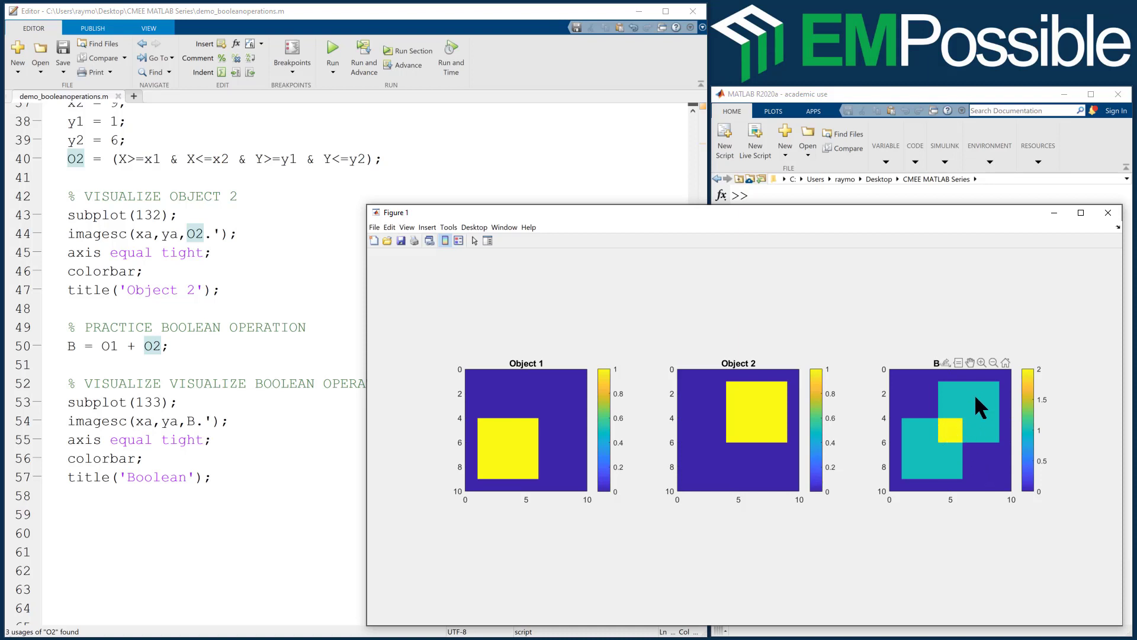
pyautogui.moveTo(946, 470)
pyautogui.write('&')
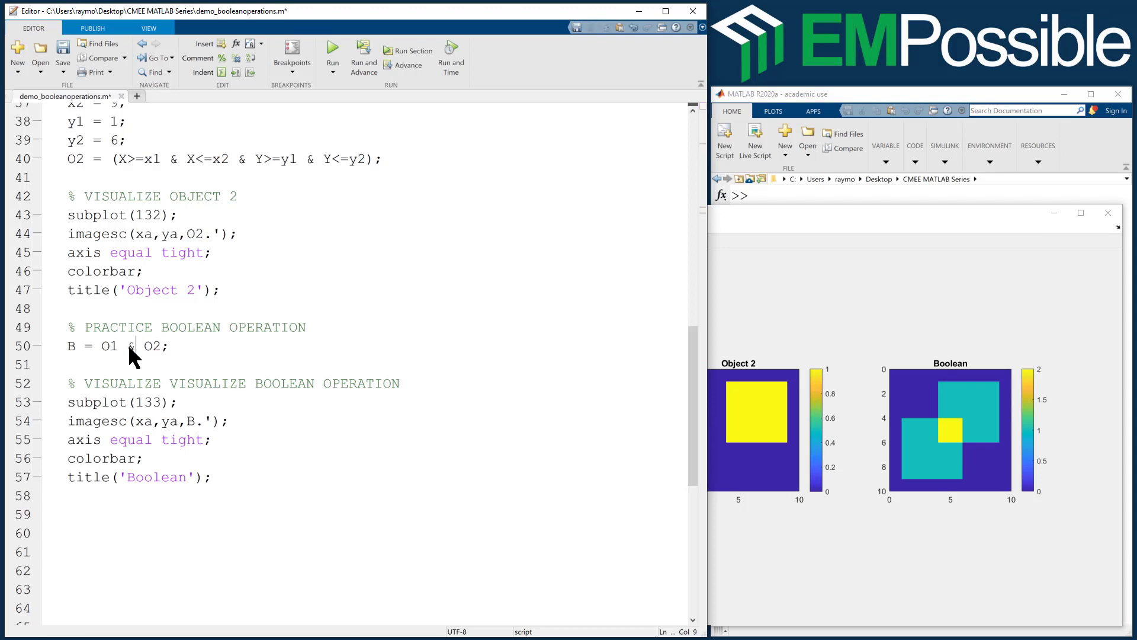
pyautogui.moveTo(331, 45)
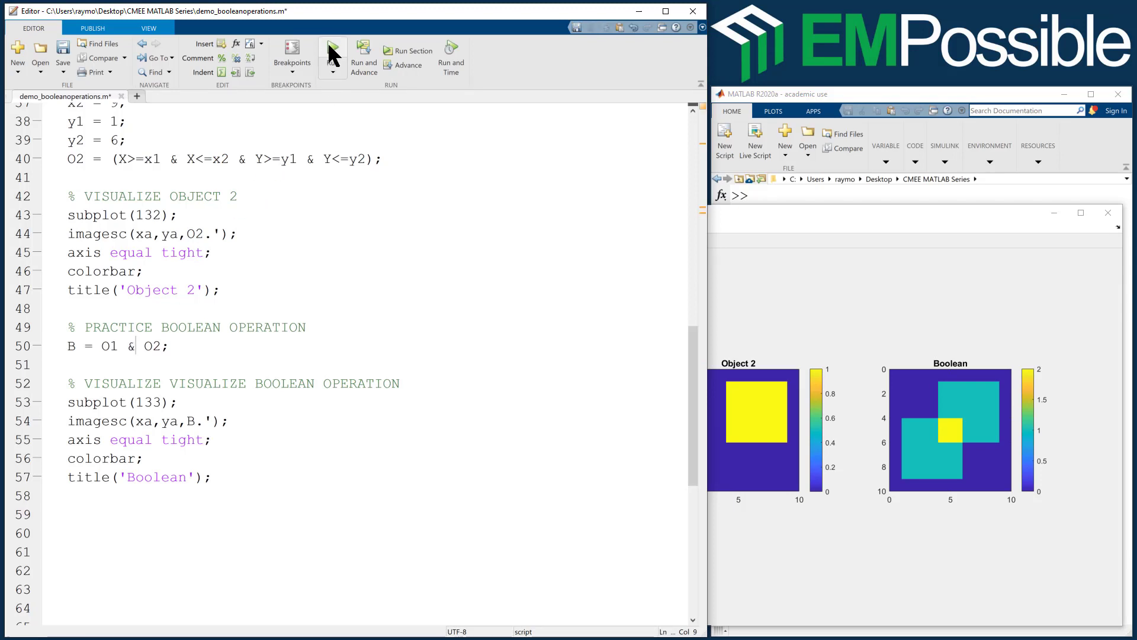
pyautogui.click(331, 49)
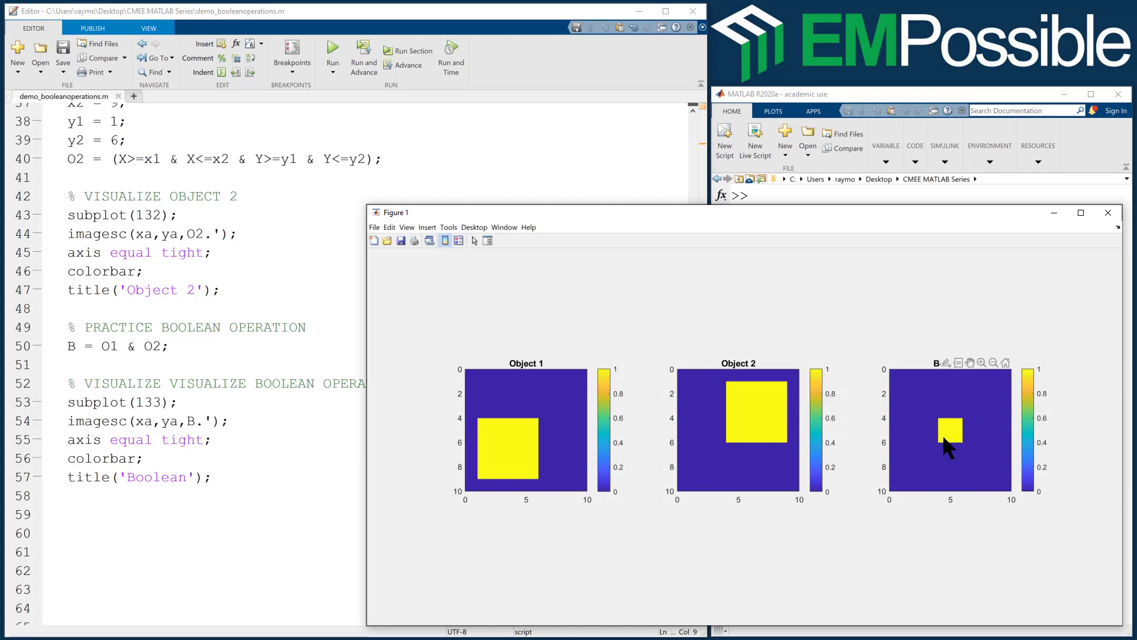
pyautogui.moveTo(755, 424)
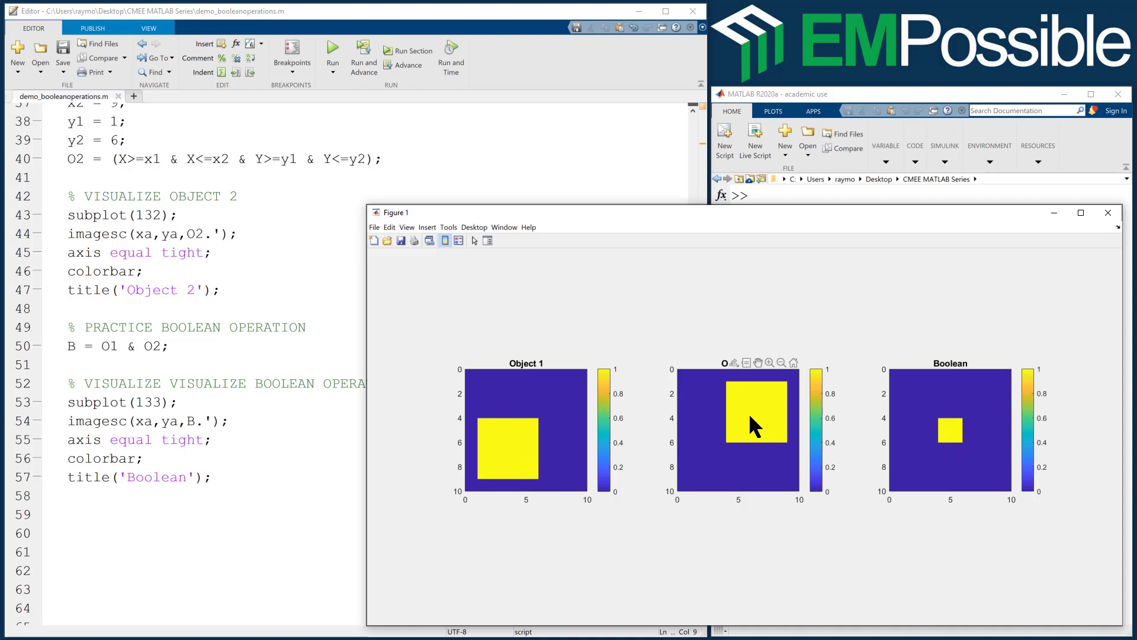
pyautogui.moveTo(902, 450)
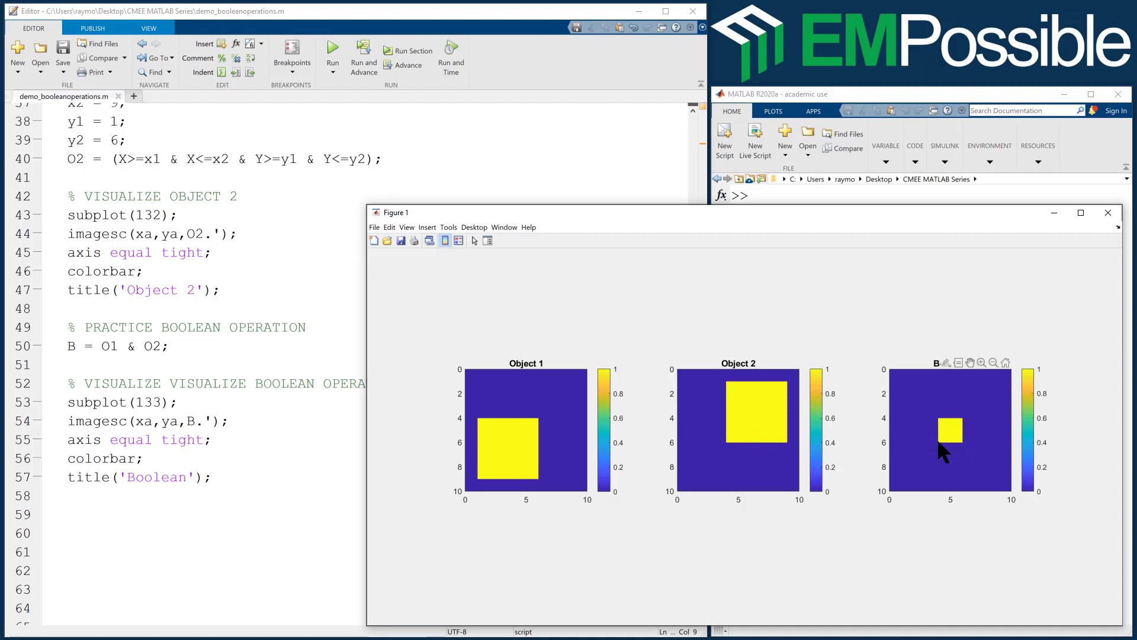
pyautogui.moveTo(952, 435)
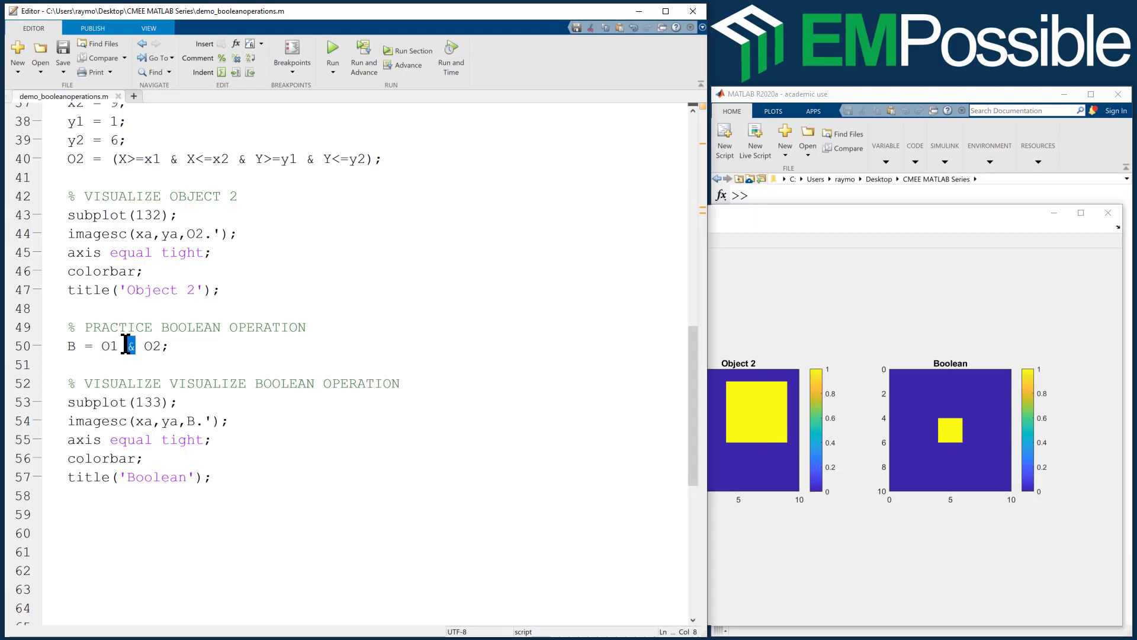
# - Change the combination to B = O1 | O2 and rerun to show the merged union shape
pyautogui.write('|')
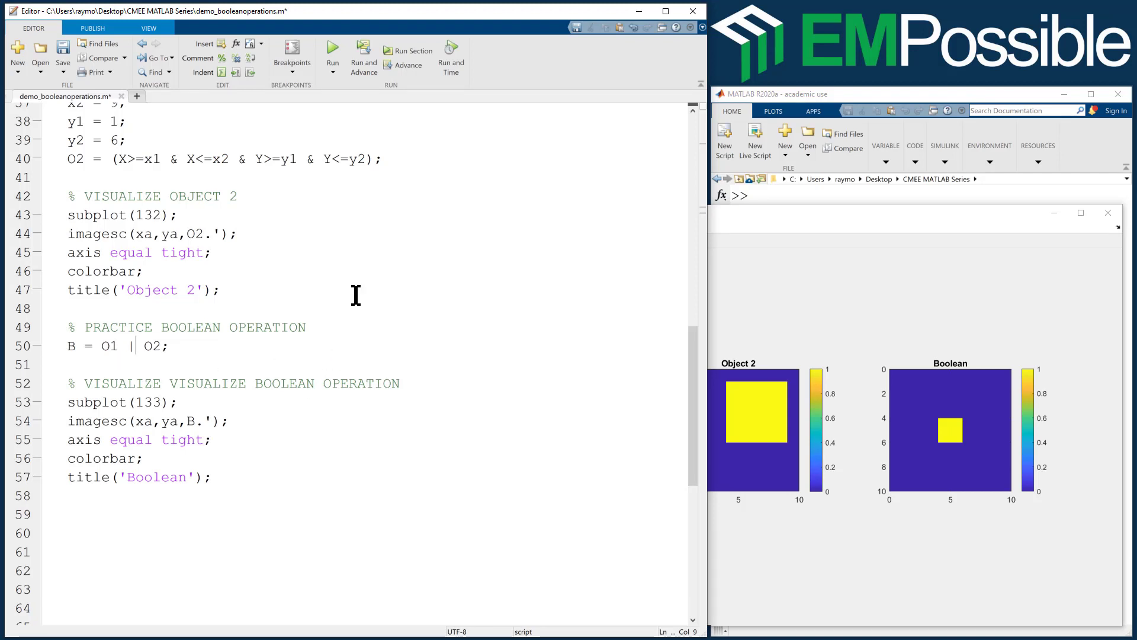
pyautogui.click(332, 56)
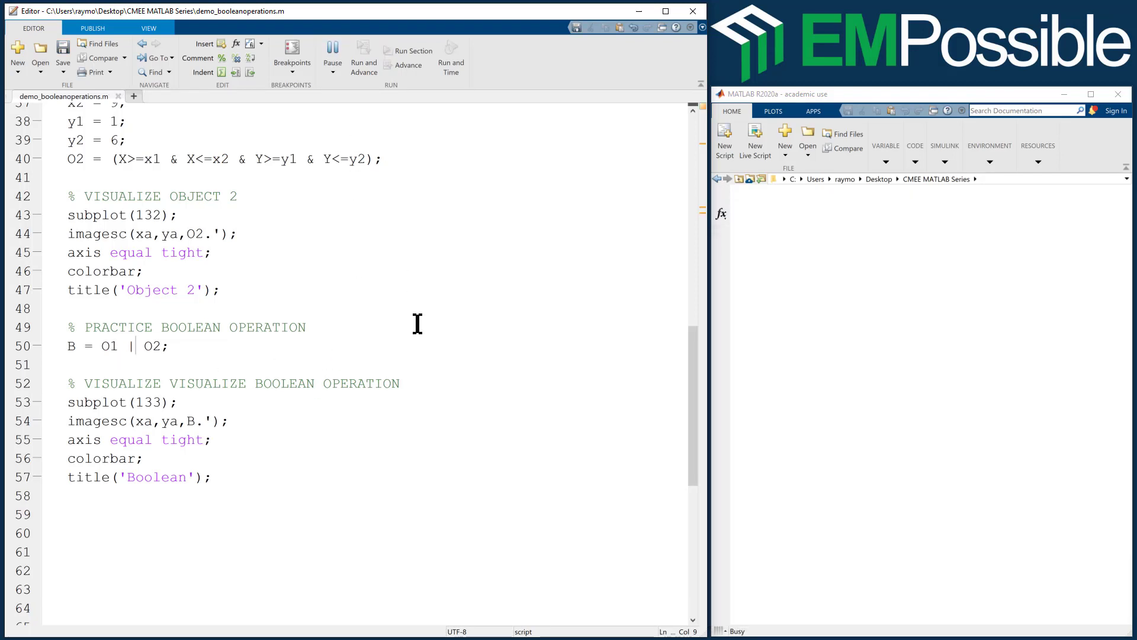
pyautogui.click(331, 50)
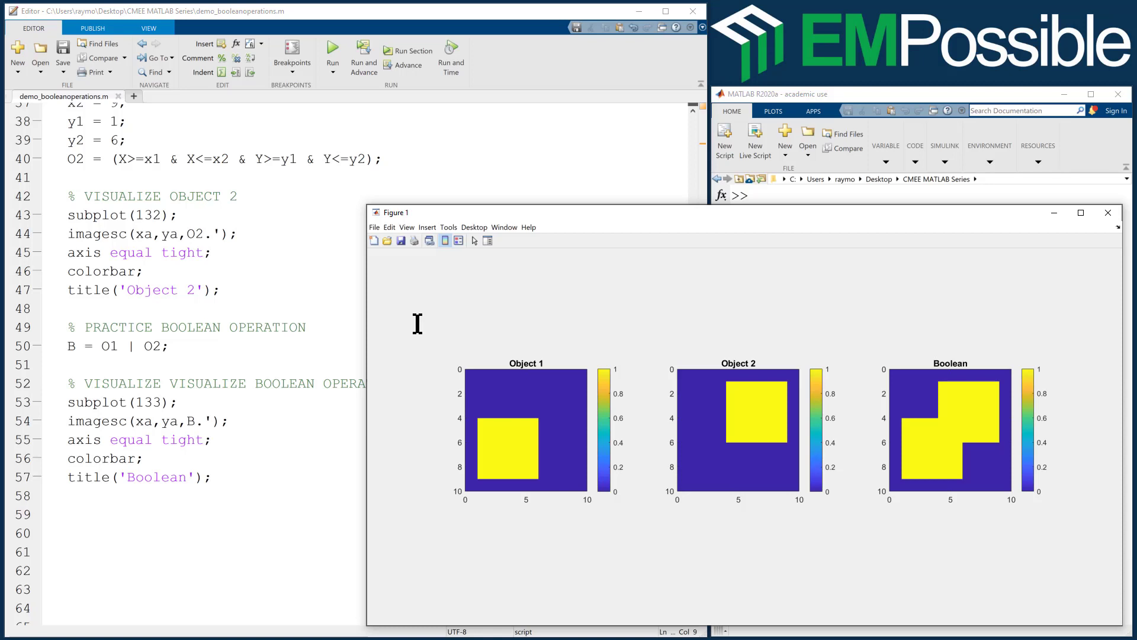
pyautogui.moveTo(961, 616)
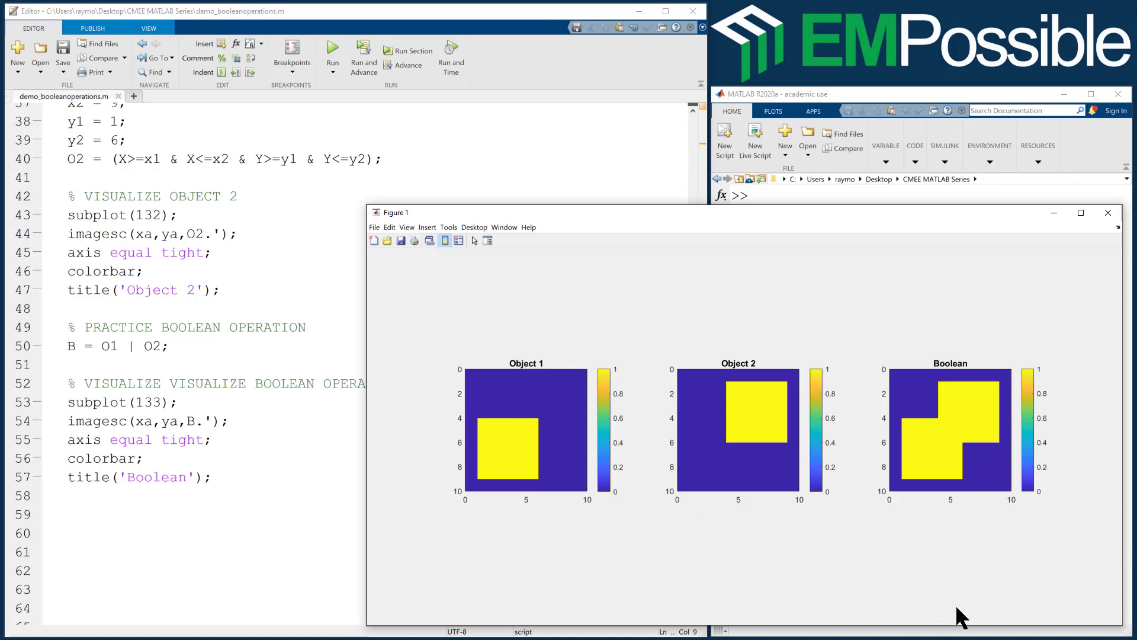
pyautogui.moveTo(952, 428)
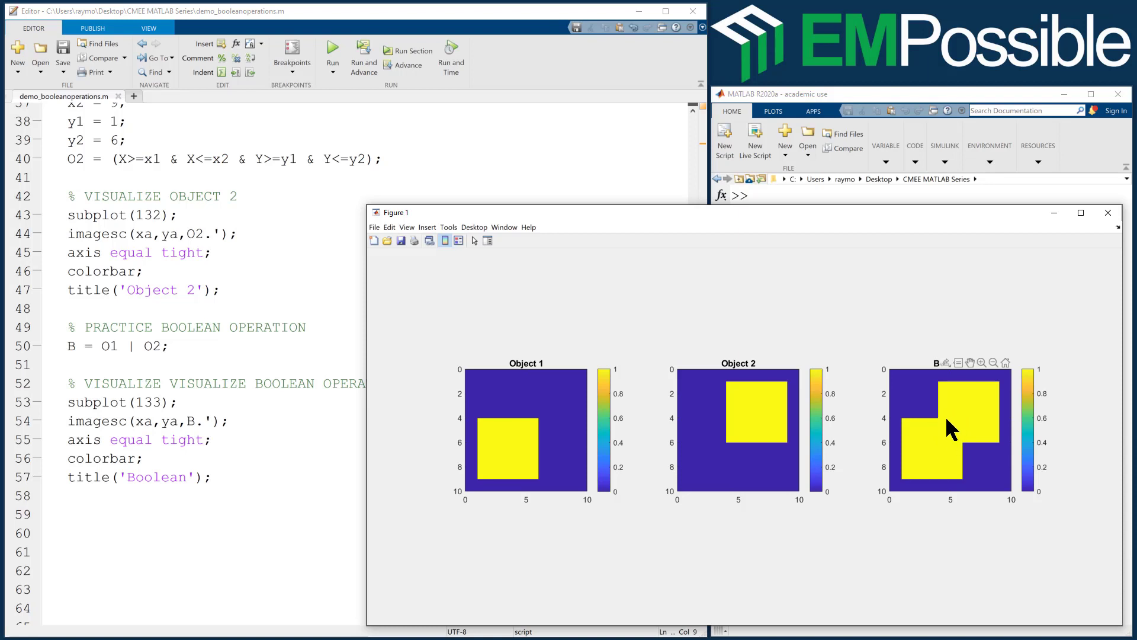
pyautogui.moveTo(948, 433)
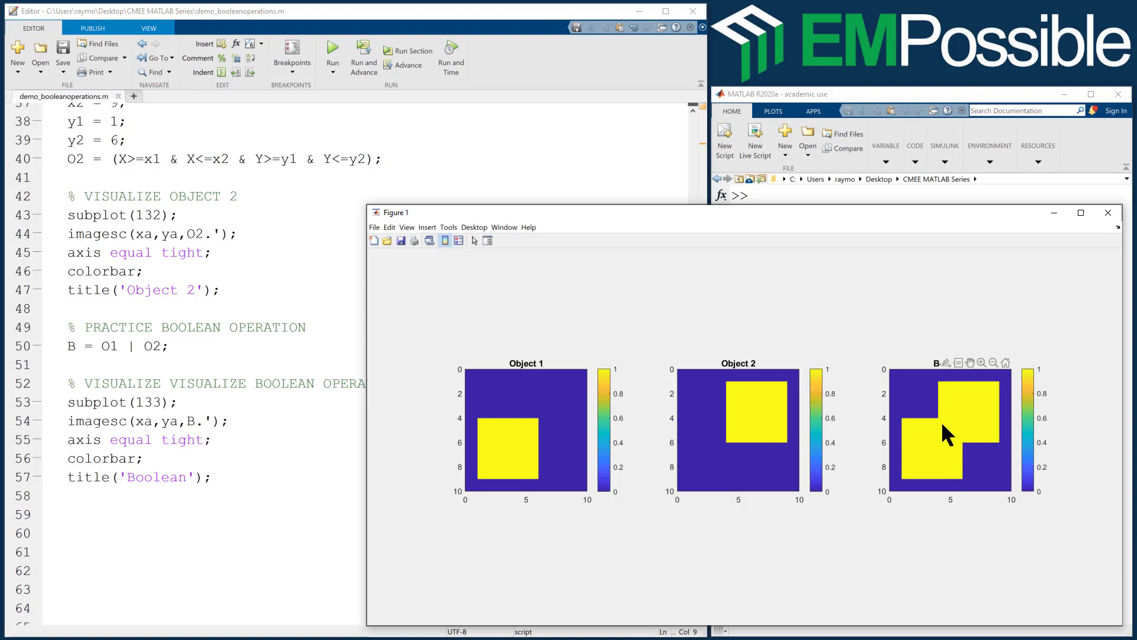
pyautogui.moveTo(950, 464)
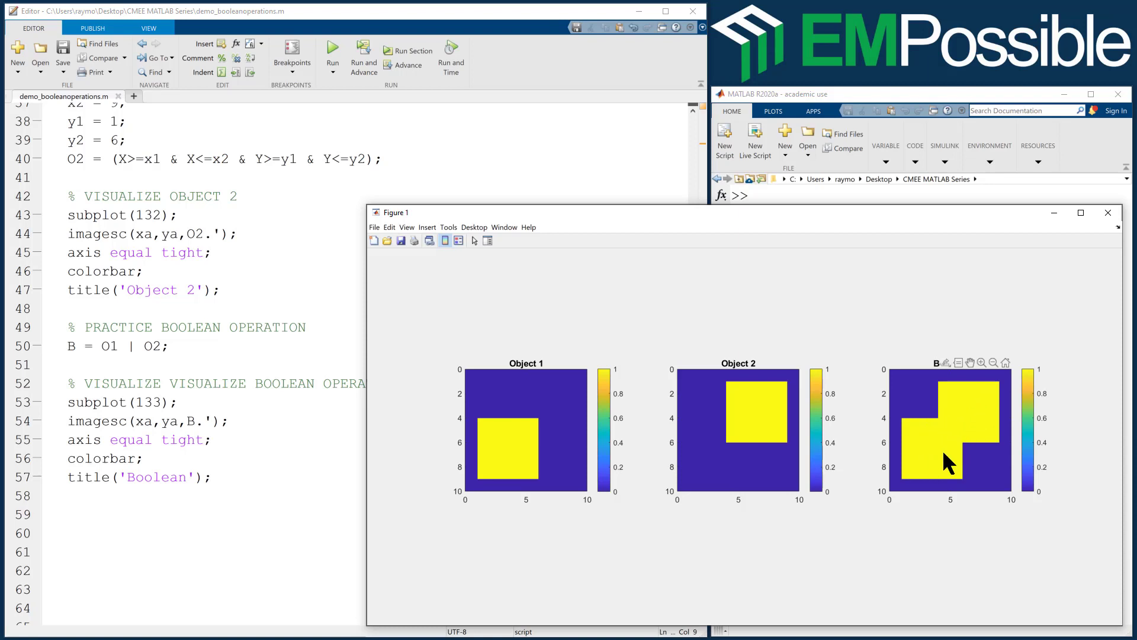
pyautogui.moveTo(957, 426)
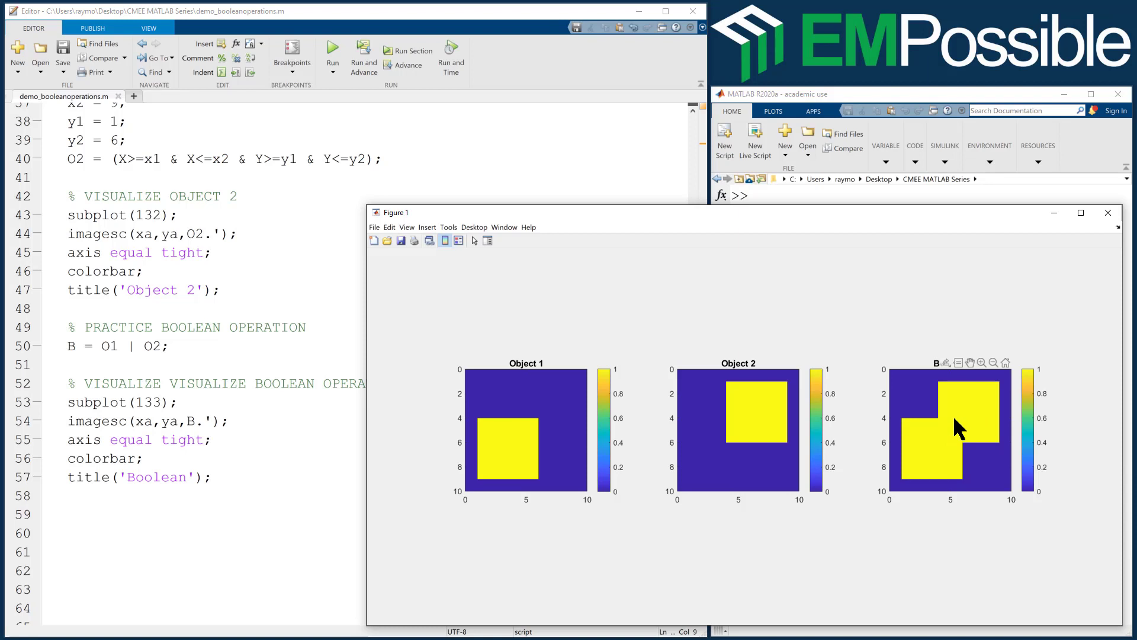
pyautogui.moveTo(919, 396)
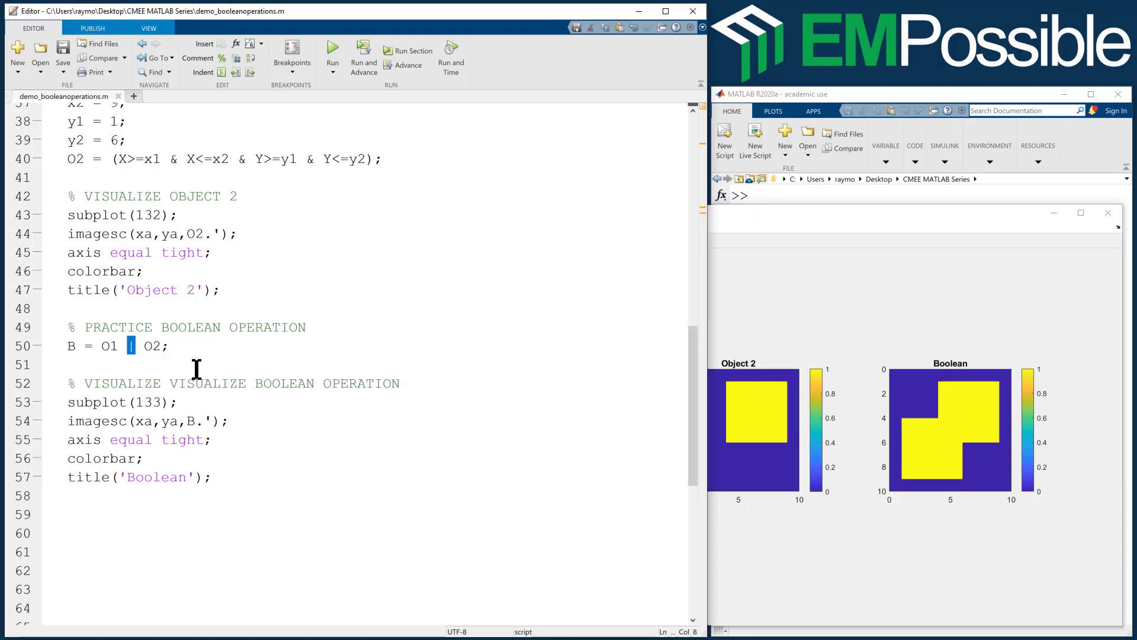
pyautogui.write('.*')
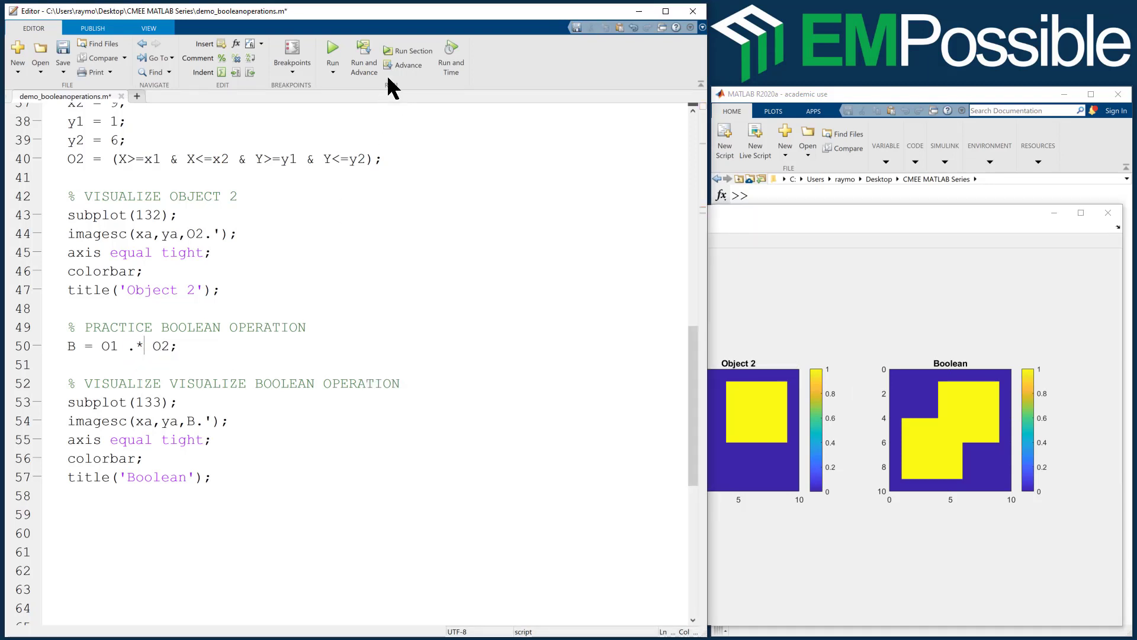
pyautogui.click(332, 55)
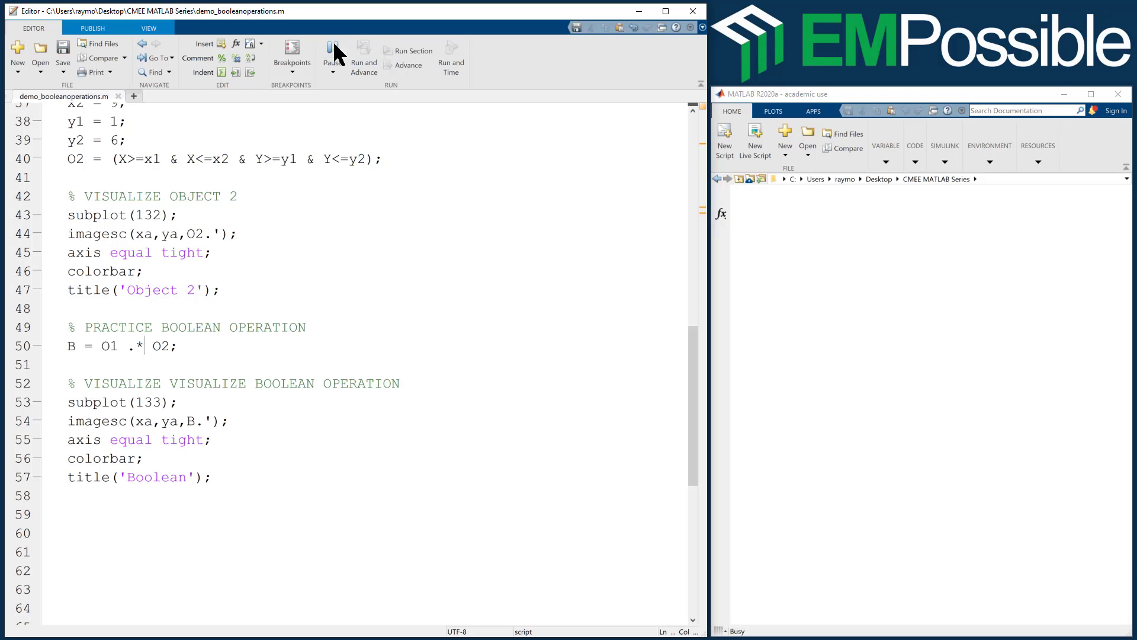
pyautogui.click(332, 51)
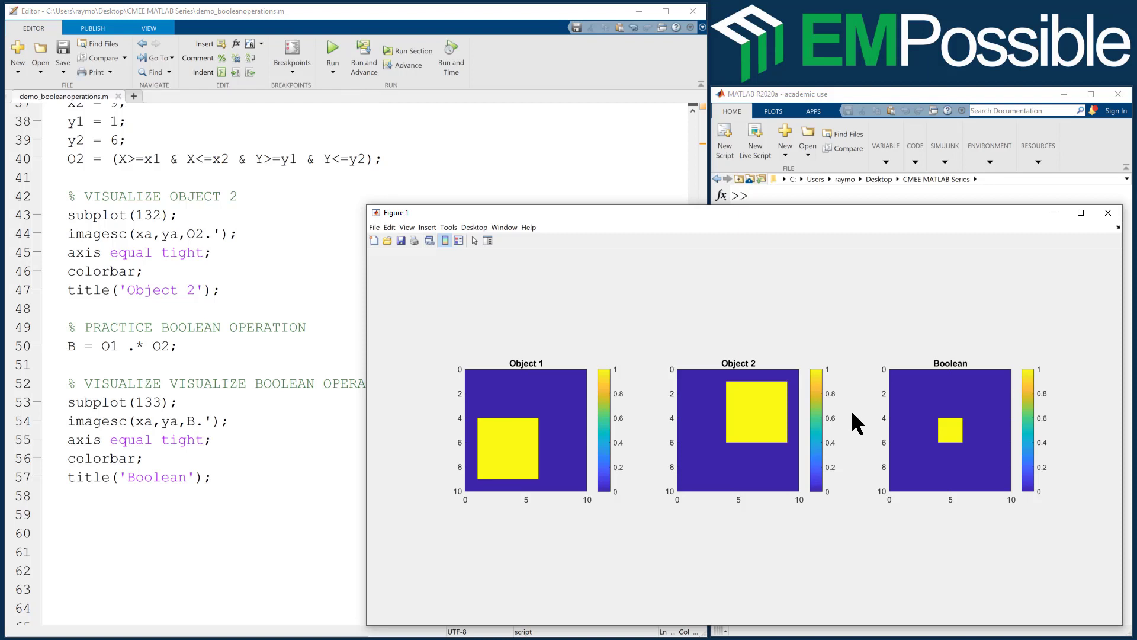
pyautogui.moveTo(573, 489)
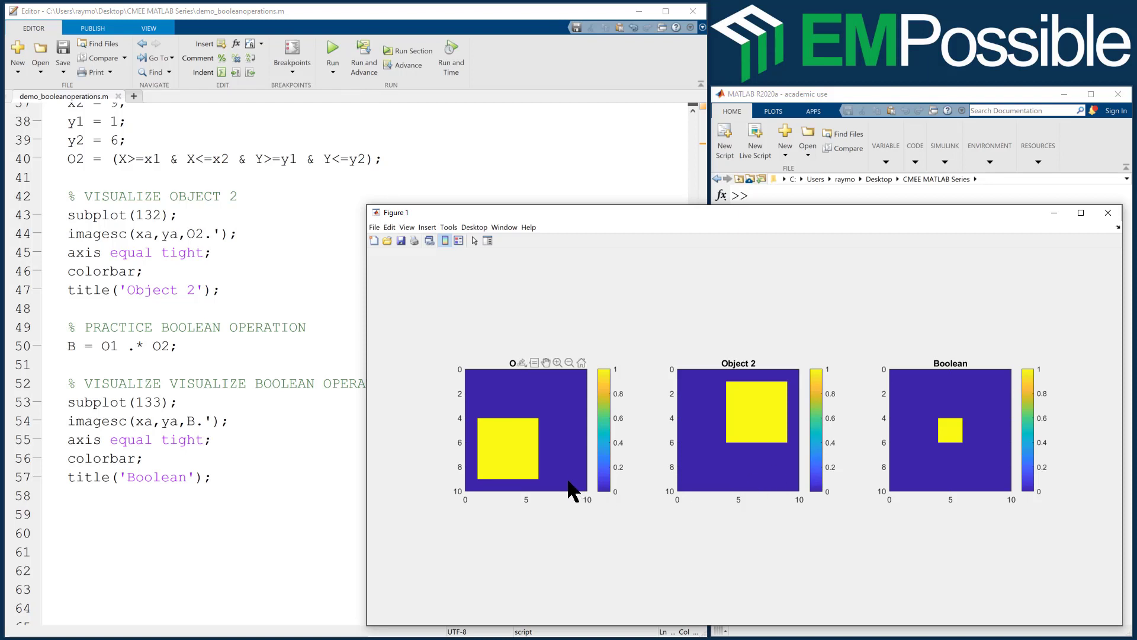
pyautogui.moveTo(495, 465)
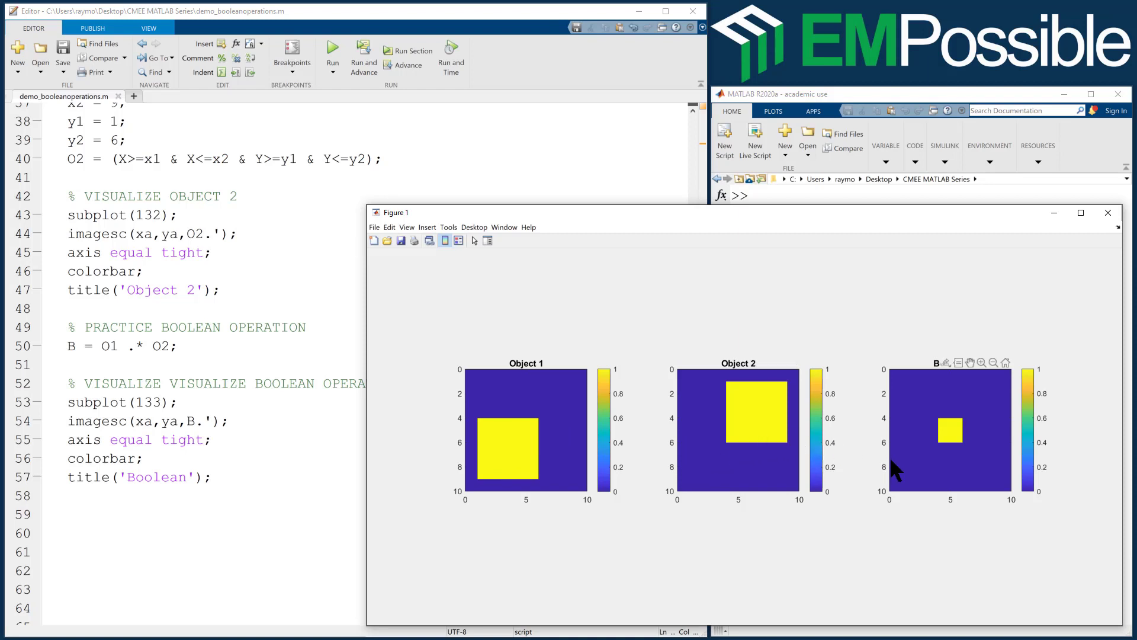
pyautogui.moveTo(551, 425)
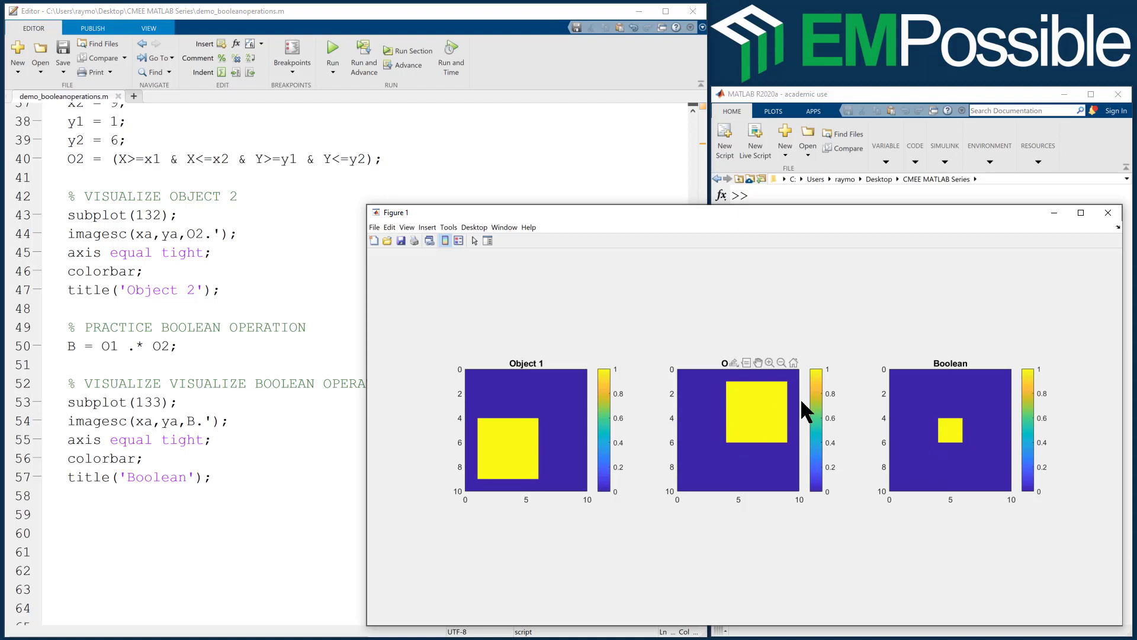
pyautogui.moveTo(920, 434)
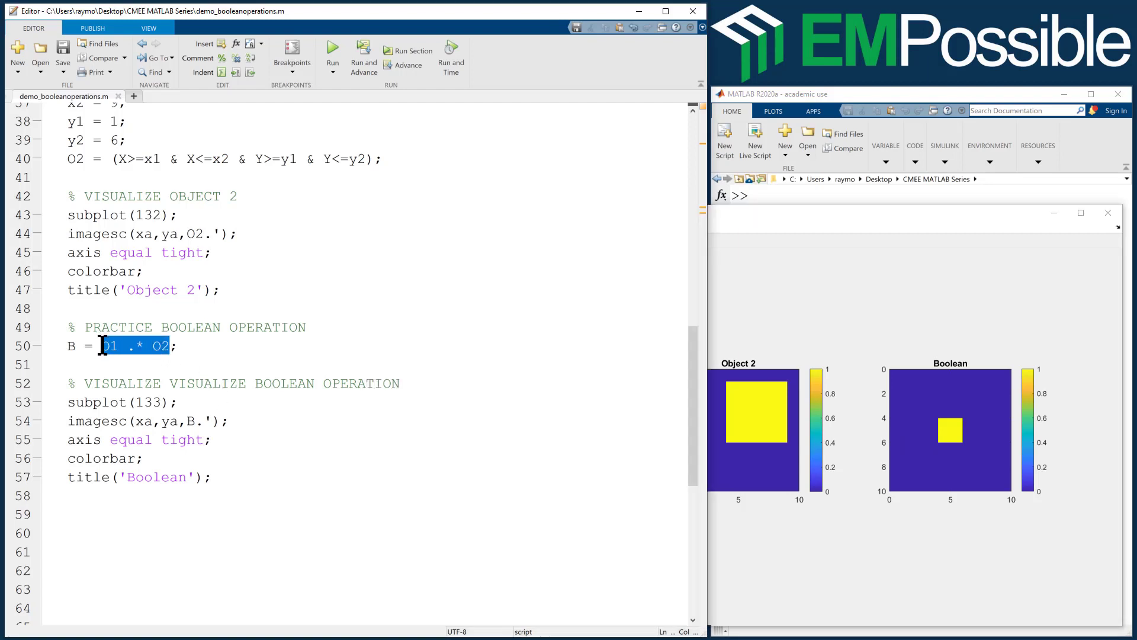
# - Set B = xor(O1,O2) and rerun, then prefix it with ~ for the negated xor
pyautogui.write('xor(;')
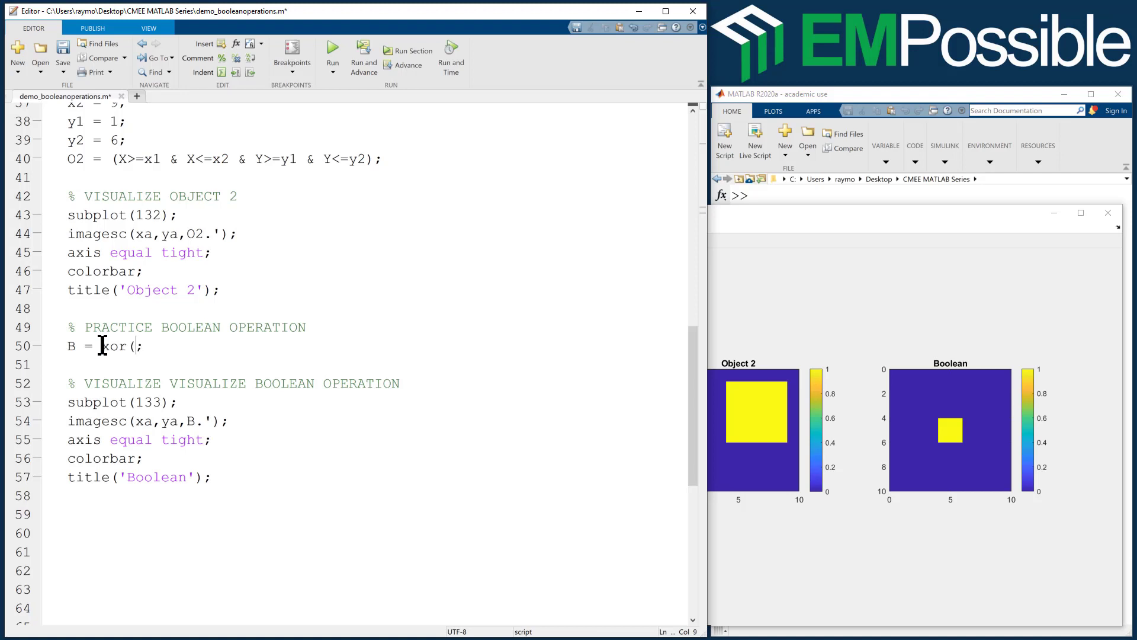
pyautogui.write('O1,O2)')
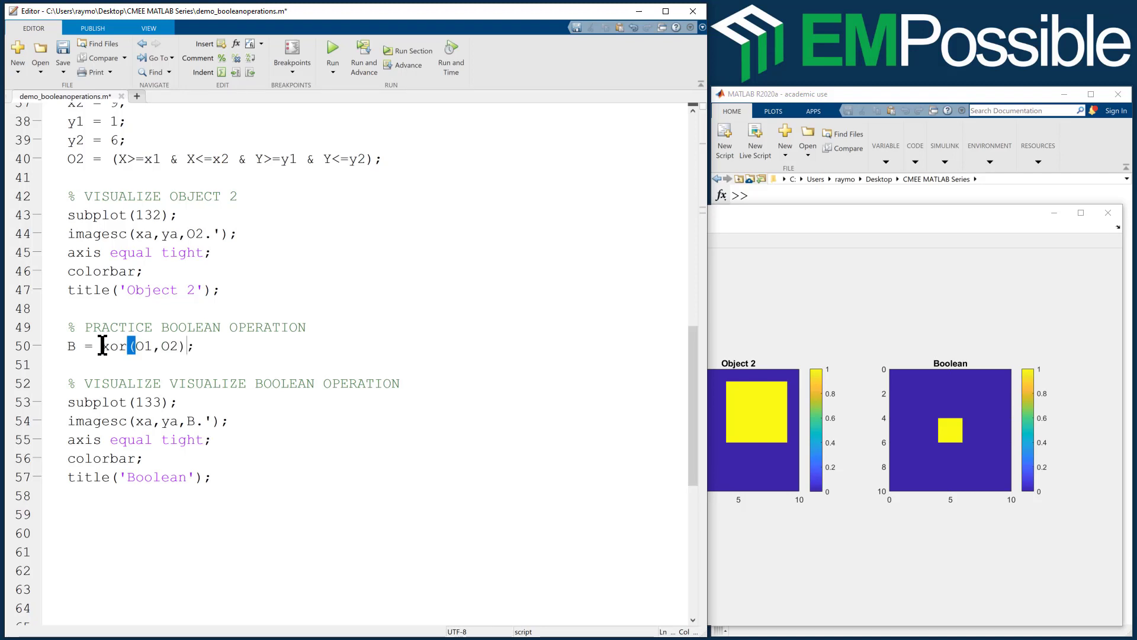
pyautogui.click(332, 50)
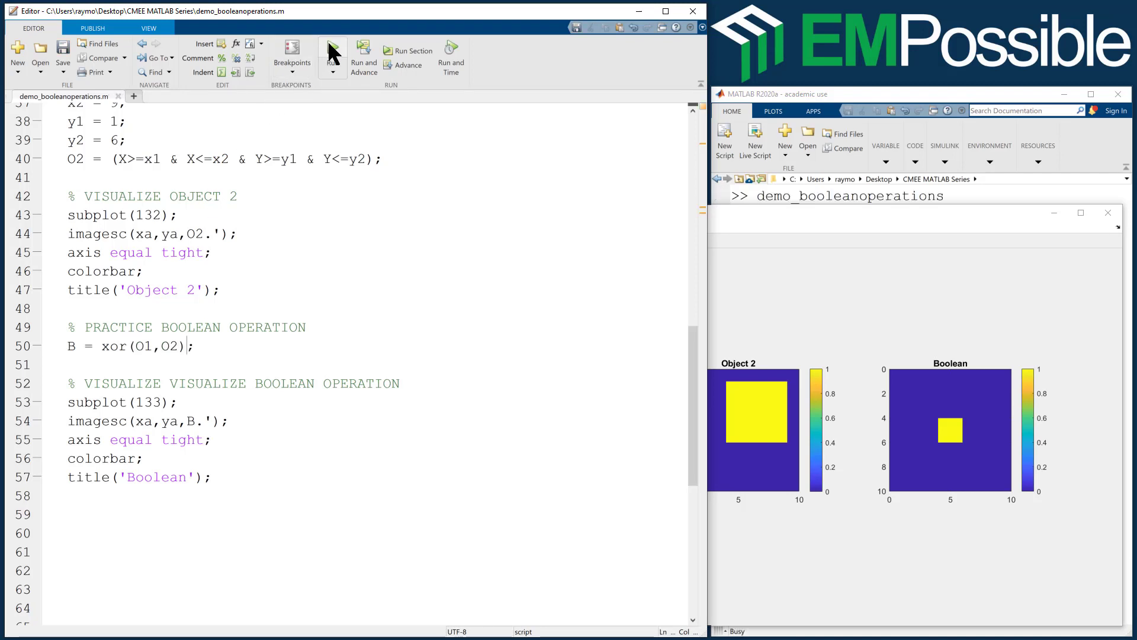
pyautogui.click(332, 46)
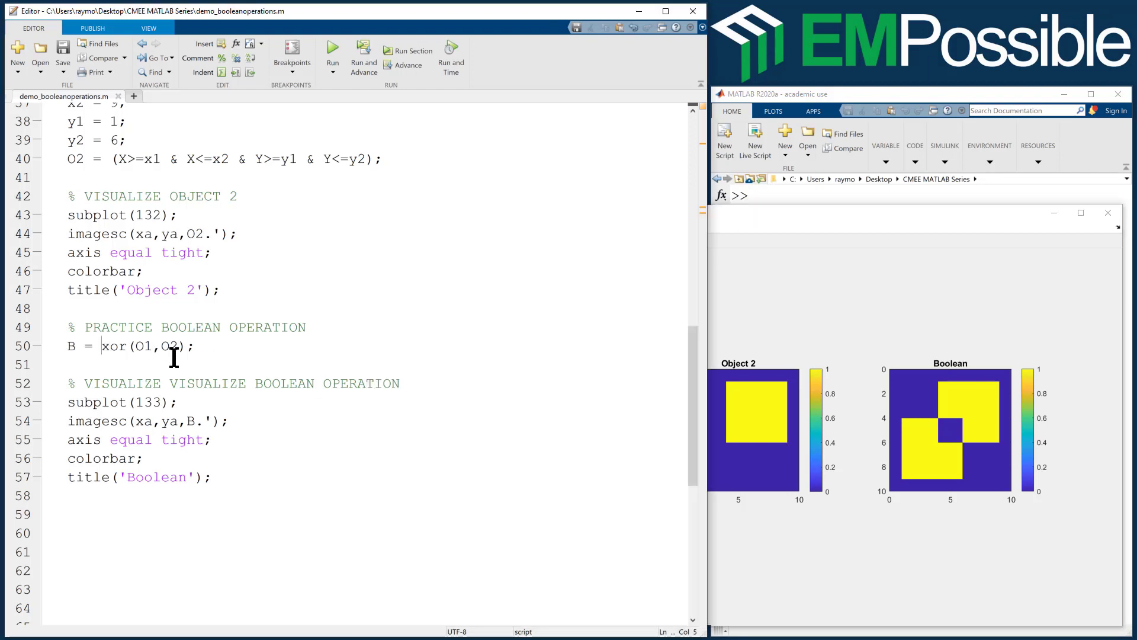
pyautogui.write('~')
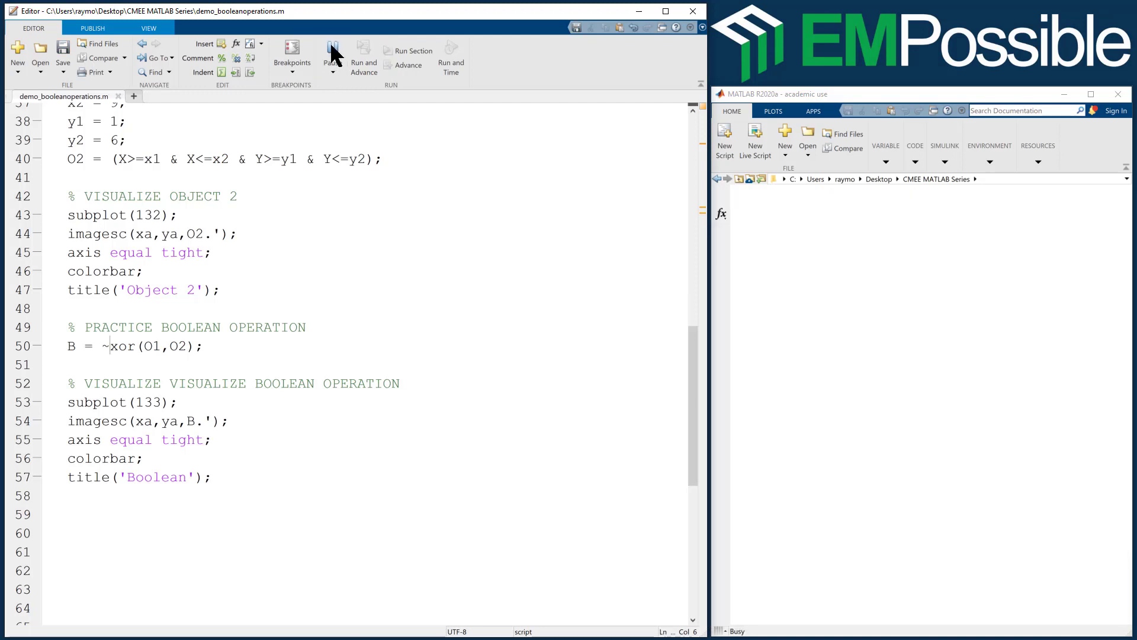
# - Rerun the script with B = ~xor(O1,O2) to show the inverted Boolean plot
pyautogui.click(332, 51)
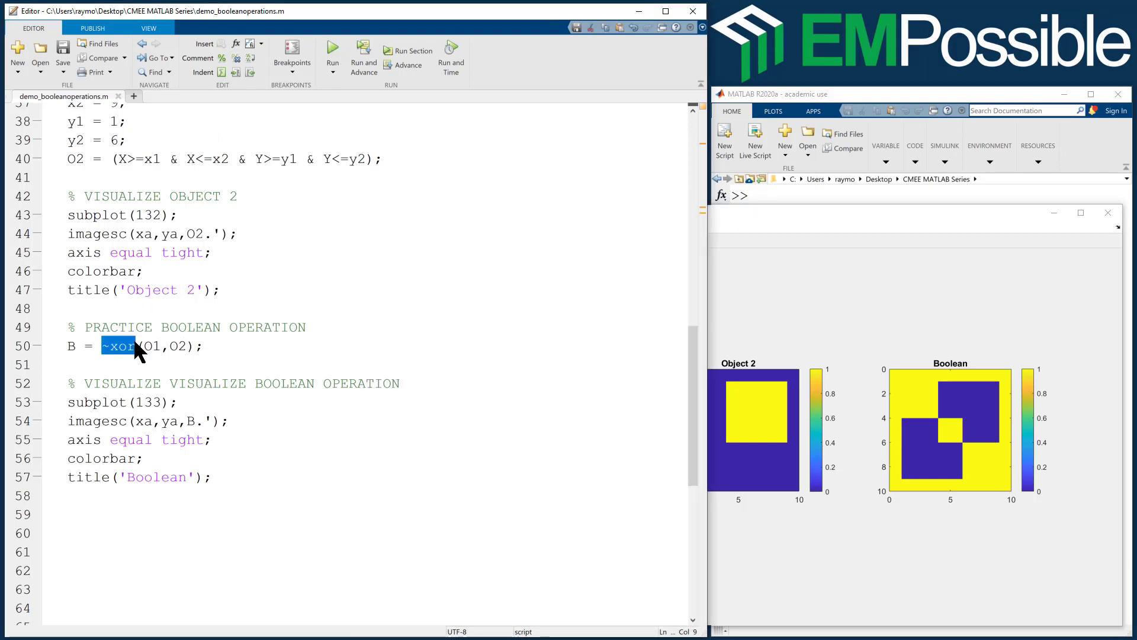
# - Change line 50 to B = not(O1); and rerun the script
pyautogui.write('not')
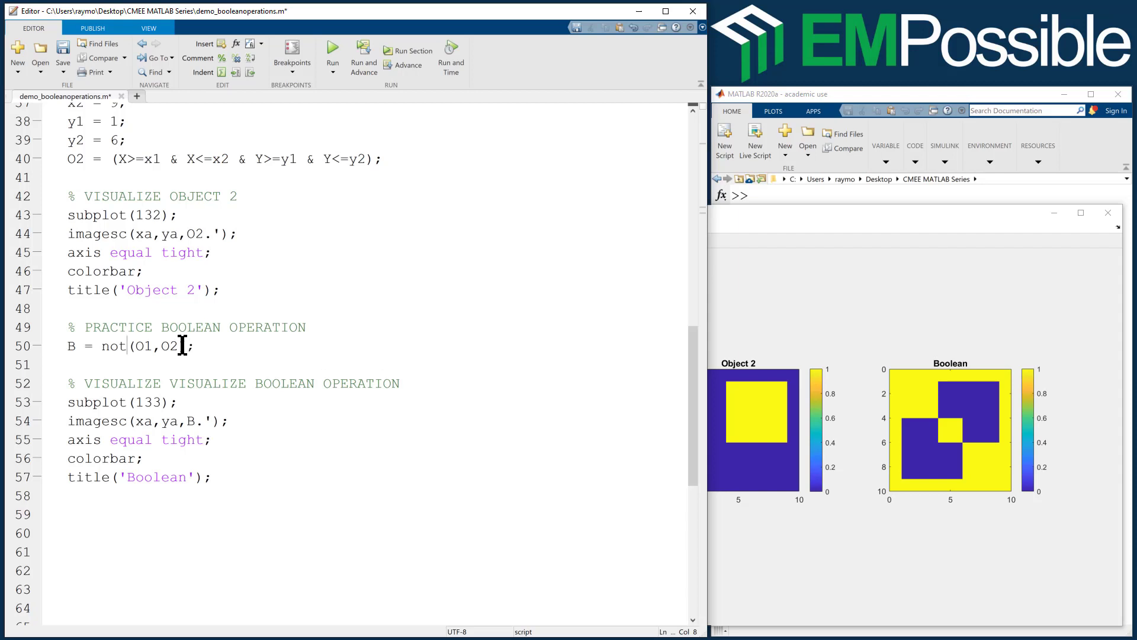
pyautogui.doubleClick(167, 345)
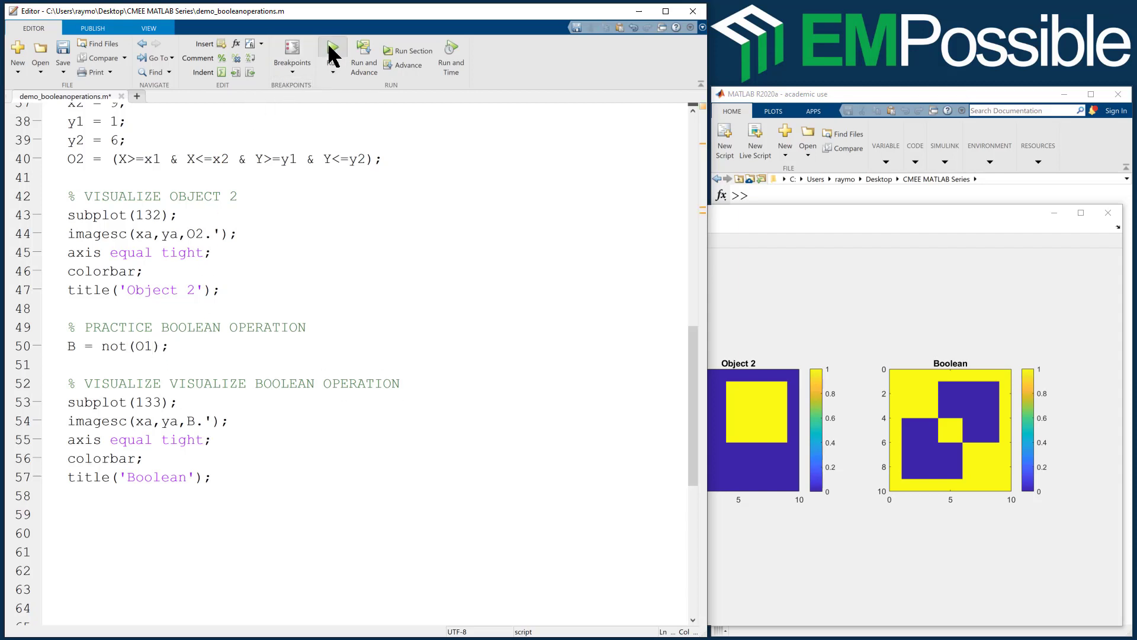
pyautogui.click(332, 47)
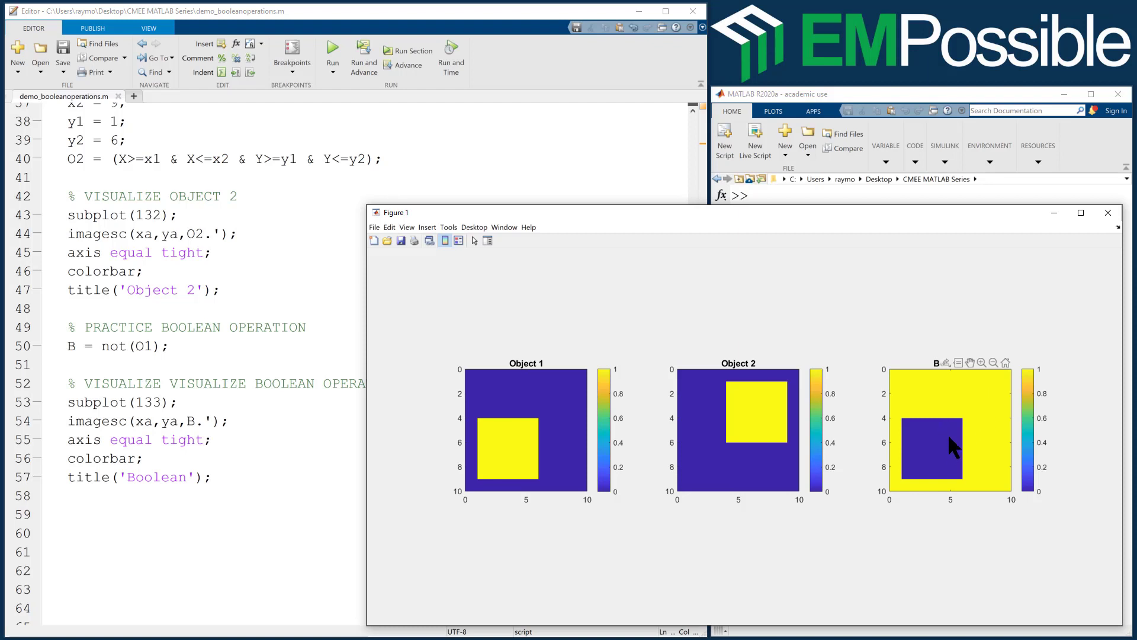
pyautogui.moveTo(156, 341)
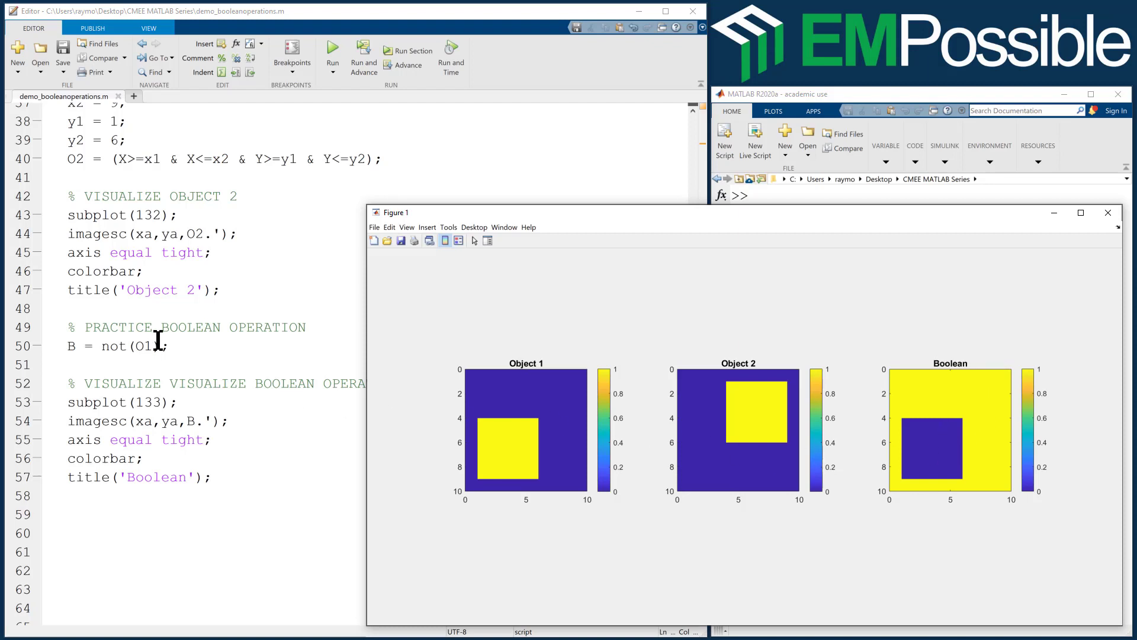
# - Replace line 50 with B = xor(O1,O1&O2); and rerun to notch the overlap out of object 1
pyautogui.doubleClick(129, 346)
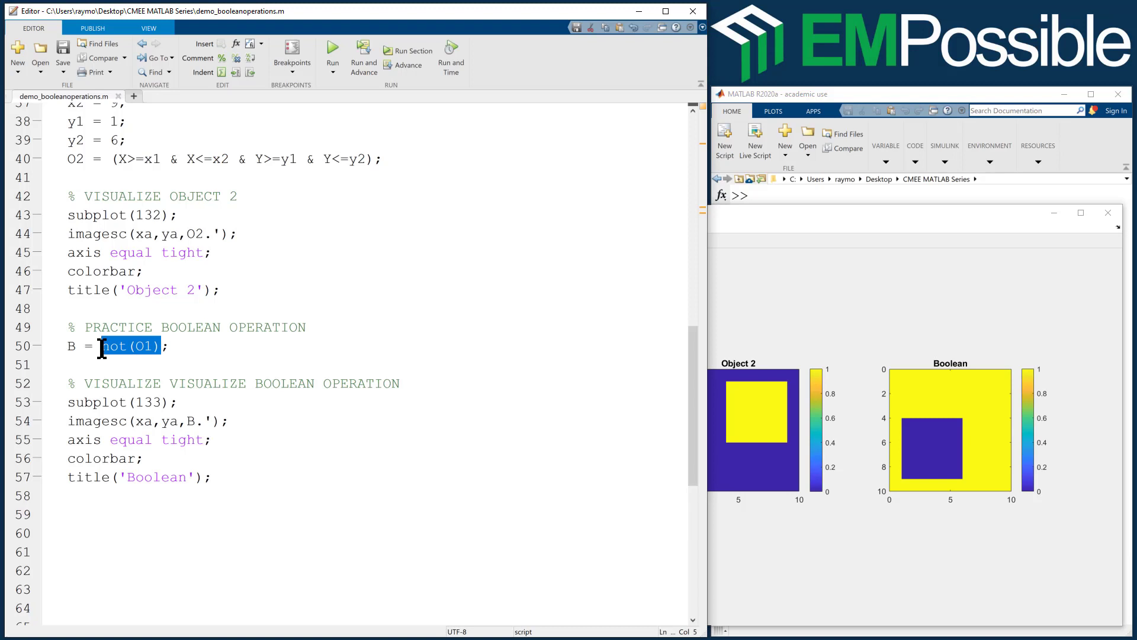
pyautogui.write('xor(')
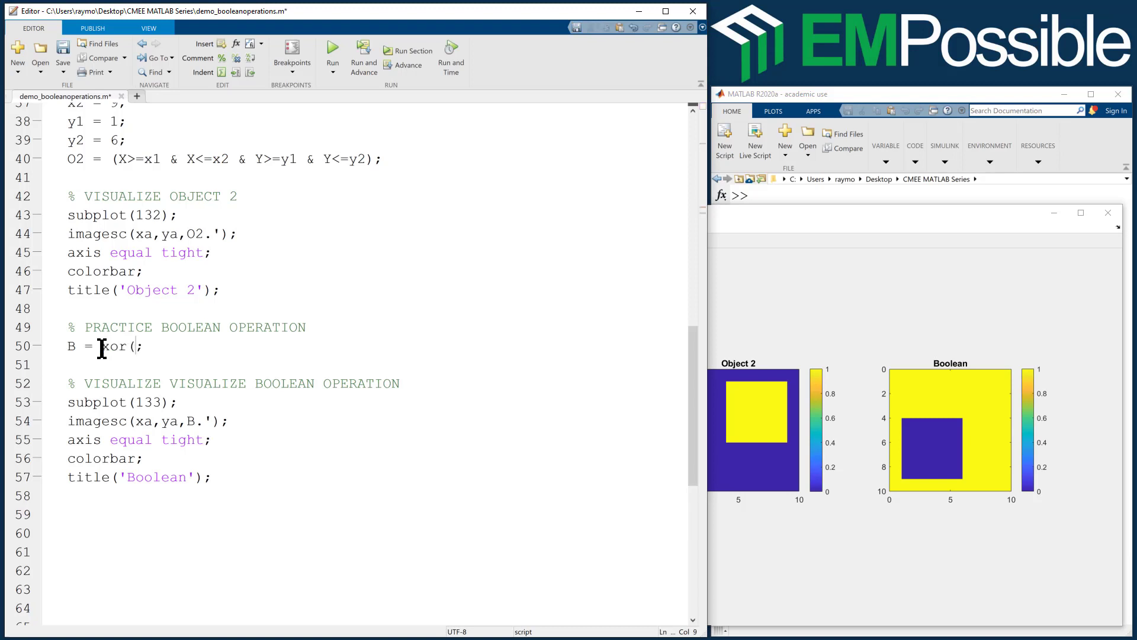
pyautogui.write('O1,')
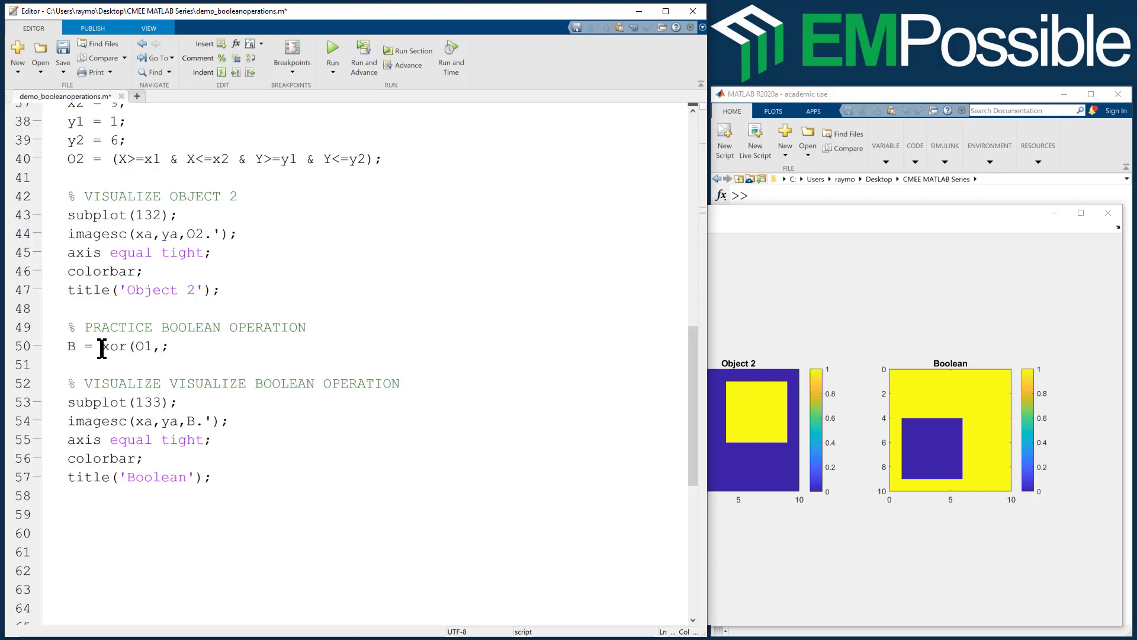
pyautogui.write('O1')
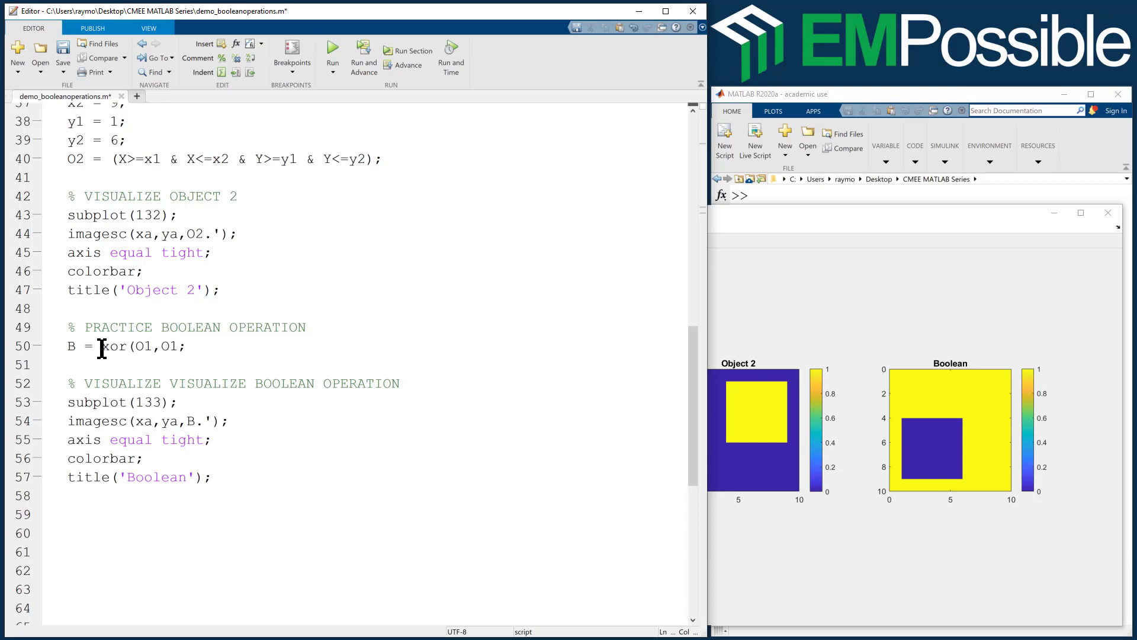
pyautogui.write('&O2')
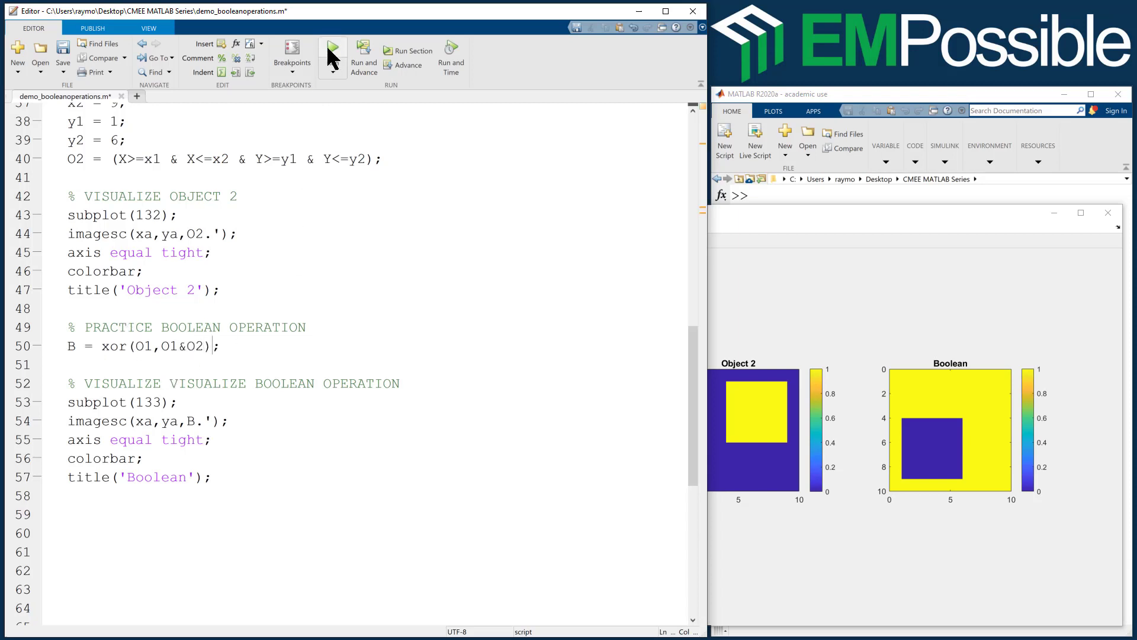
pyautogui.click(331, 50)
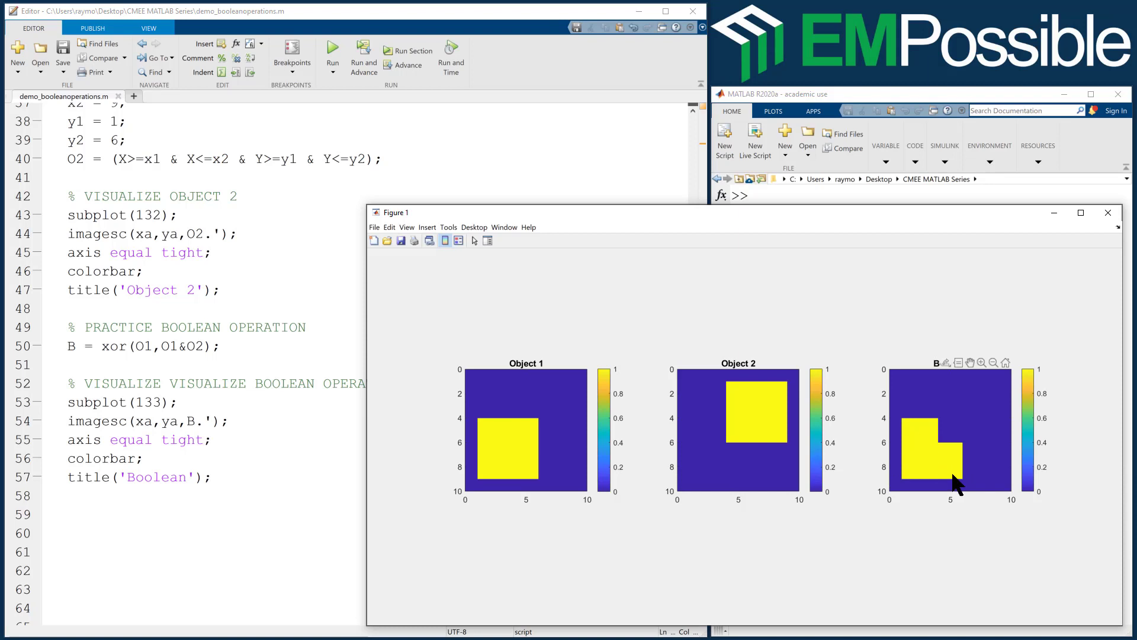
pyautogui.moveTo(913, 452)
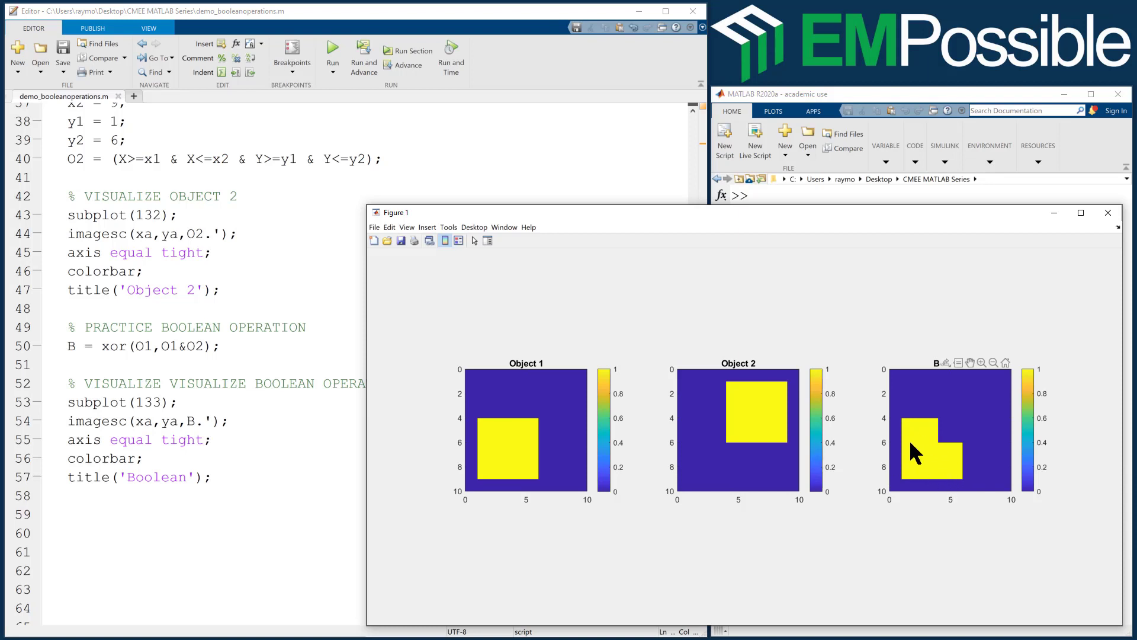
pyautogui.moveTo(980, 414)
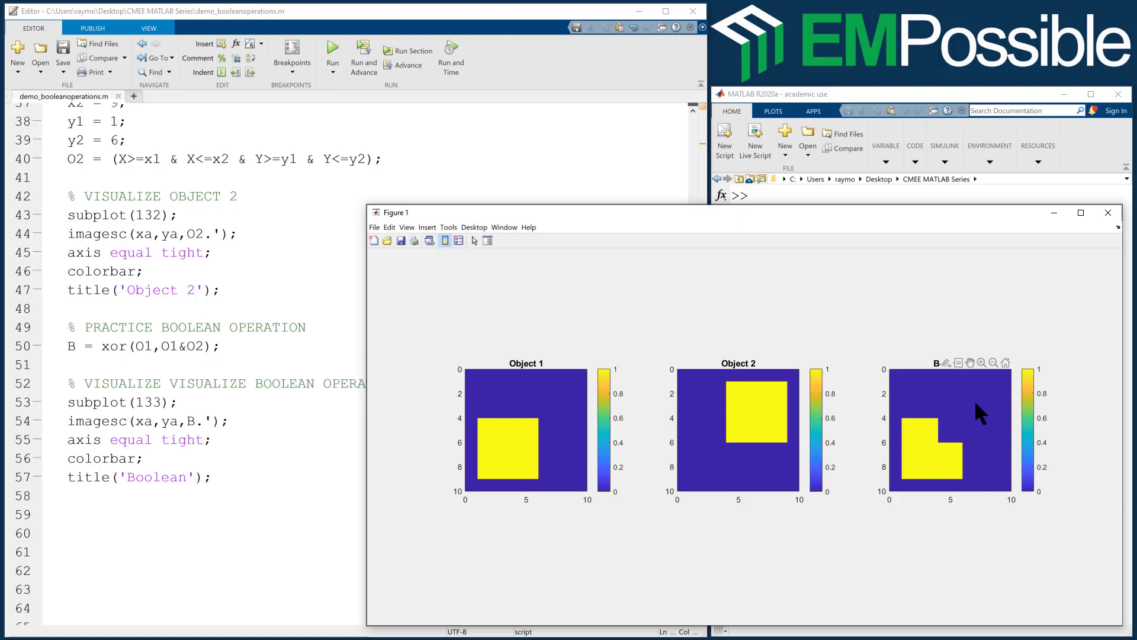
pyautogui.moveTo(954, 432)
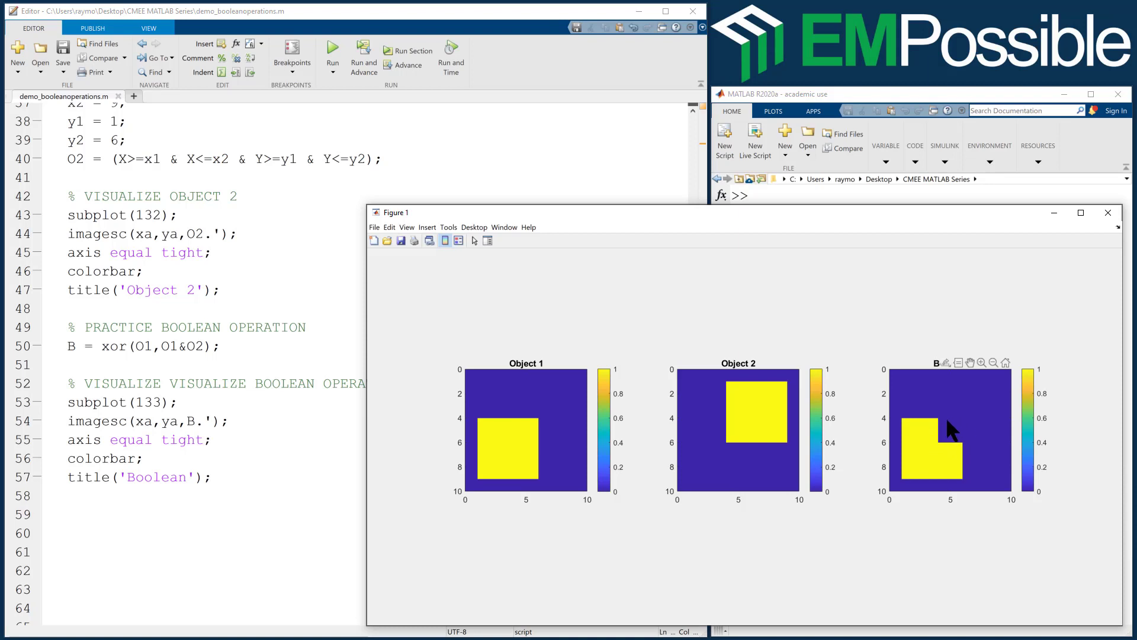
pyautogui.moveTo(987, 396)
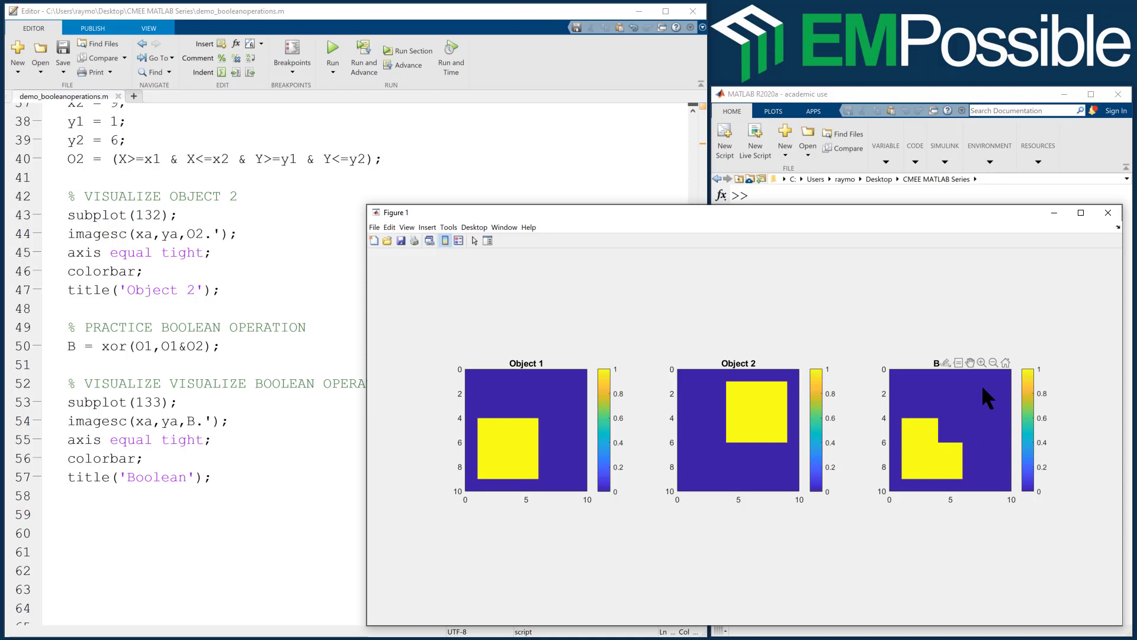